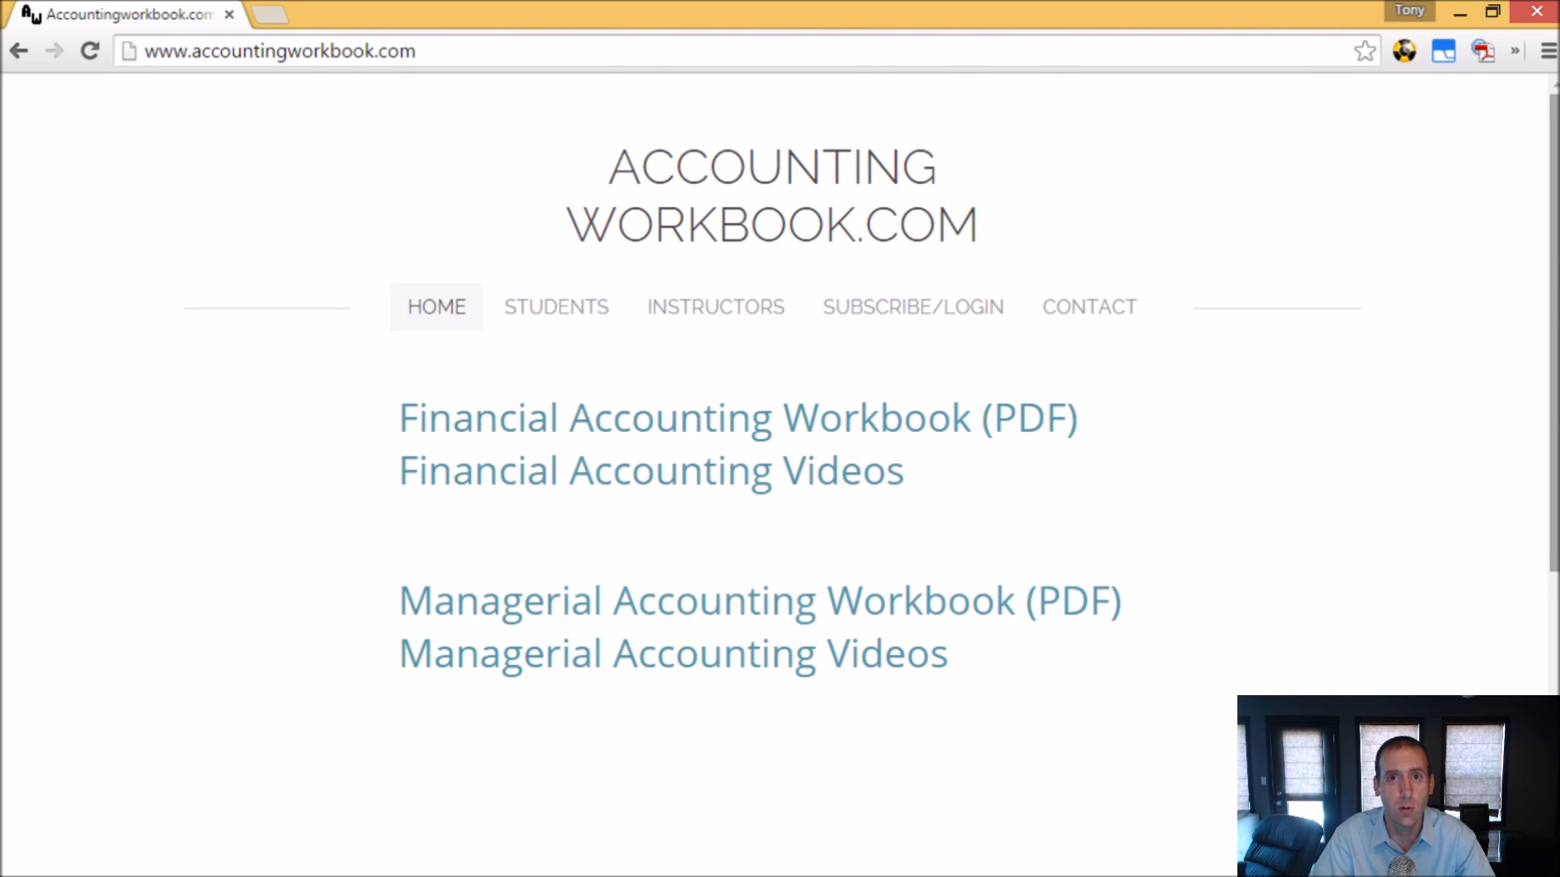
{"action": "mouse_move", "coordinate": [945, 602]}
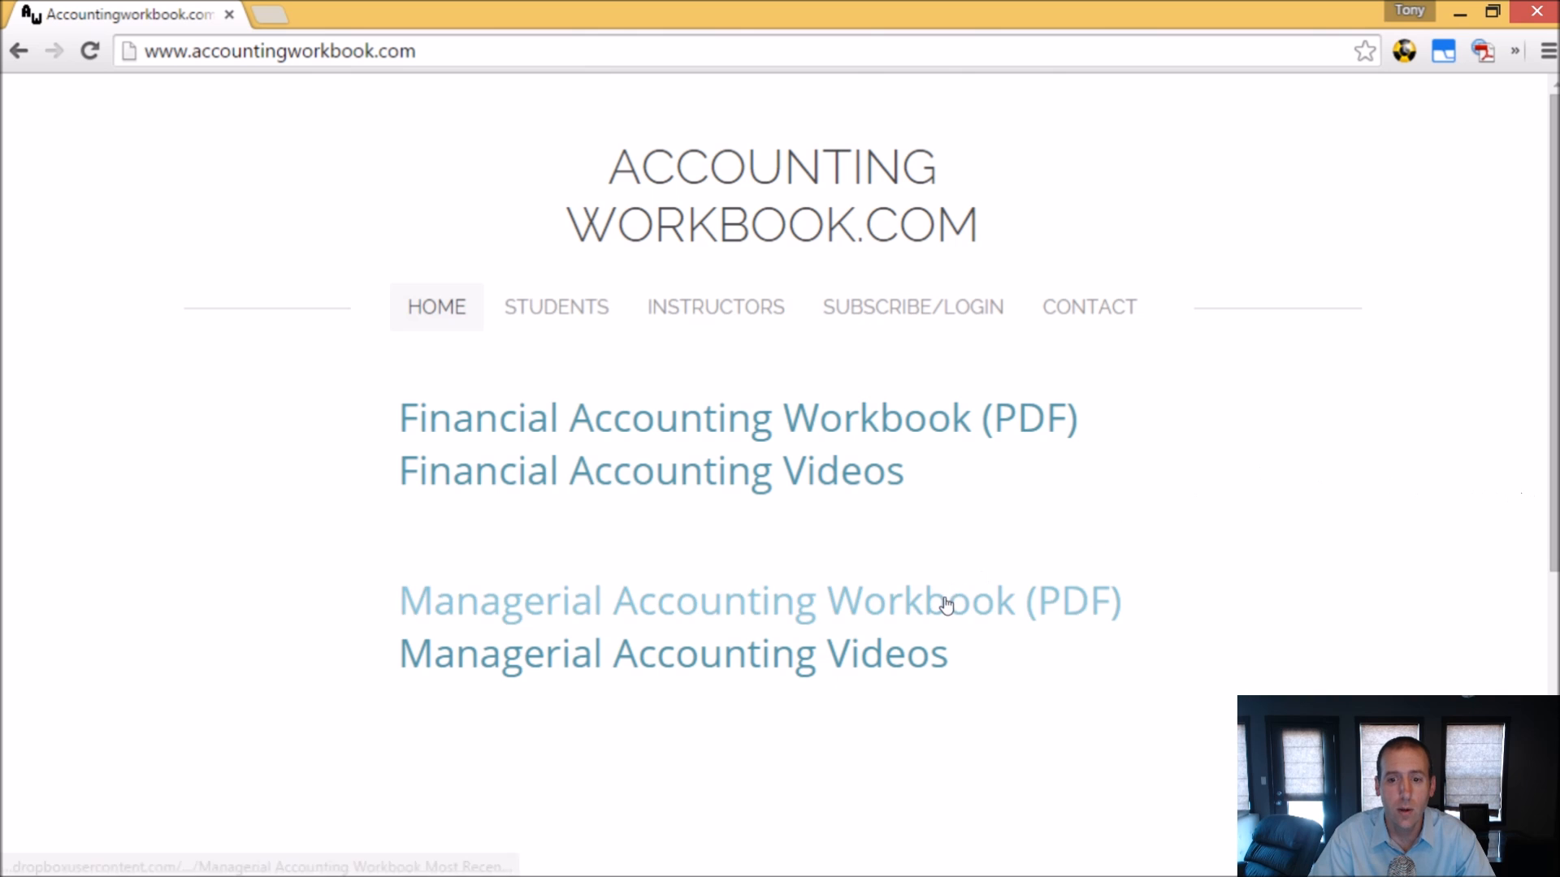
Step: Type 'Stable Platforms', 'Production Report' and 'For the Month Ended February 28' in rows 5–7
{"action": "left_click", "coordinate": [758, 601]}
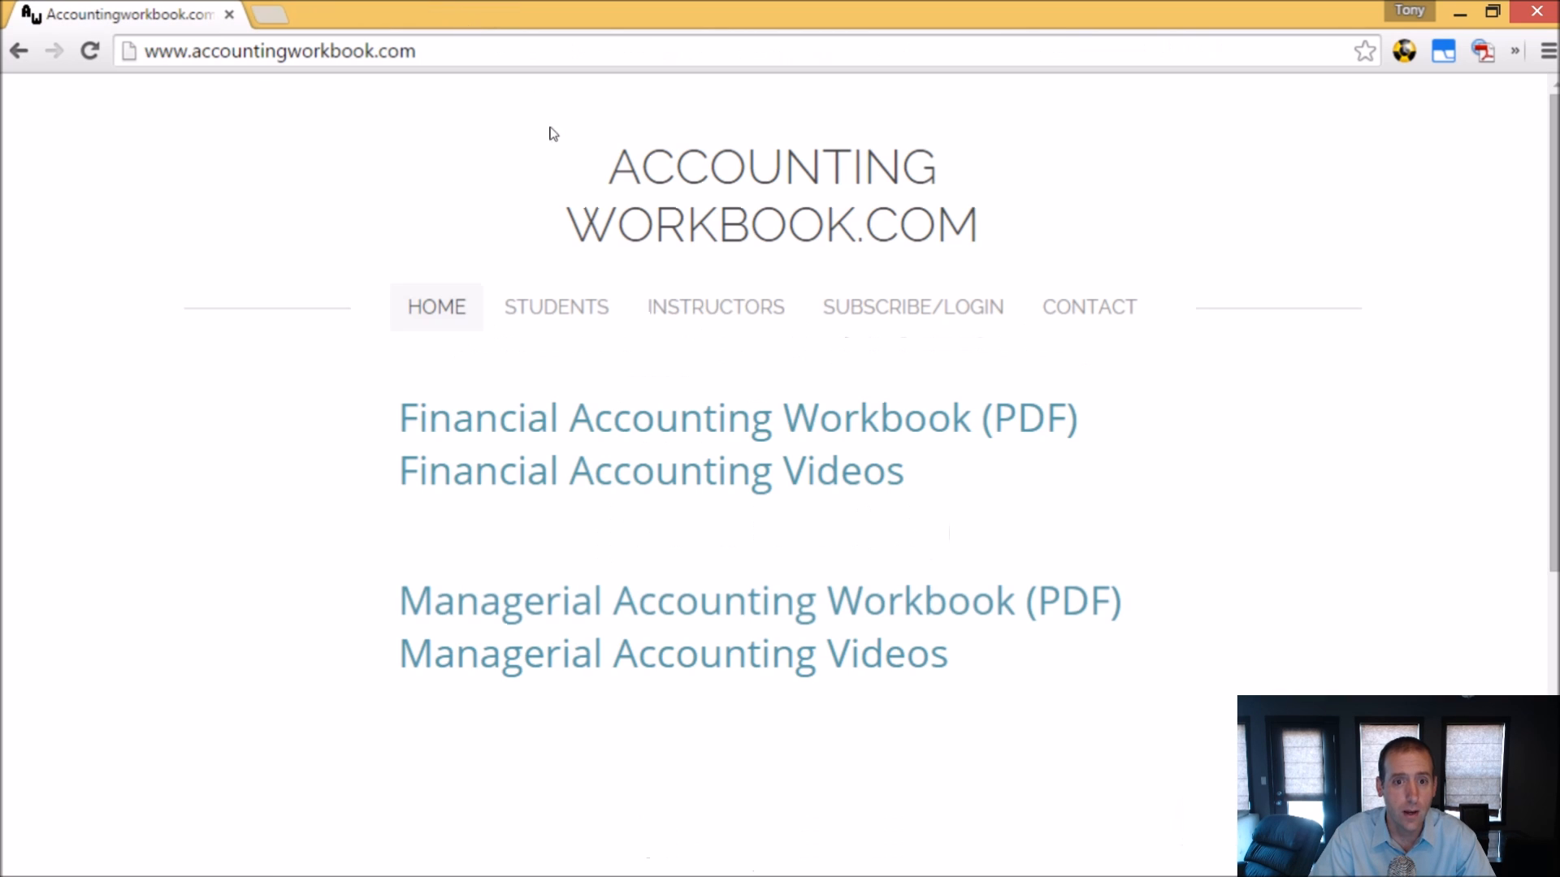
{"action": "mouse_move", "coordinate": [831, 664]}
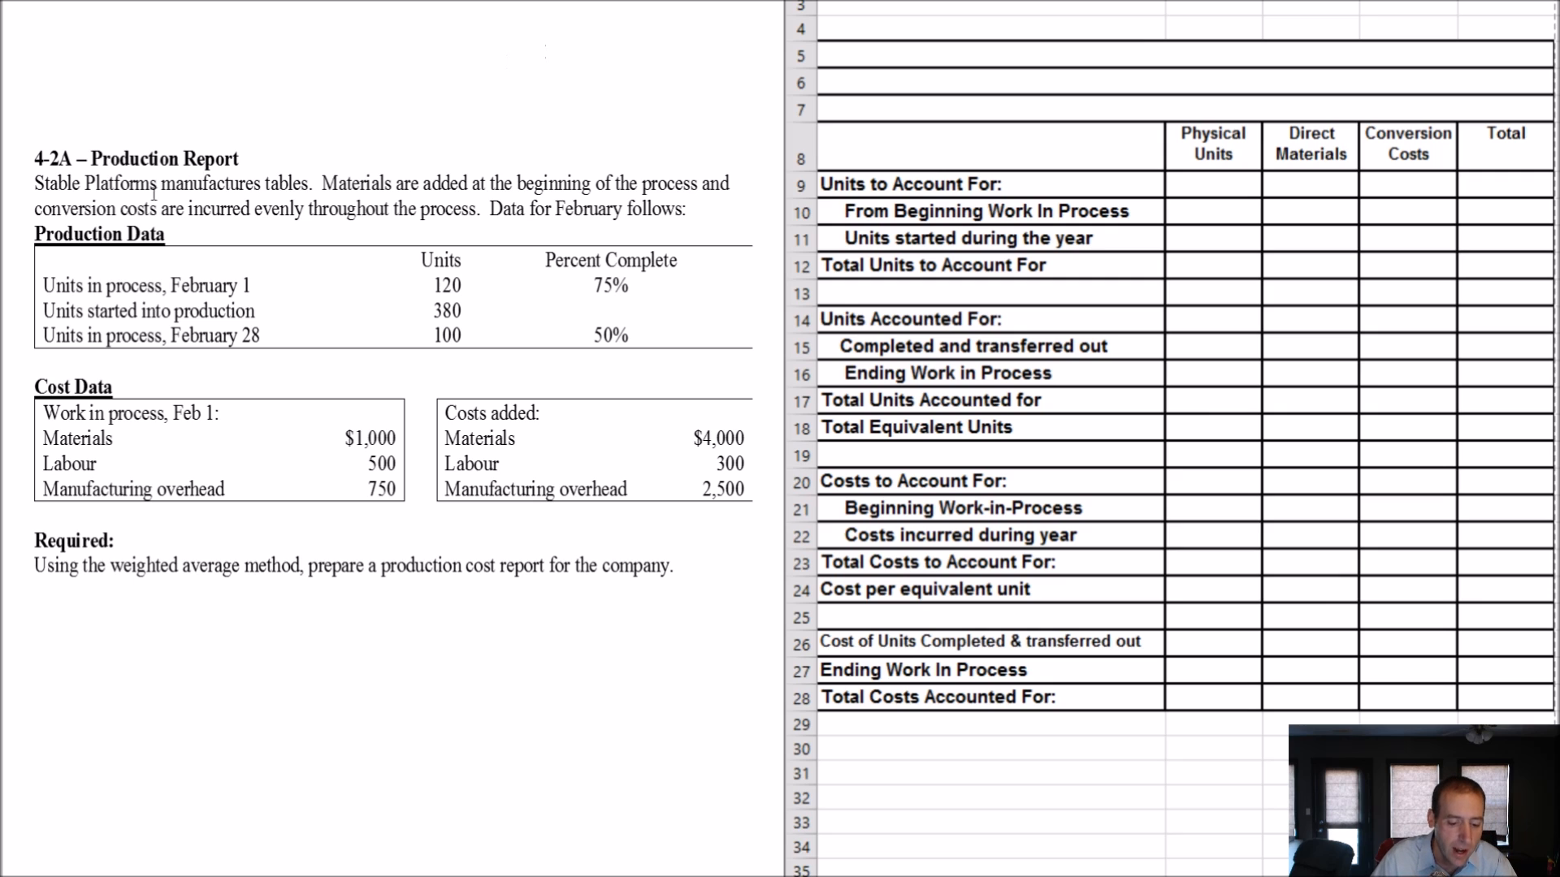
{"action": "mouse_move", "coordinate": [154, 196]}
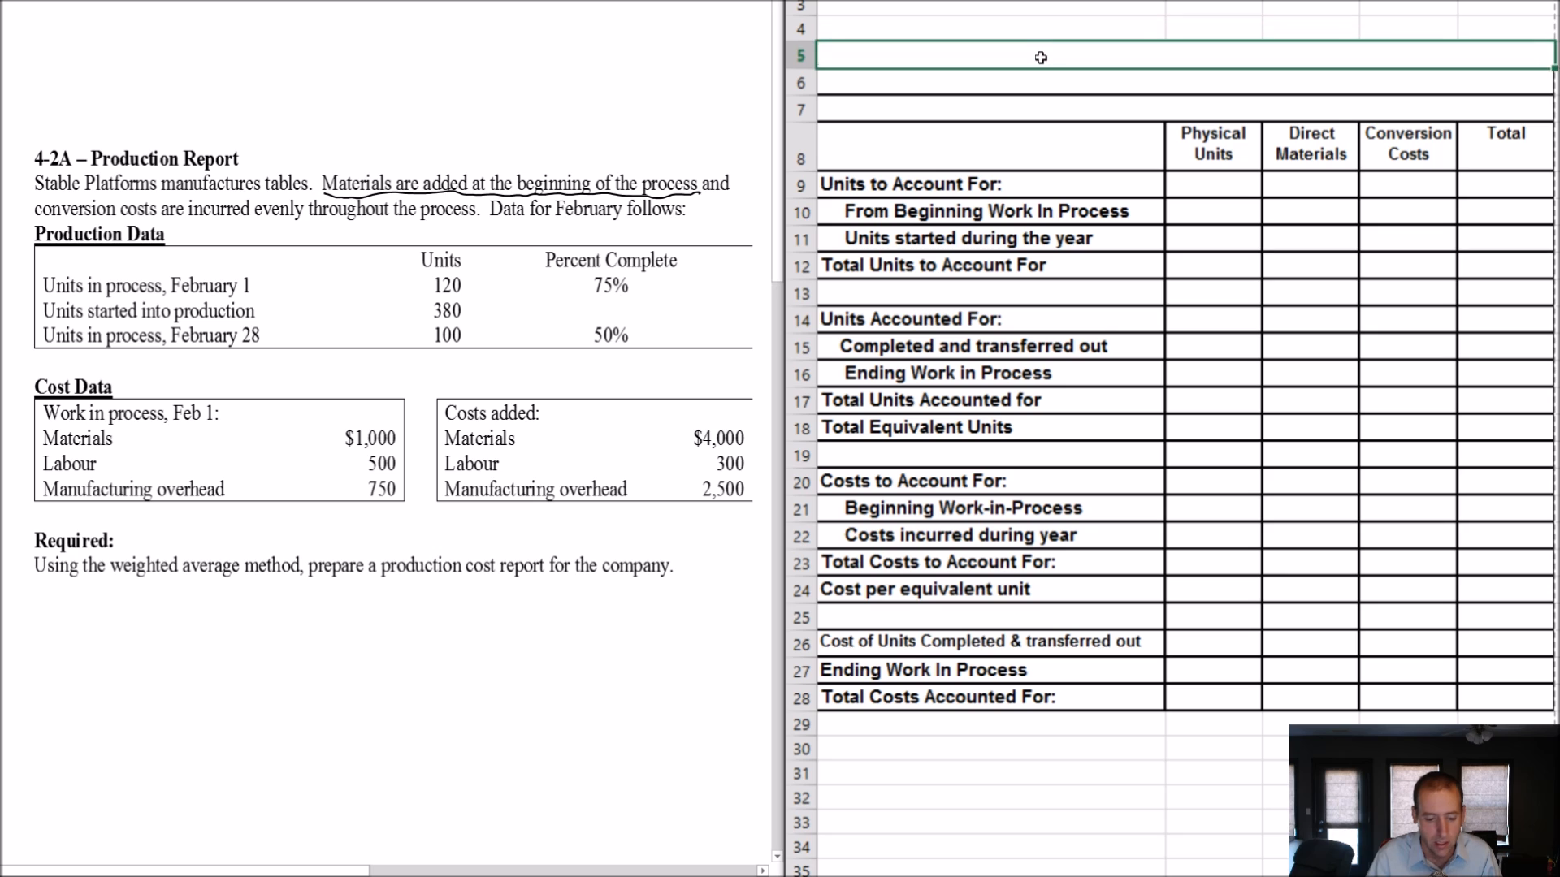
{"action": "type", "text": "Stable Platforms"}
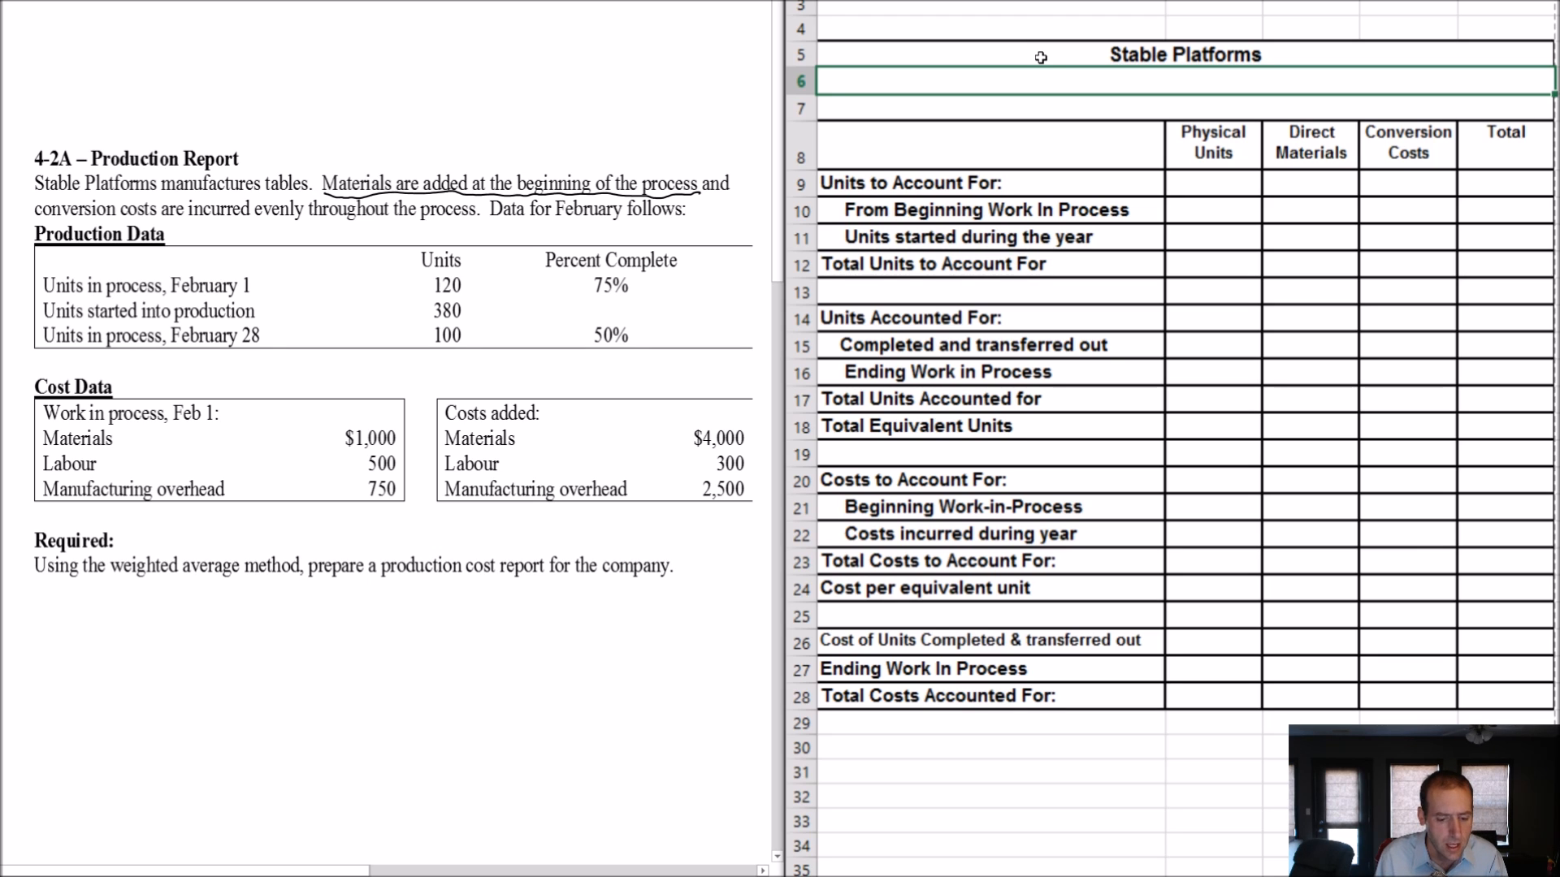
{"action": "type", "text": "Production Report"}
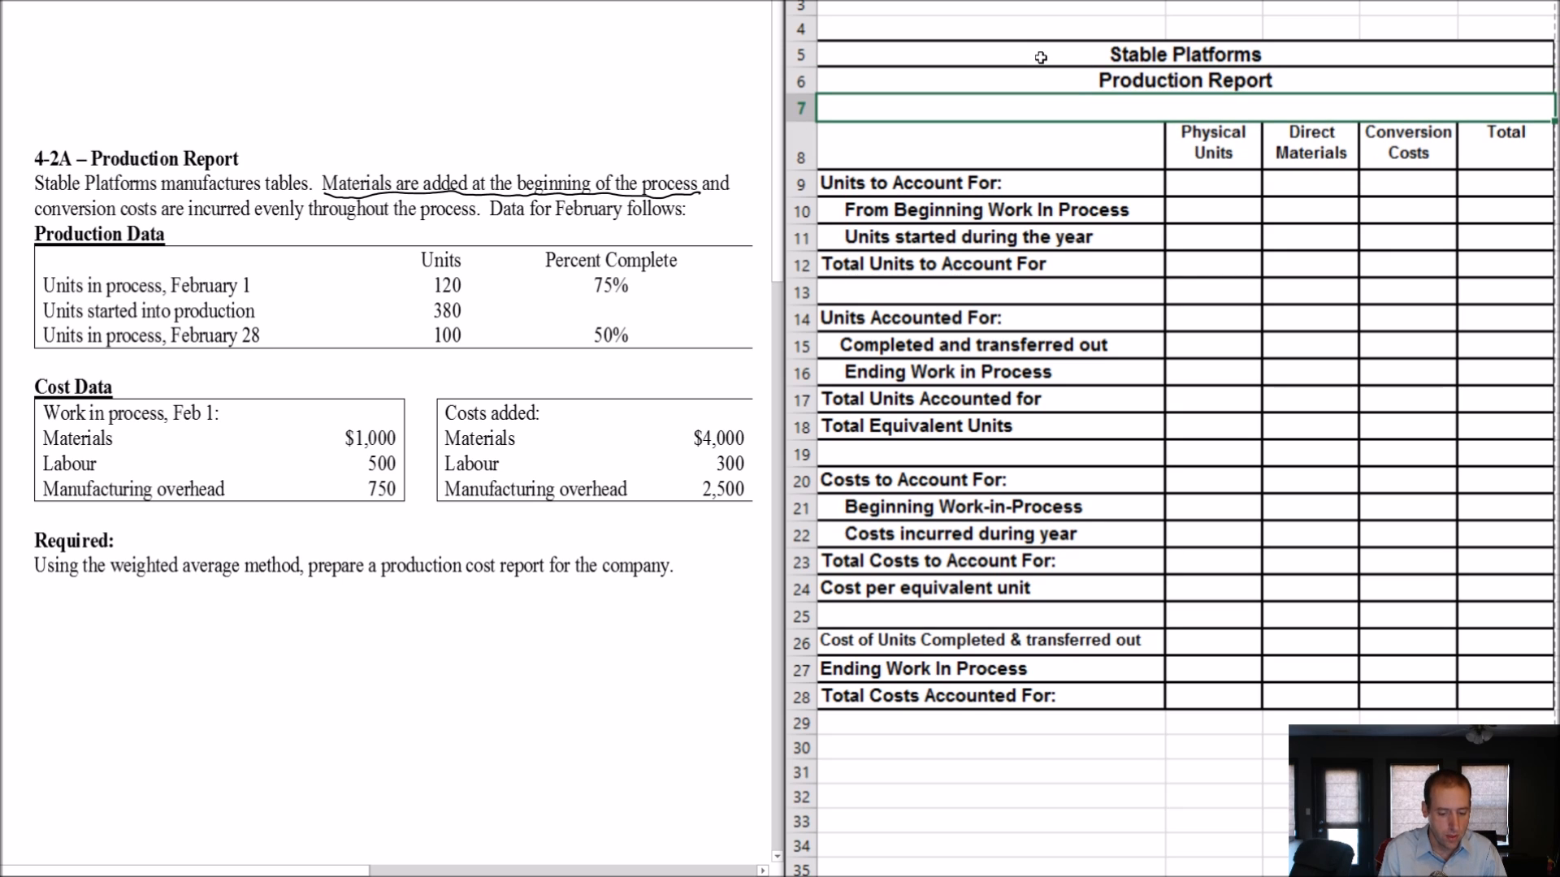
{"action": "type", "text": "For the Month Ended"}
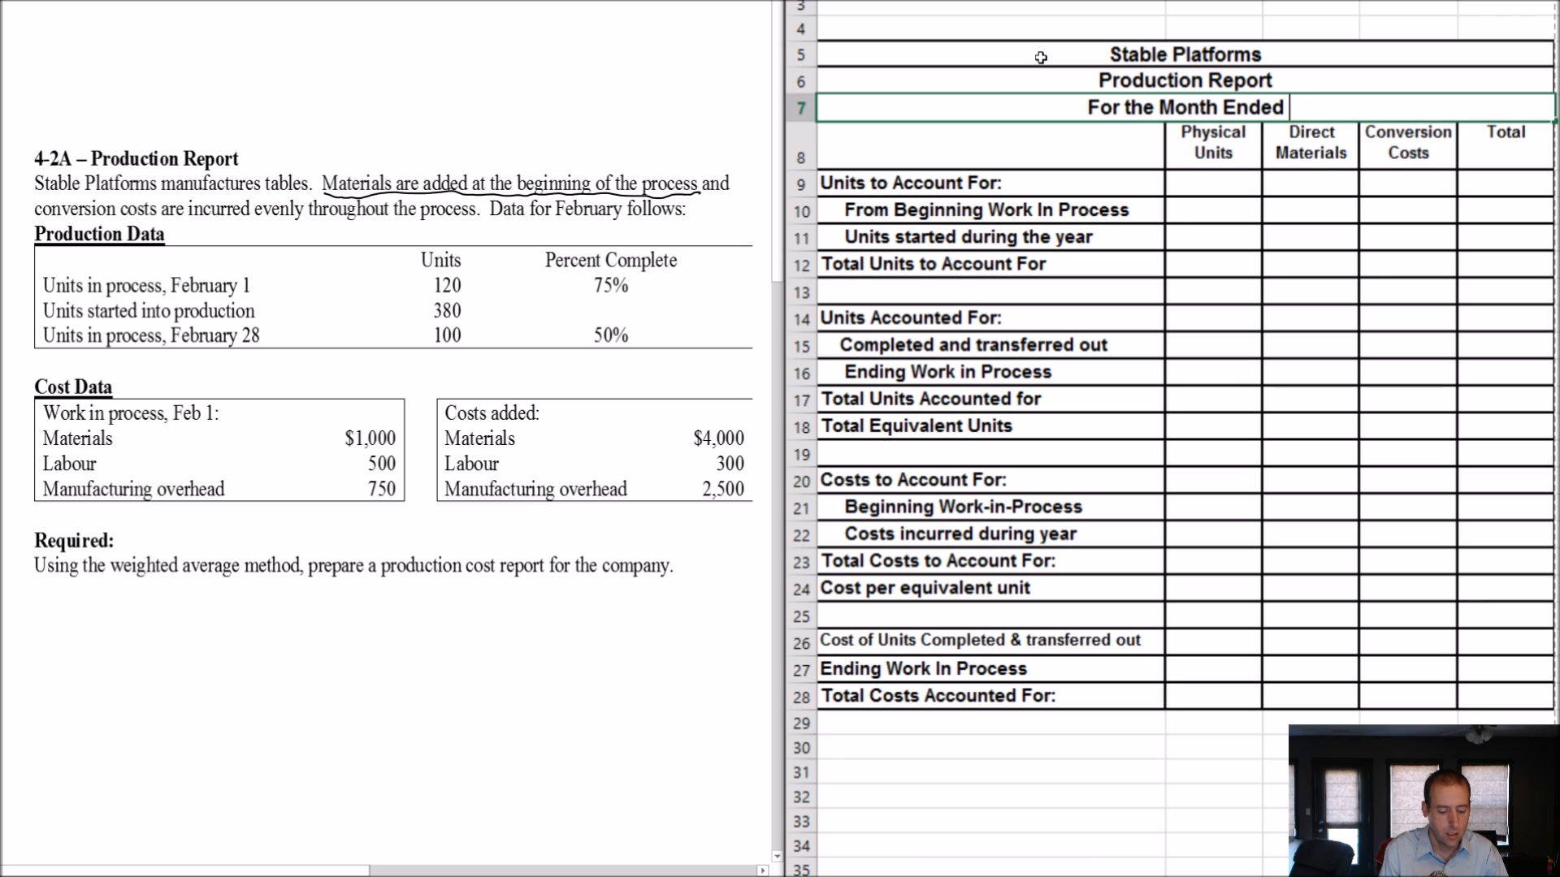
{"action": "type", "text": "February 28"}
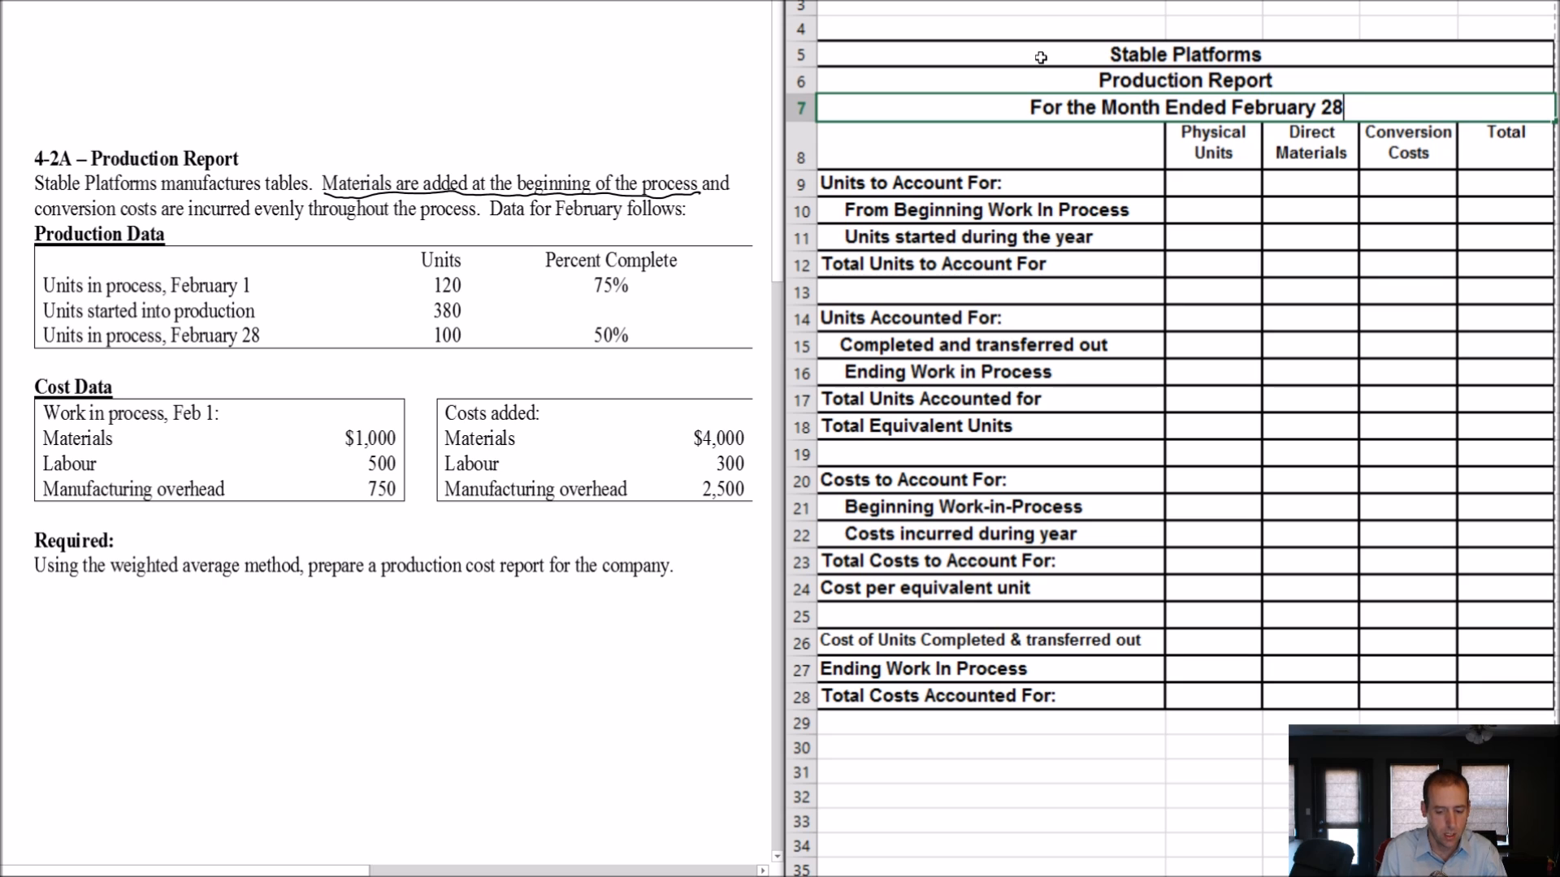
{"action": "left_click", "coordinate": [1212, 210]}
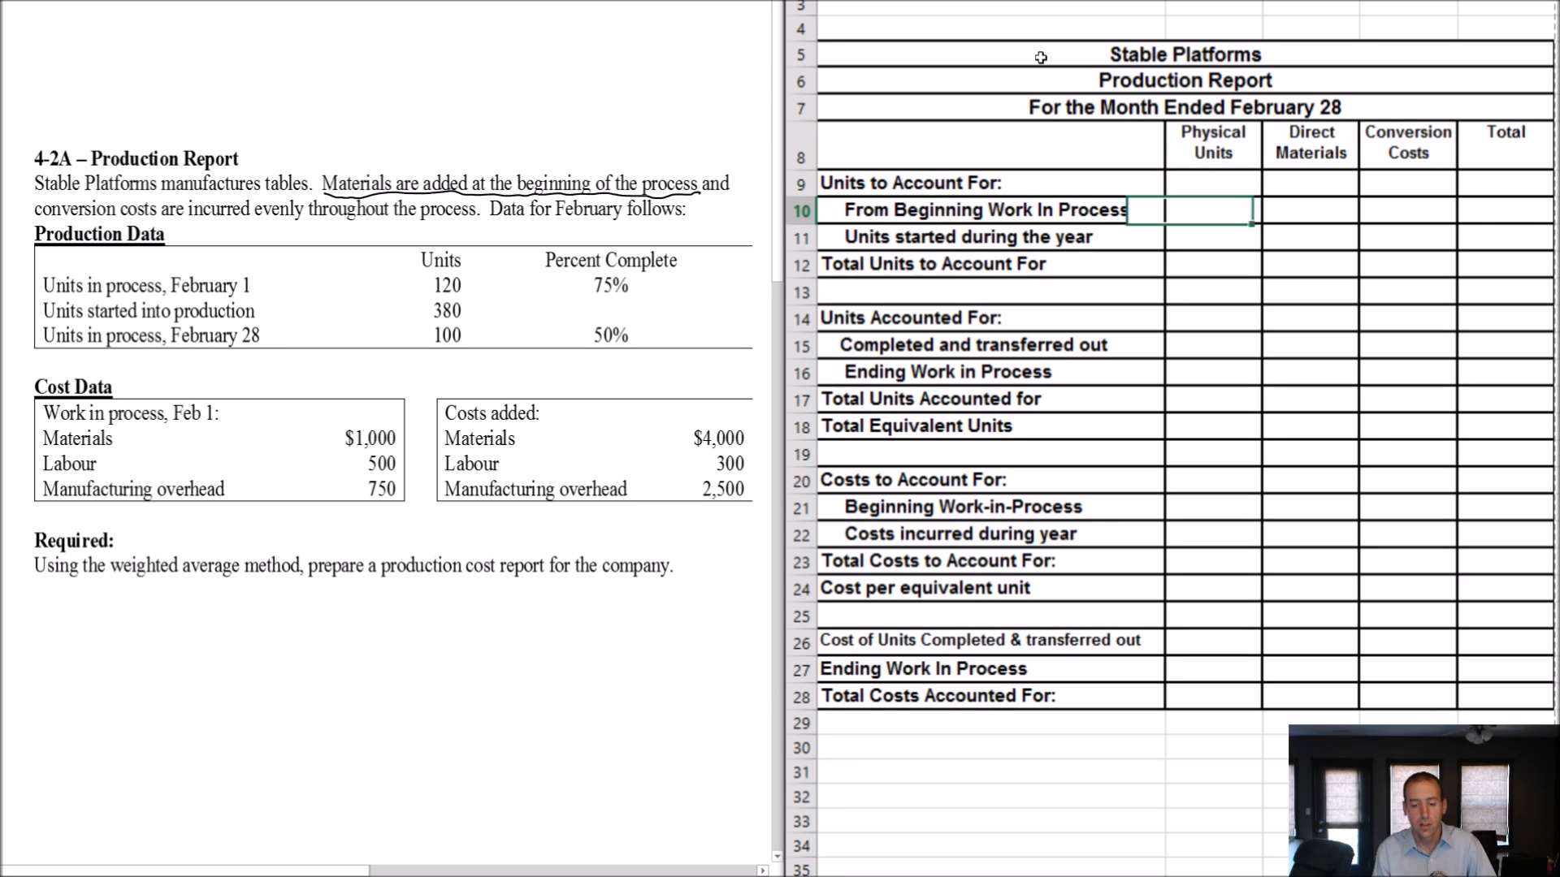
Step: Enter 120 beginning and 380 started units, total them with =B10+B11, and enter 100 ending units
{"action": "left_click", "coordinate": [1211, 209]}
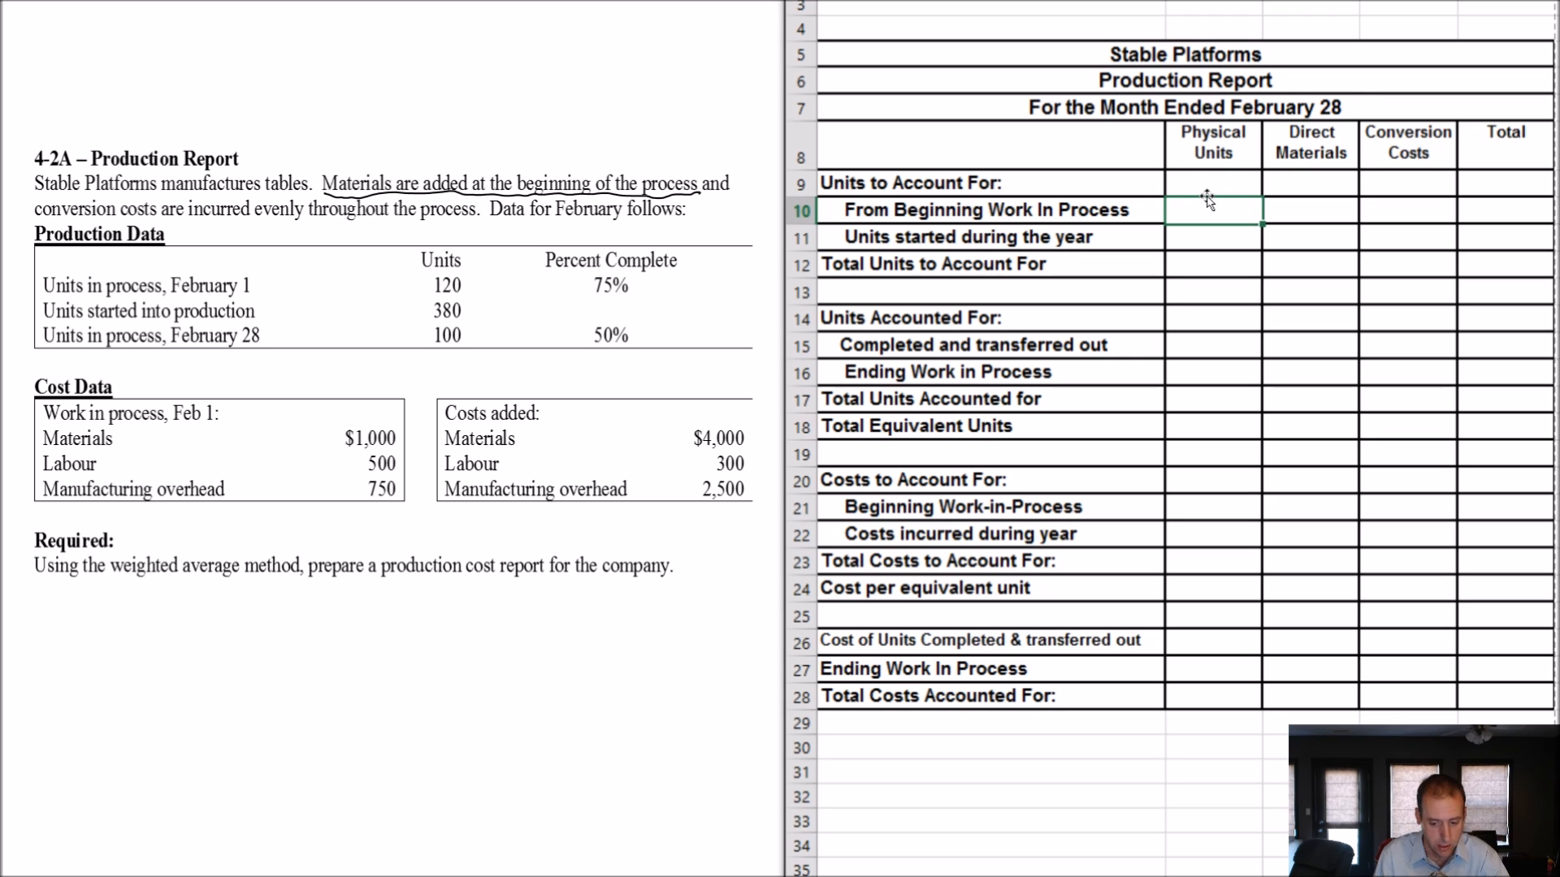
{"action": "type", "text": "120"}
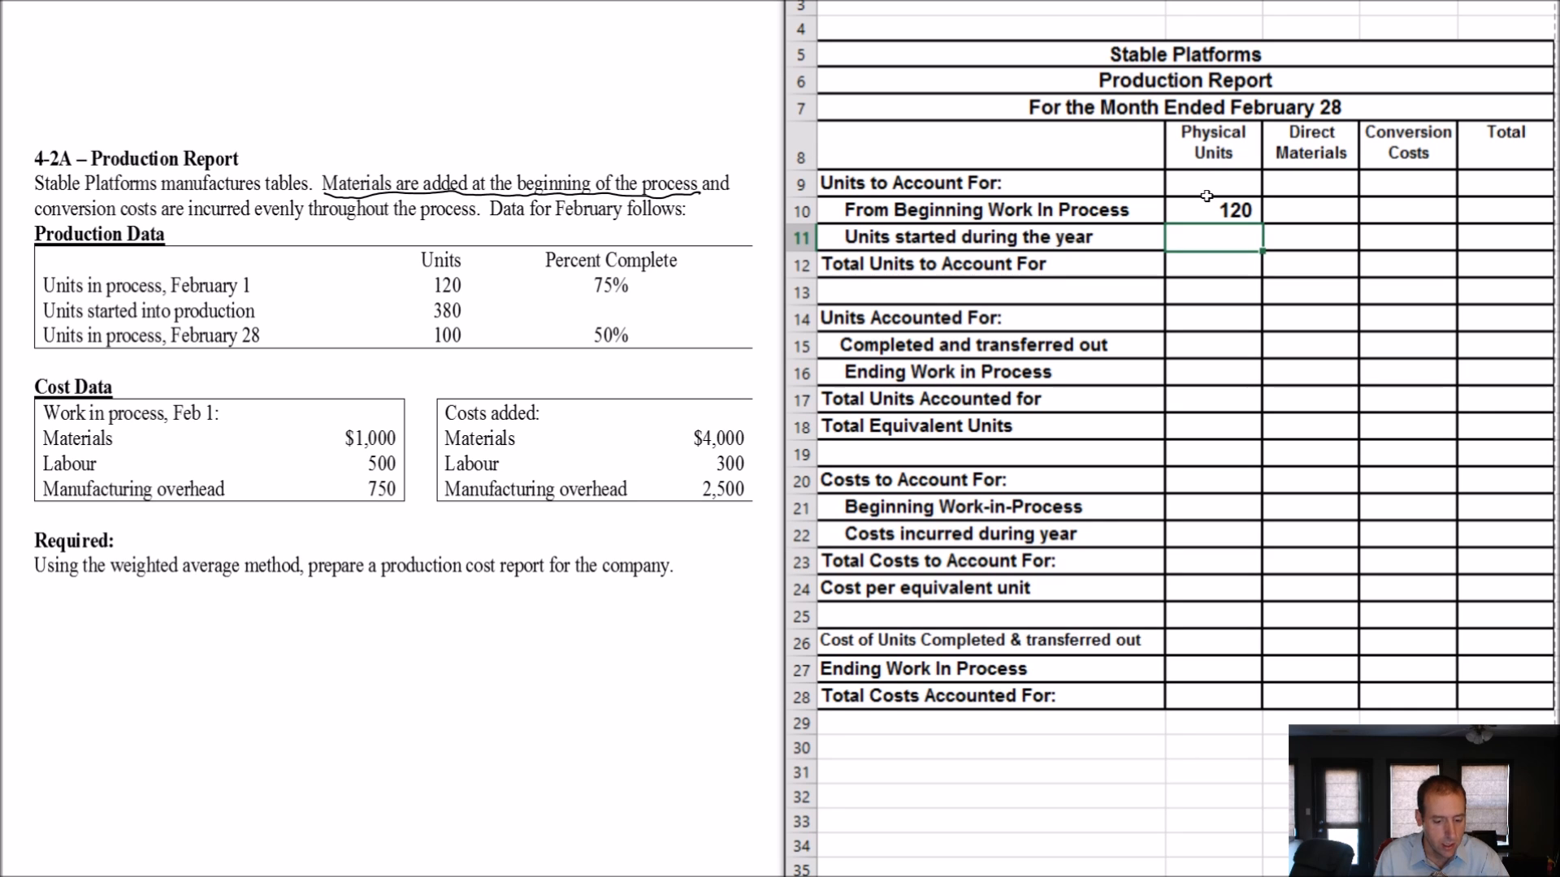
{"action": "type", "text": "380"}
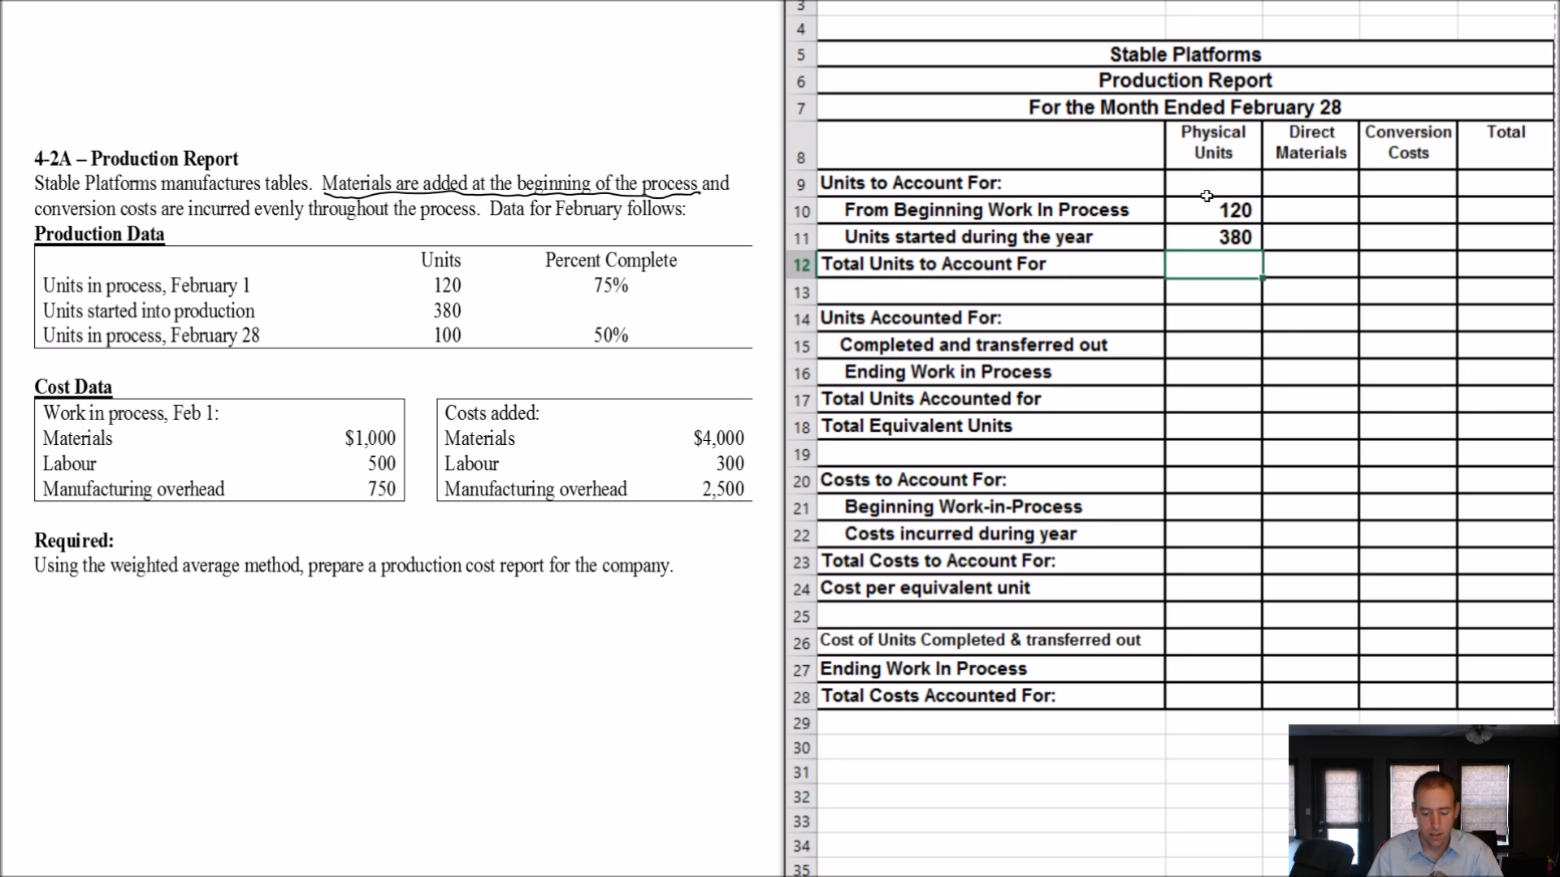
{"action": "type", "text": "=B10+"}
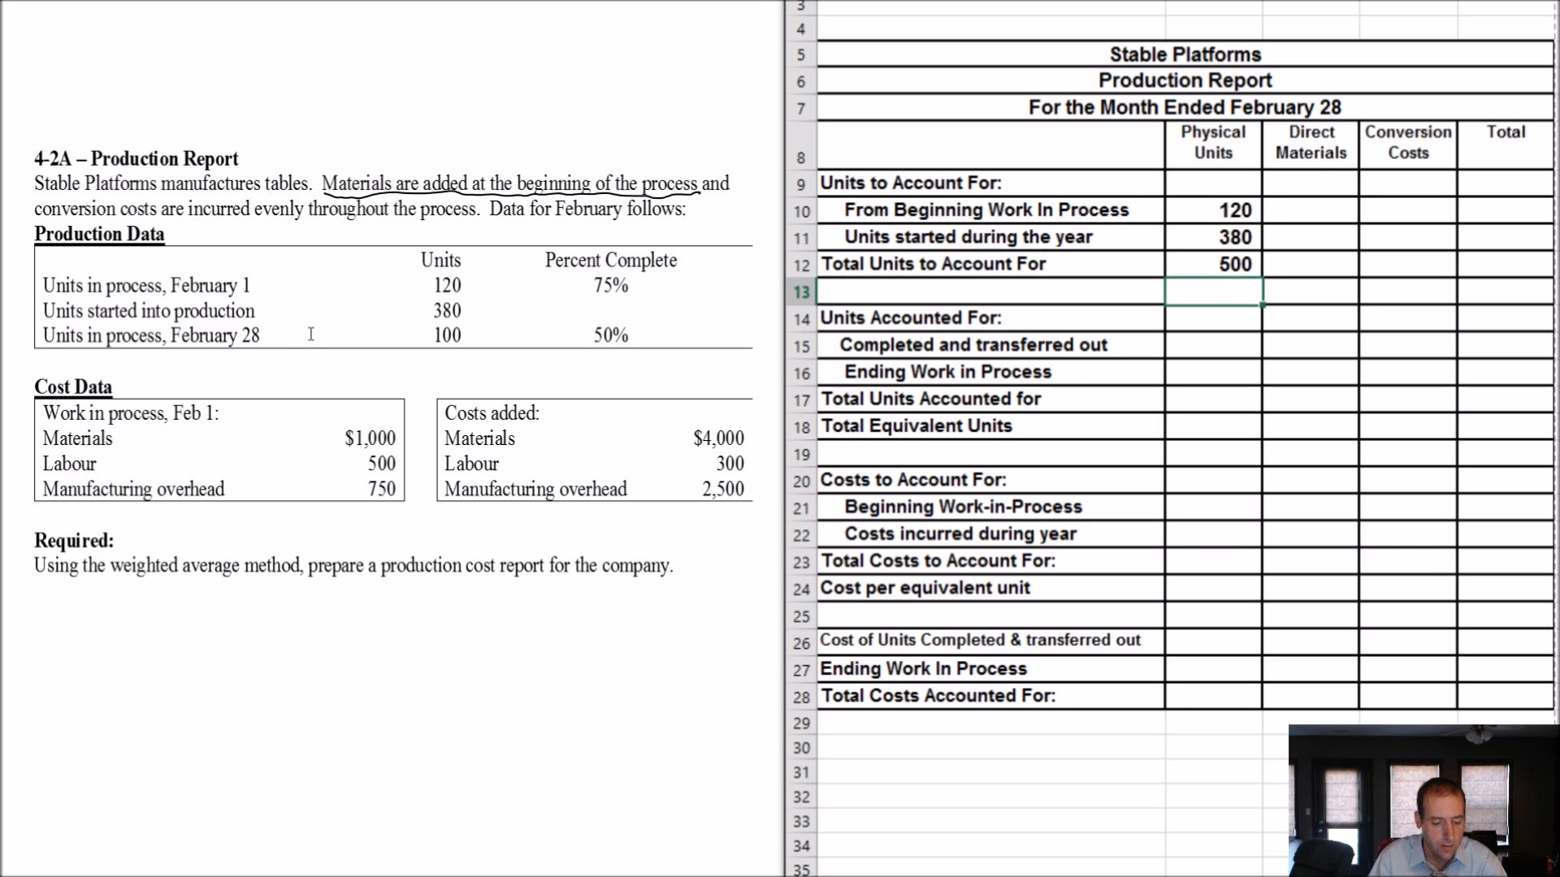
{"action": "left_click", "coordinate": [1213, 345]}
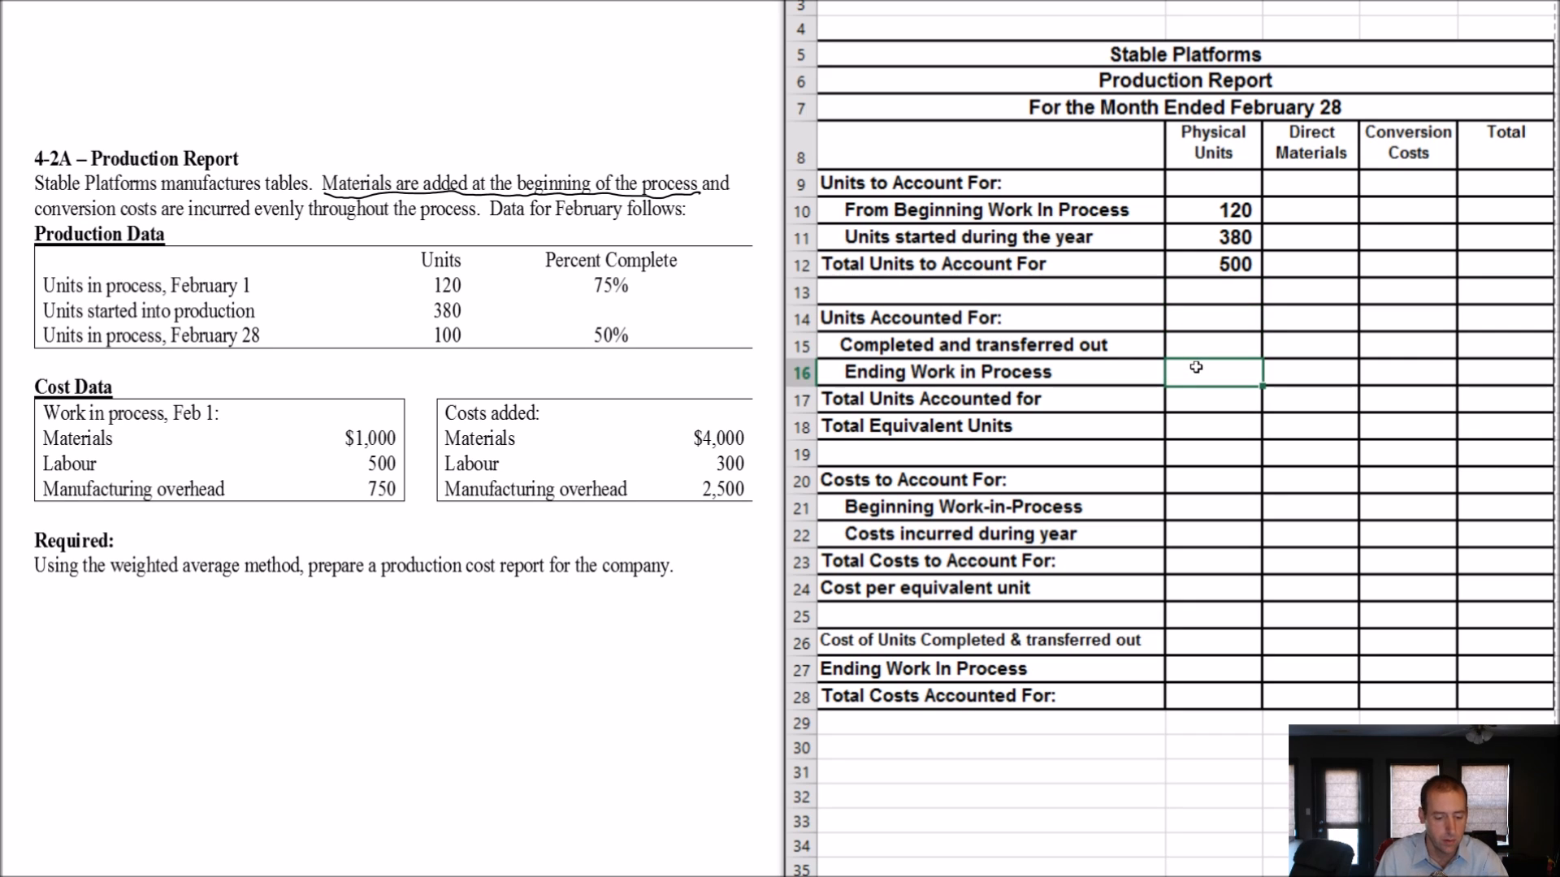
{"action": "type", "text": "100"}
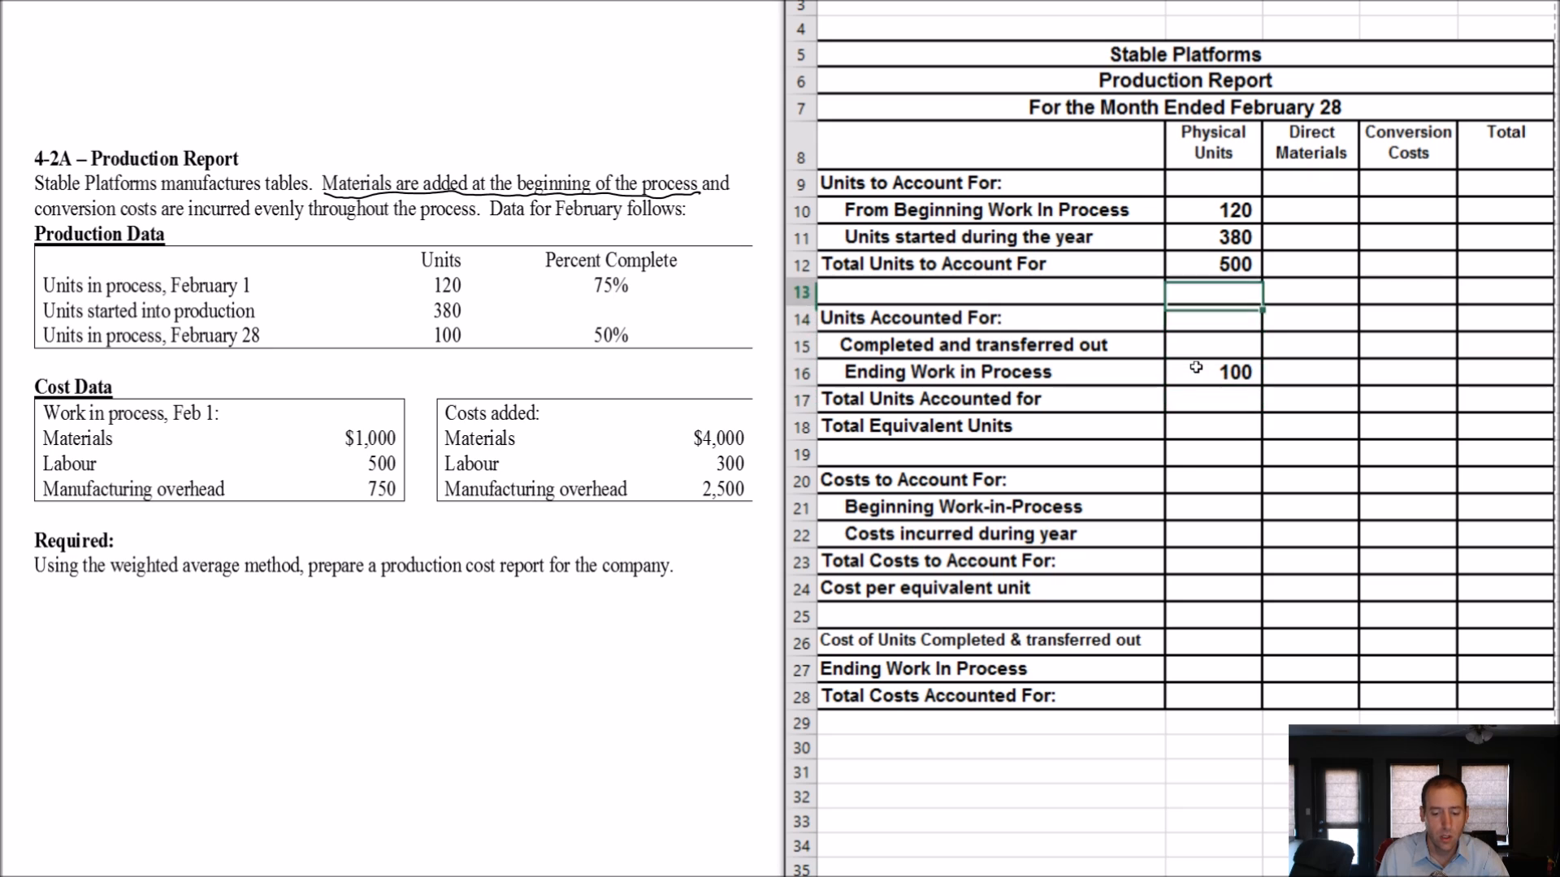
Step: Check the unit entries and fill in 500 units accounted for and 400 completed
{"action": "left_click", "coordinate": [1212, 209]}
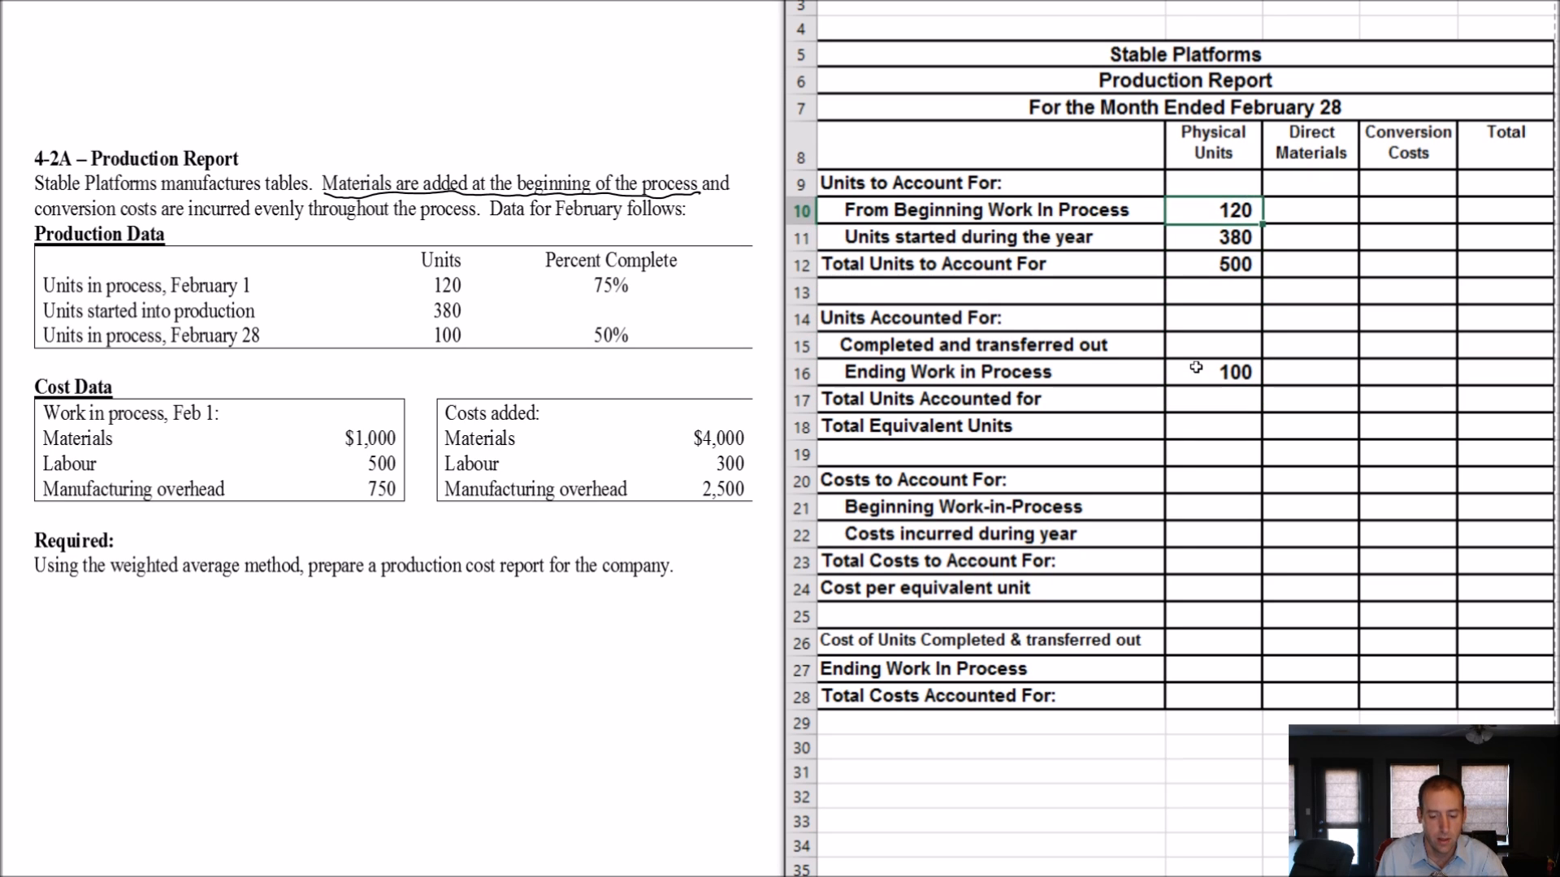
{"action": "left_click", "coordinate": [1214, 263]}
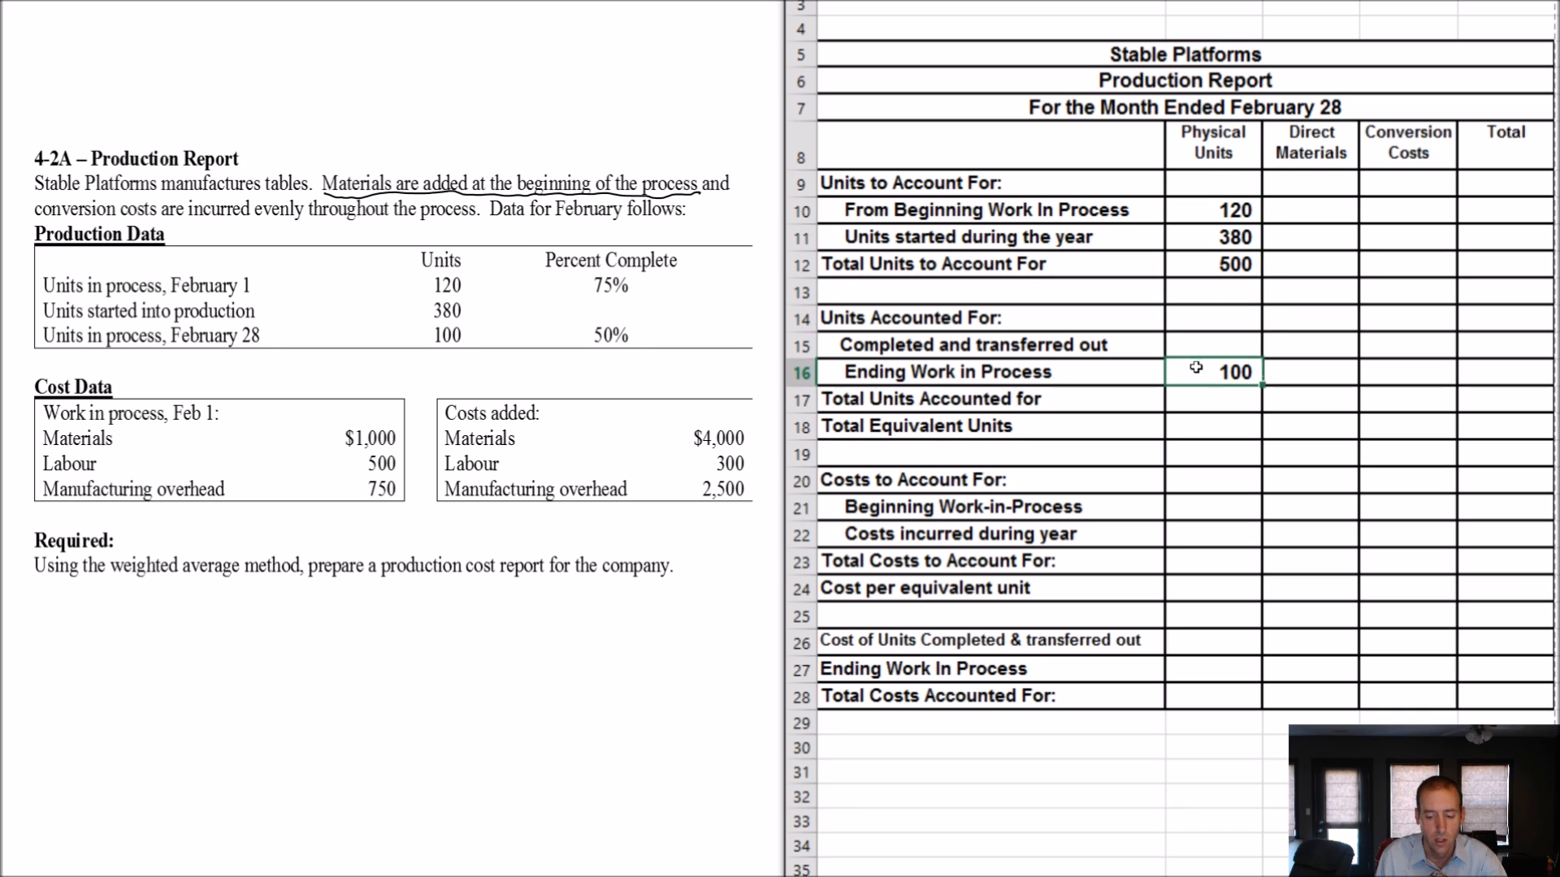
{"action": "left_click", "coordinate": [1211, 345]}
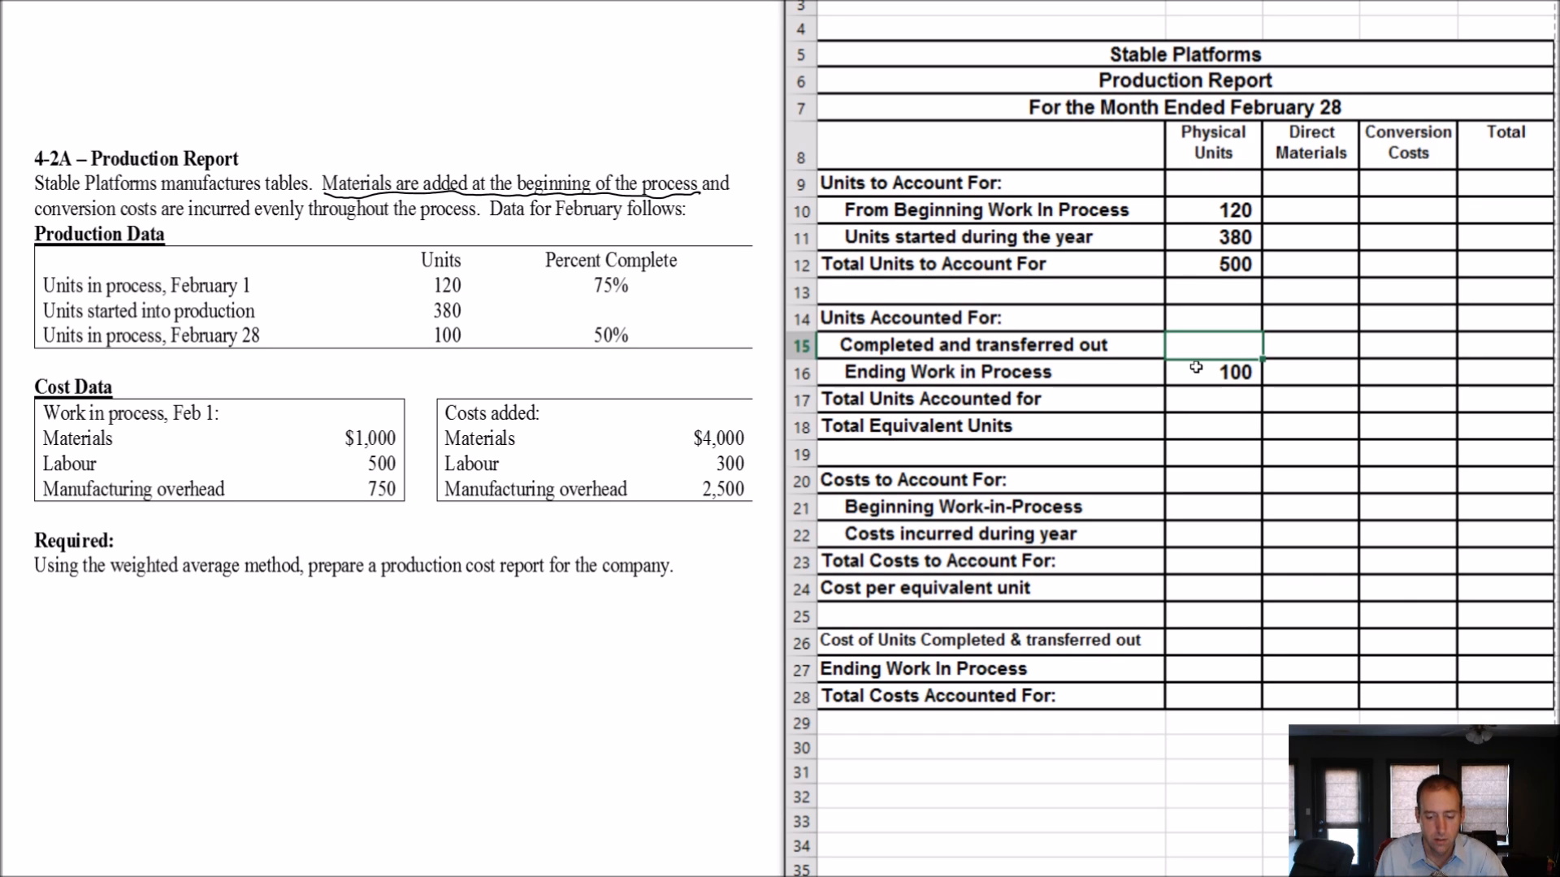
{"action": "type", "text": "500"}
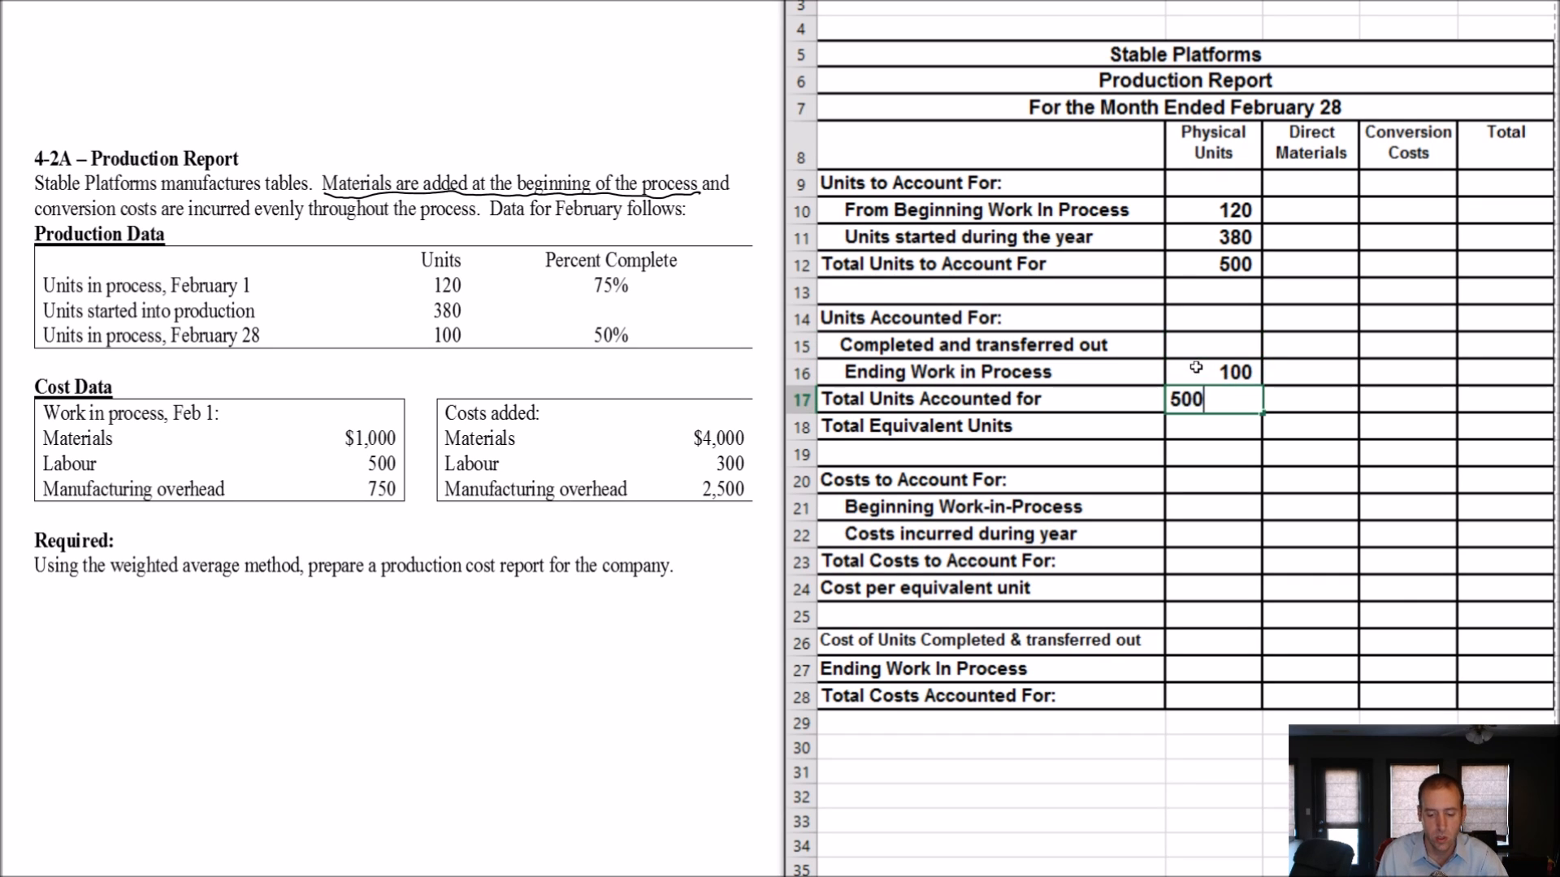
{"action": "type", "text": "400"}
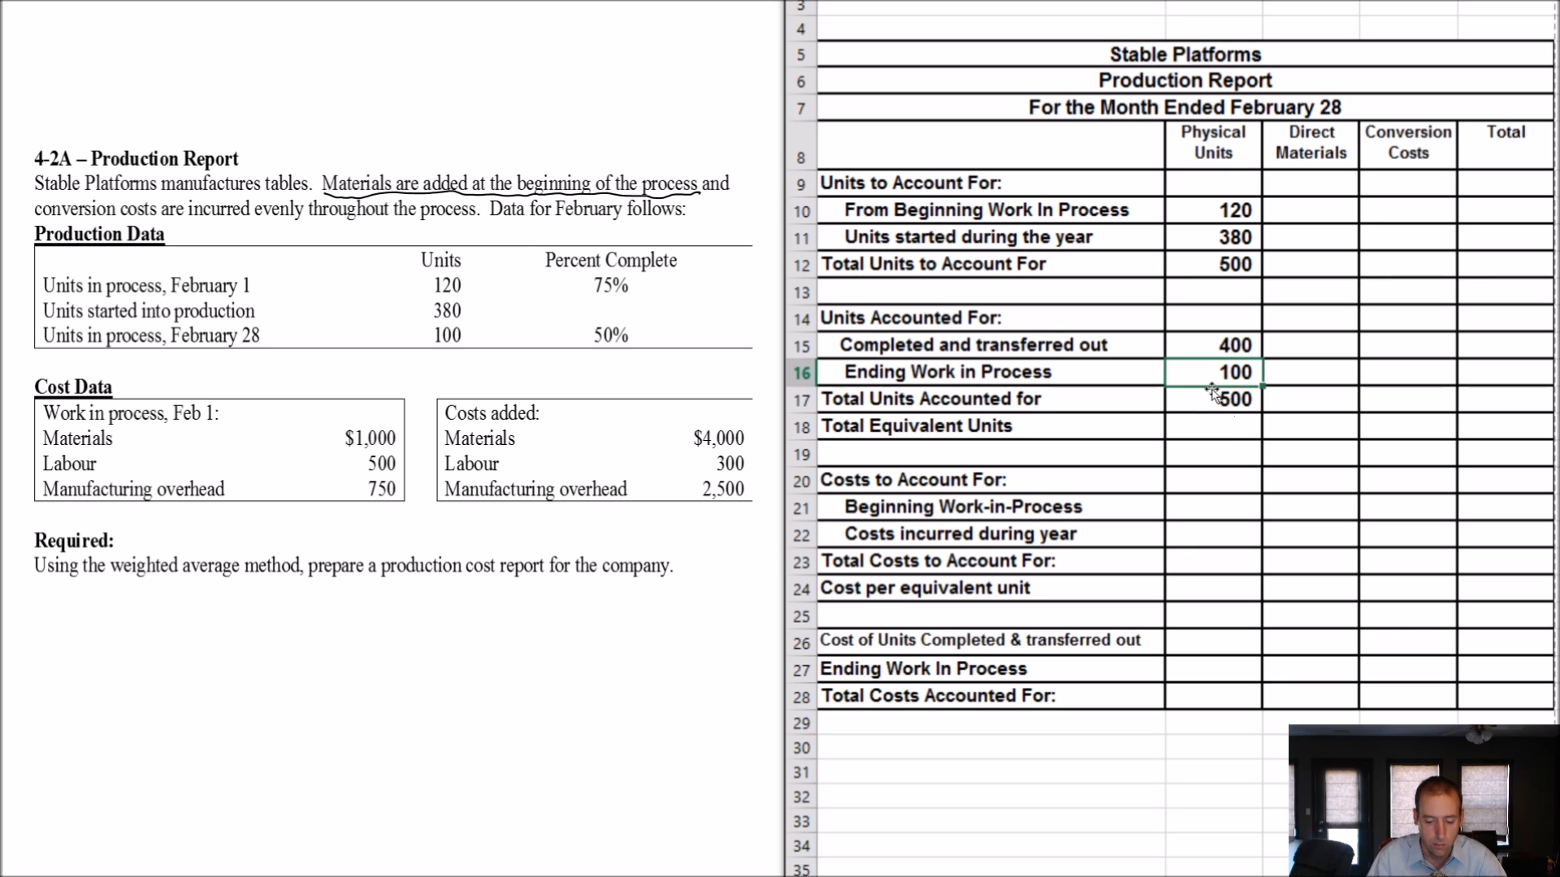
Step: Enter 400 completed-and-transferred equivalent units in the Direct Materials and Conversion Costs columns
{"action": "left_click", "coordinate": [1309, 344]}
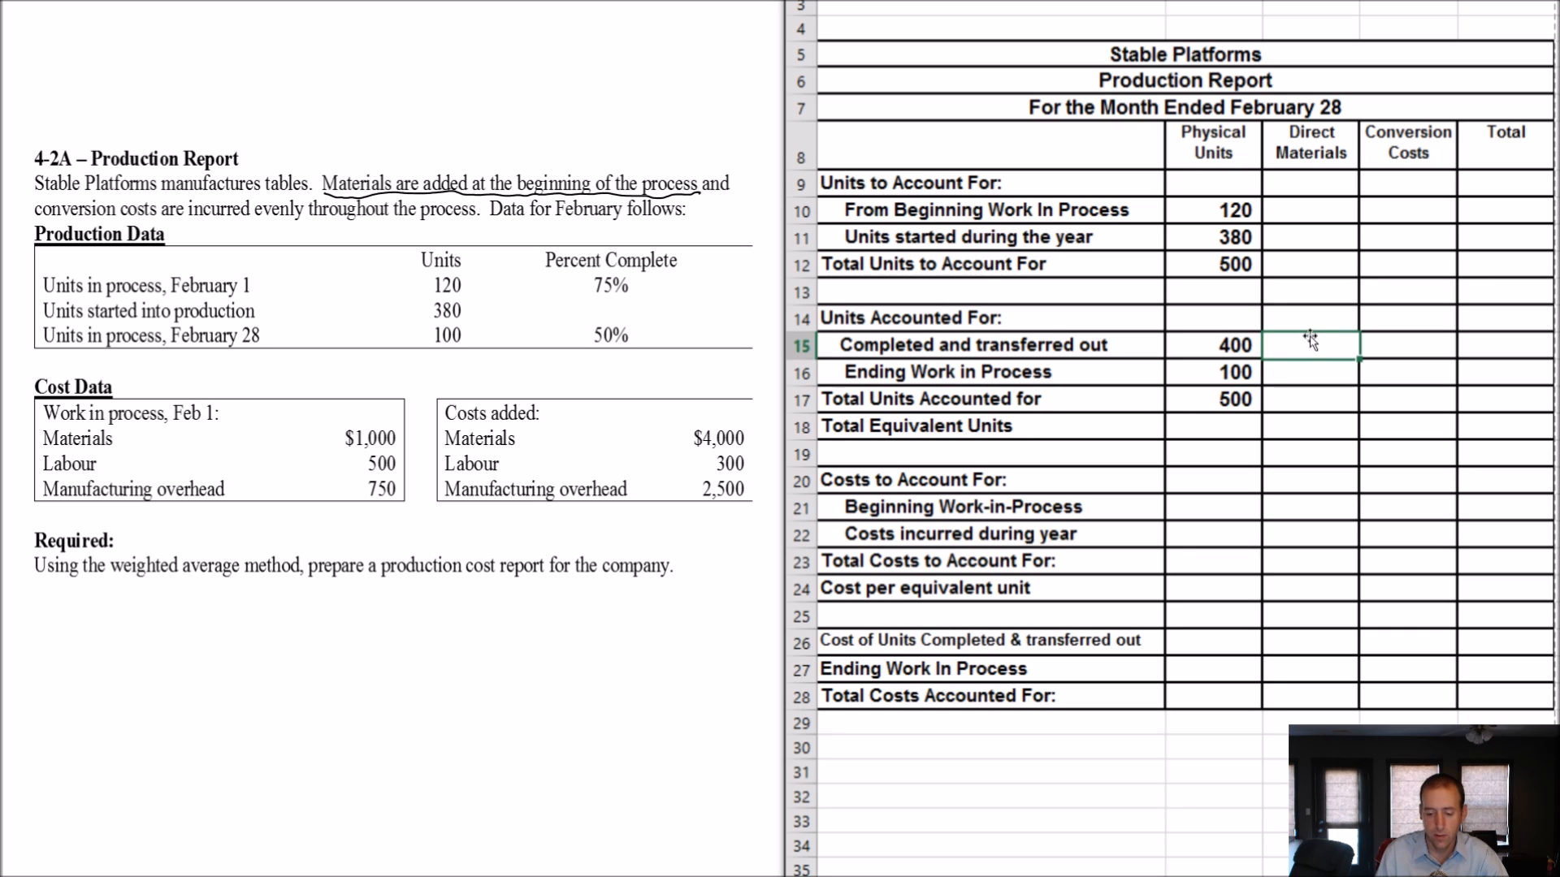
{"action": "type", "text": "400"}
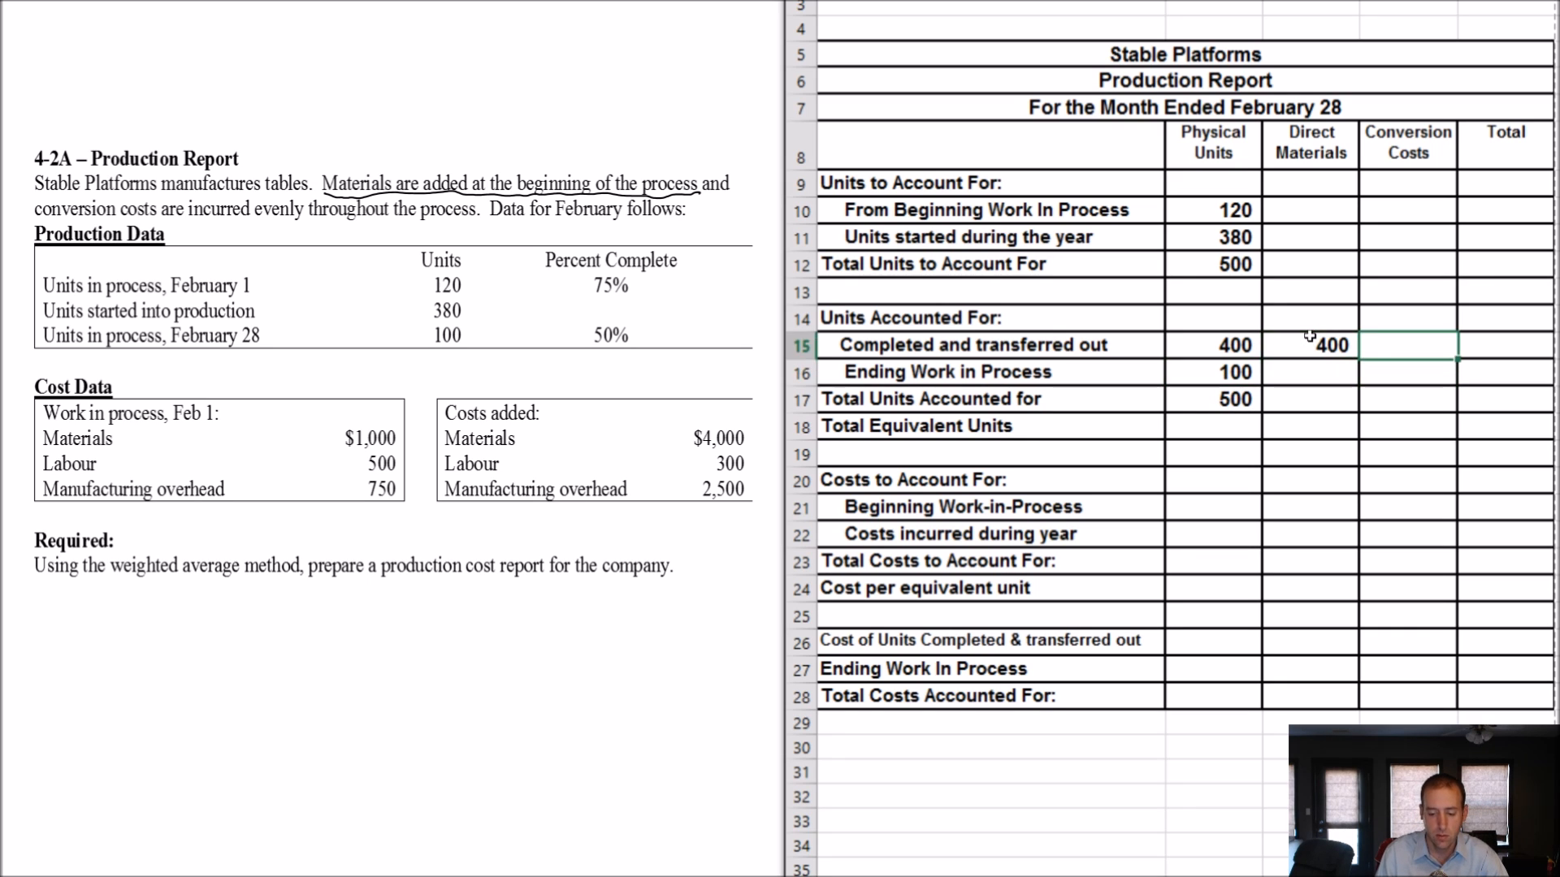
{"action": "type", "text": "400"}
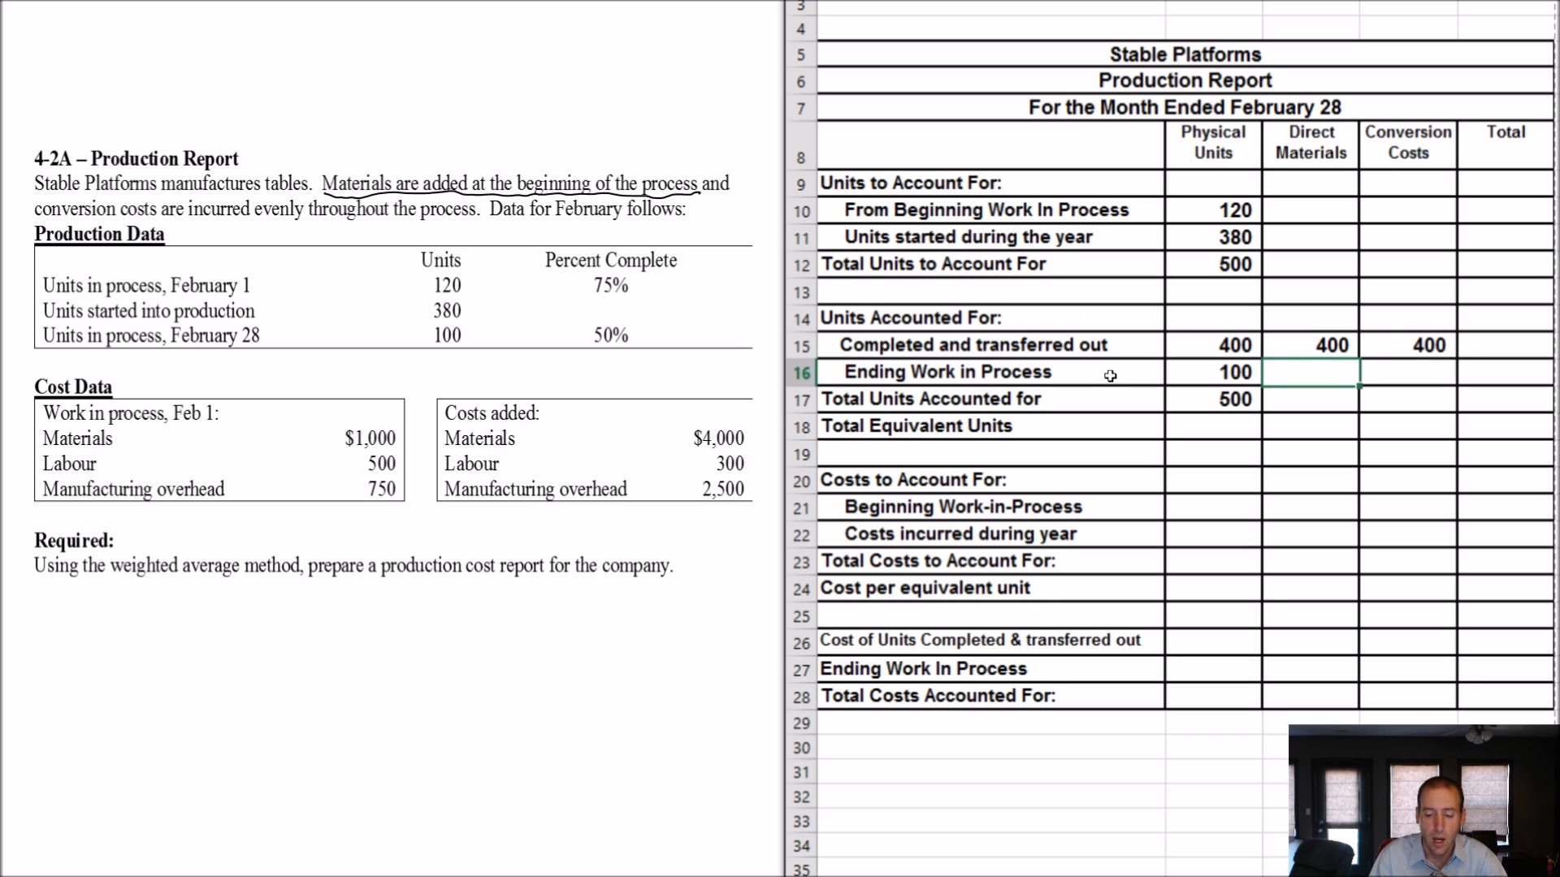
{"action": "left_click", "coordinate": [1233, 345]}
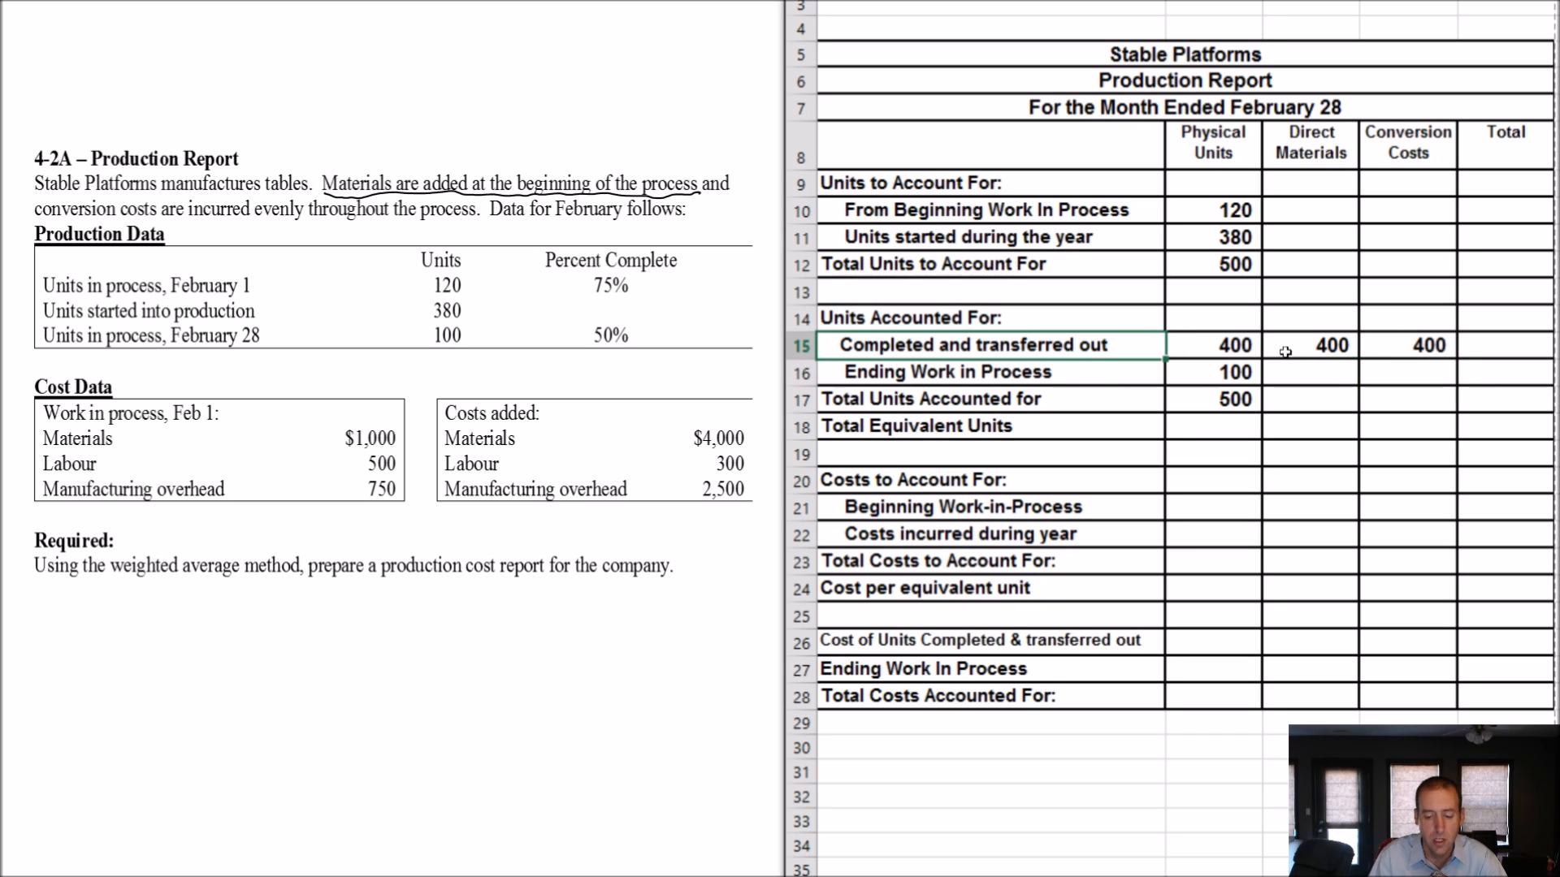
{"action": "left_click", "coordinate": [1311, 371]}
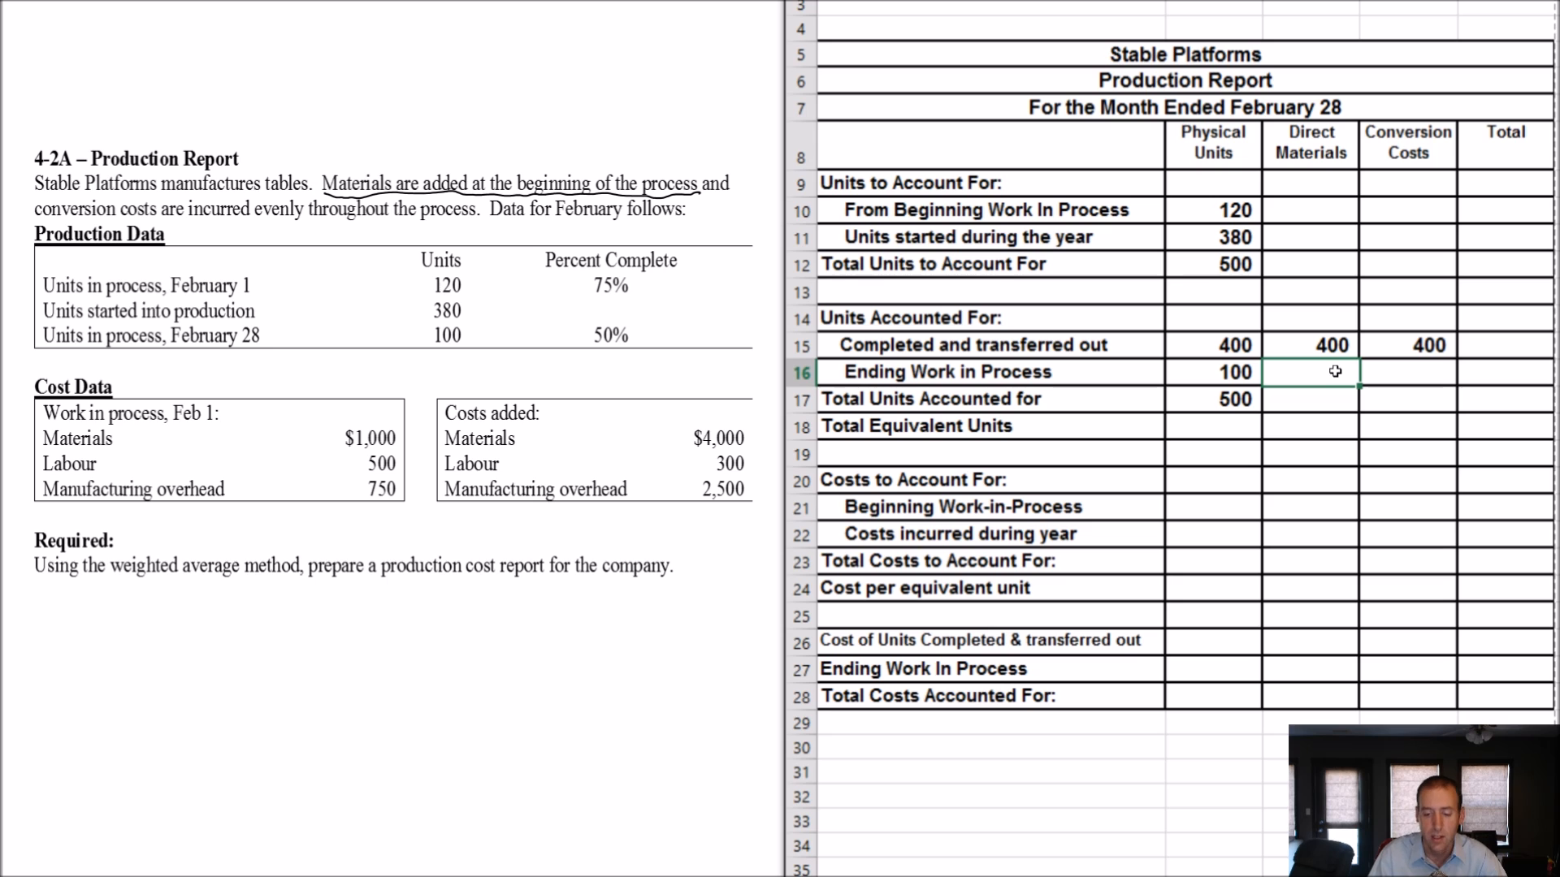
Step: Type 100 as the ending work in process direct materials equivalent units
{"action": "type", "text": "100"}
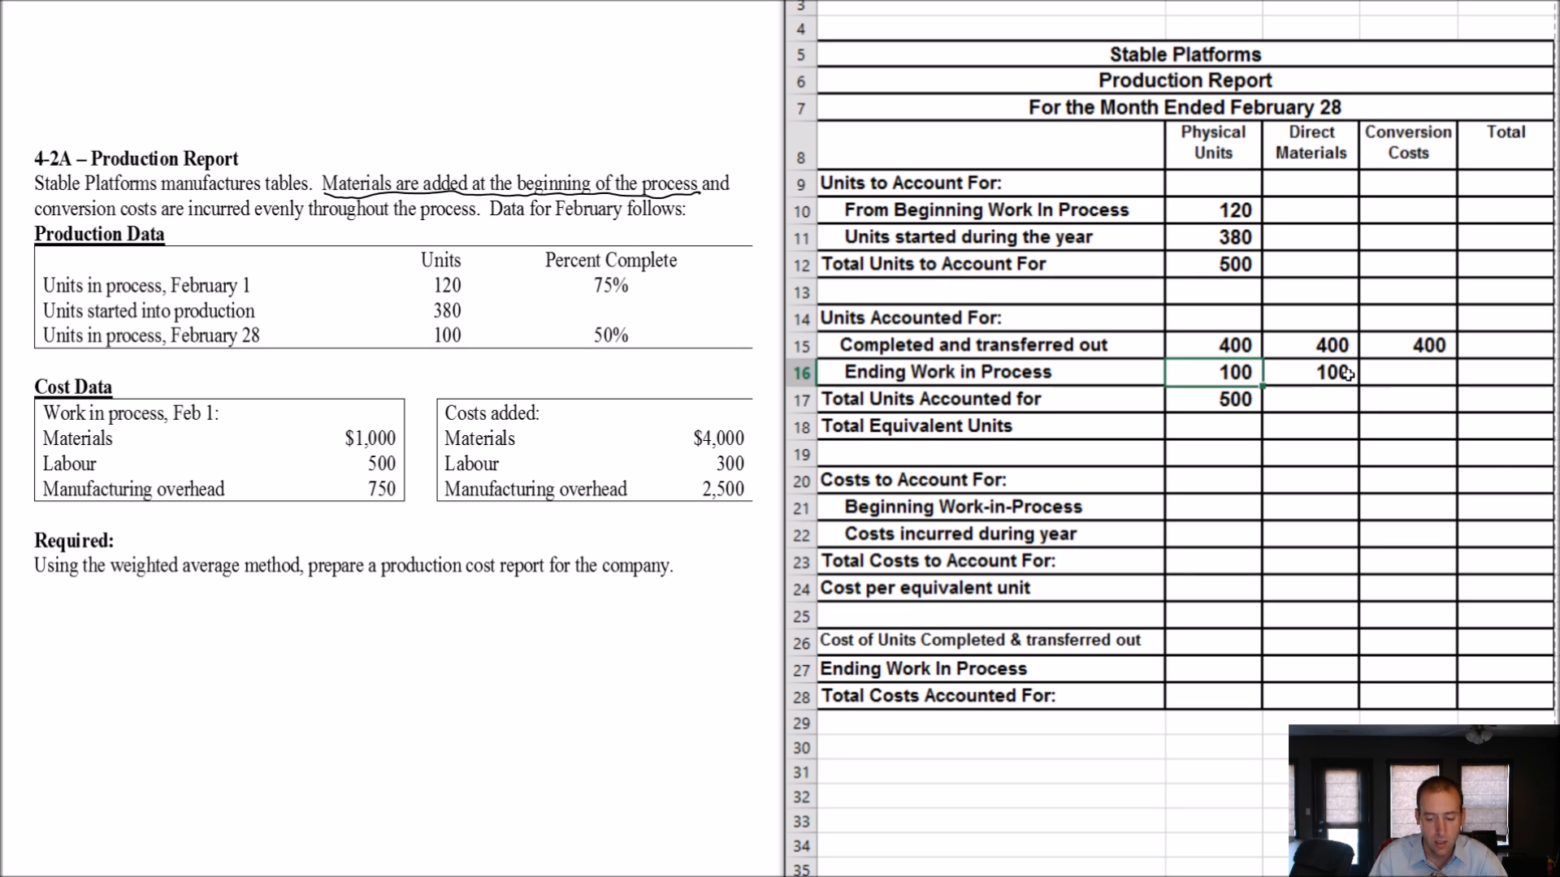
{"action": "left_click", "coordinate": [1408, 372]}
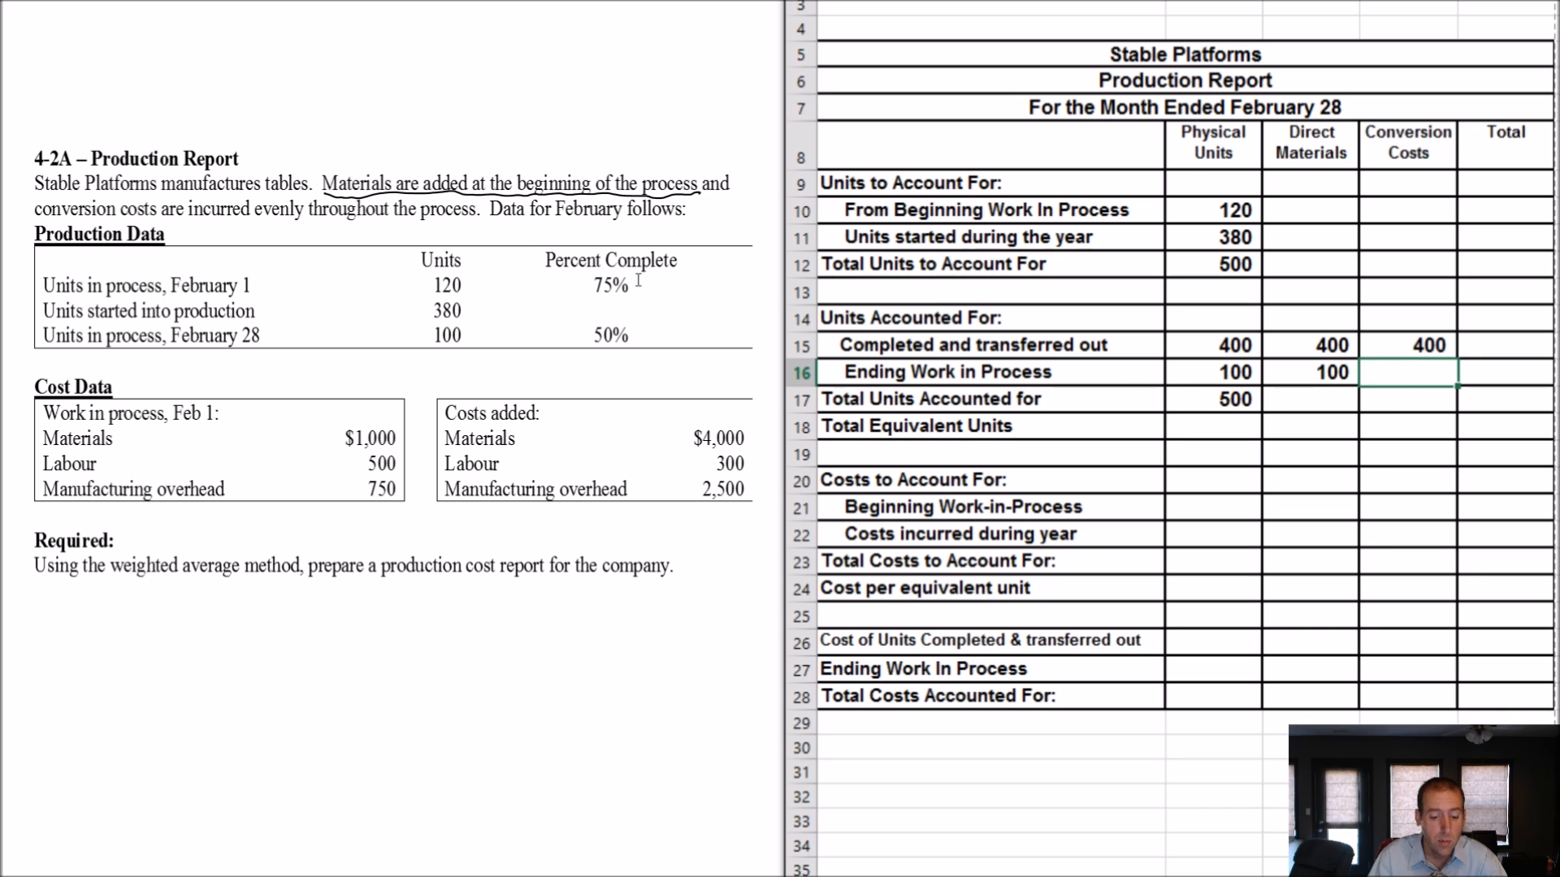
{"action": "mouse_move", "coordinate": [169, 285]}
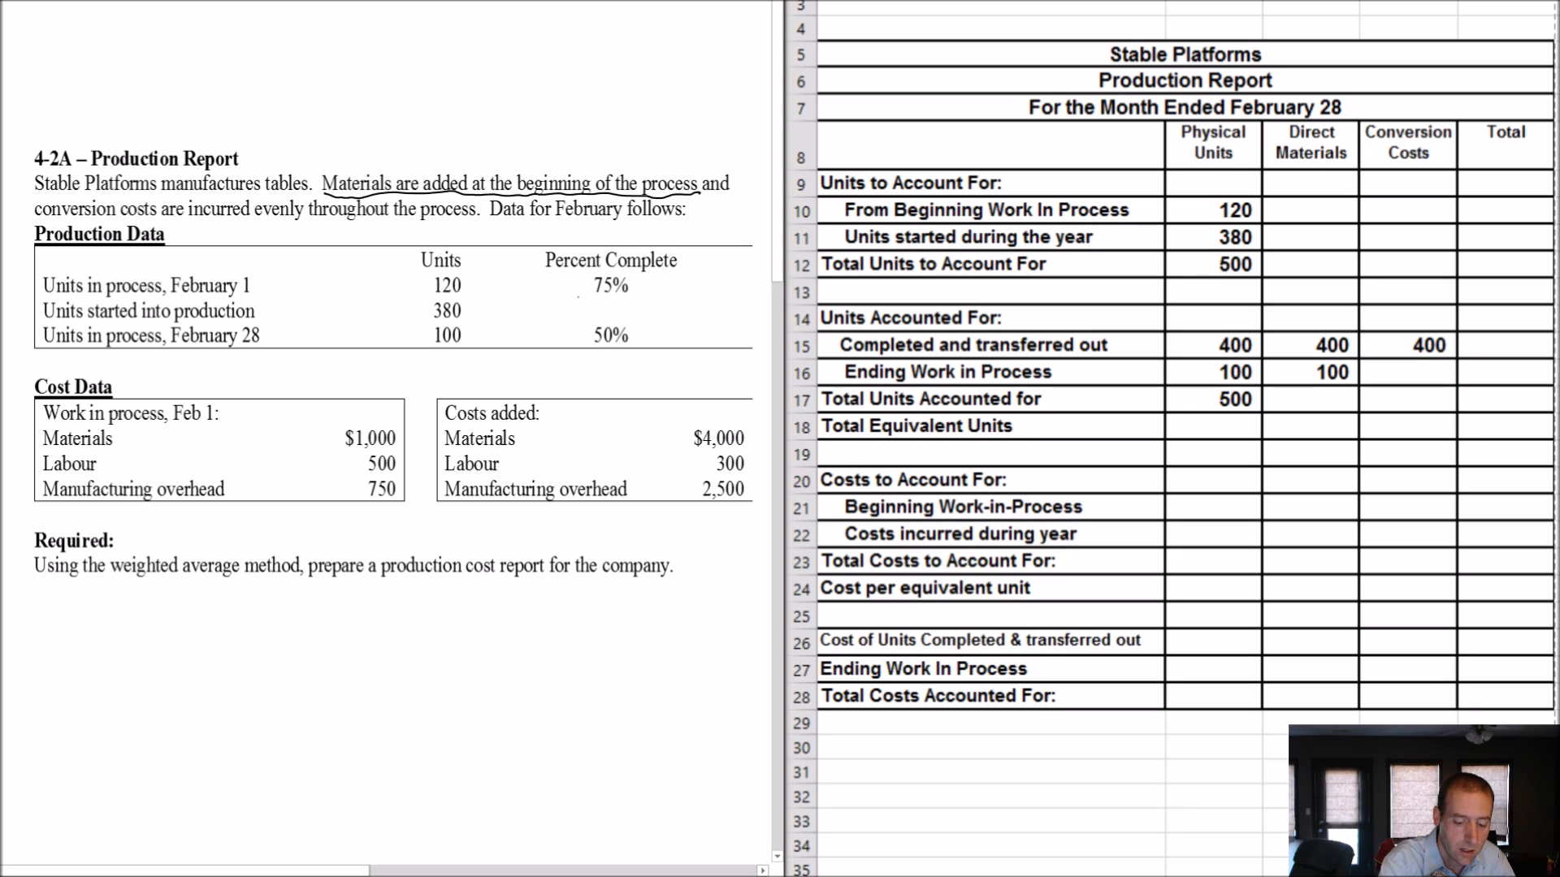
Step: Mark up the 75% and 50% completion figures, then enter 50 conversion units and totals 500 and 450
{"action": "left_click_drag", "start_coordinate": [582, 294], "coordinate": [637, 264]}
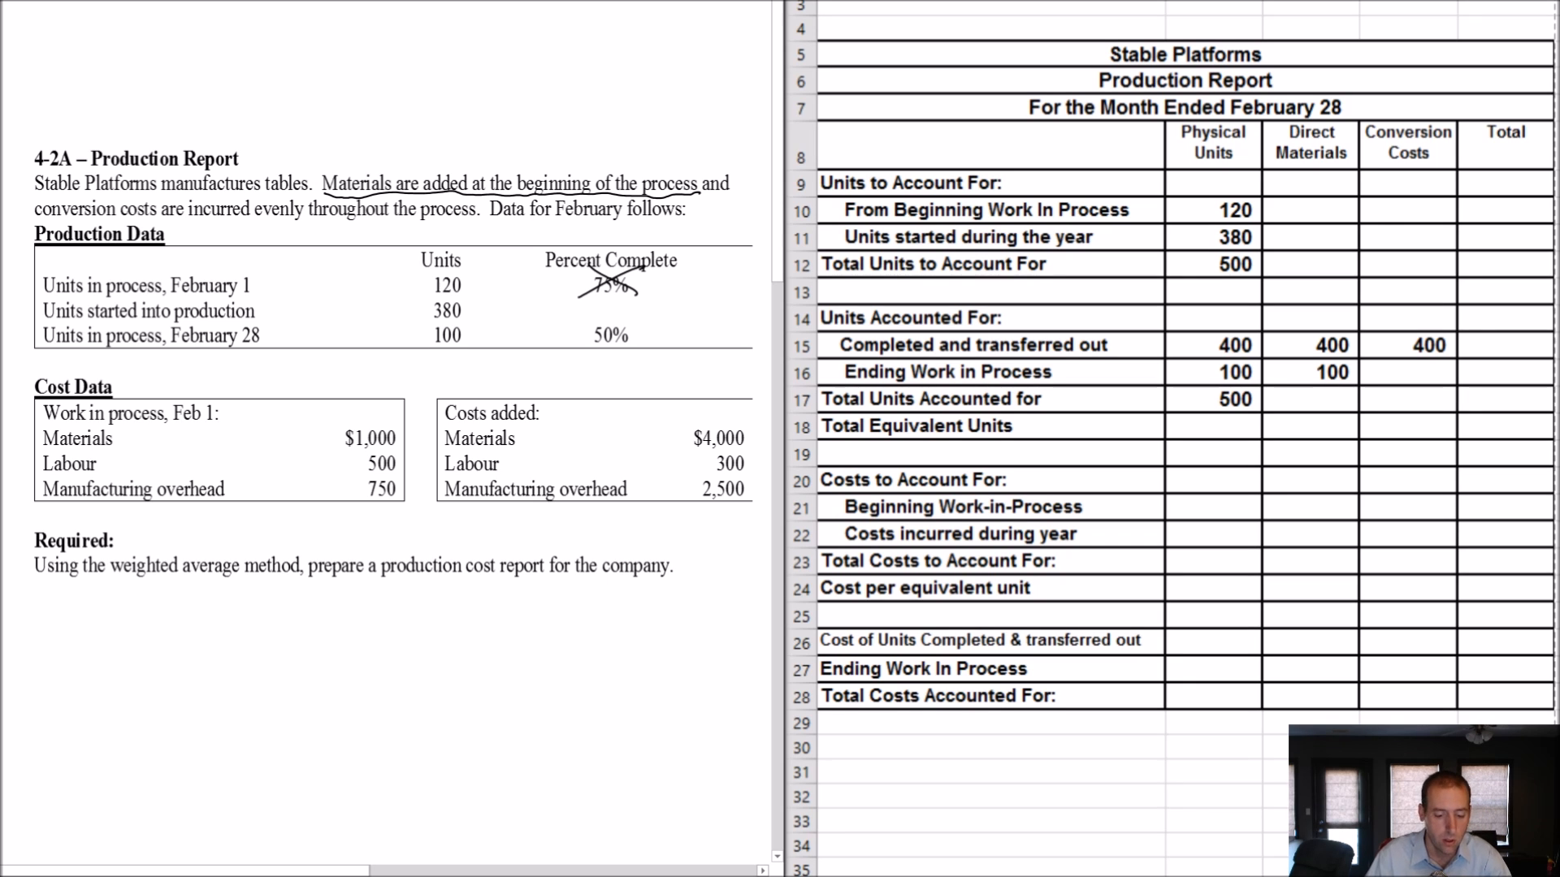
{"action": "left_click_drag", "start_coordinate": [572, 298], "coordinate": [616, 373]}
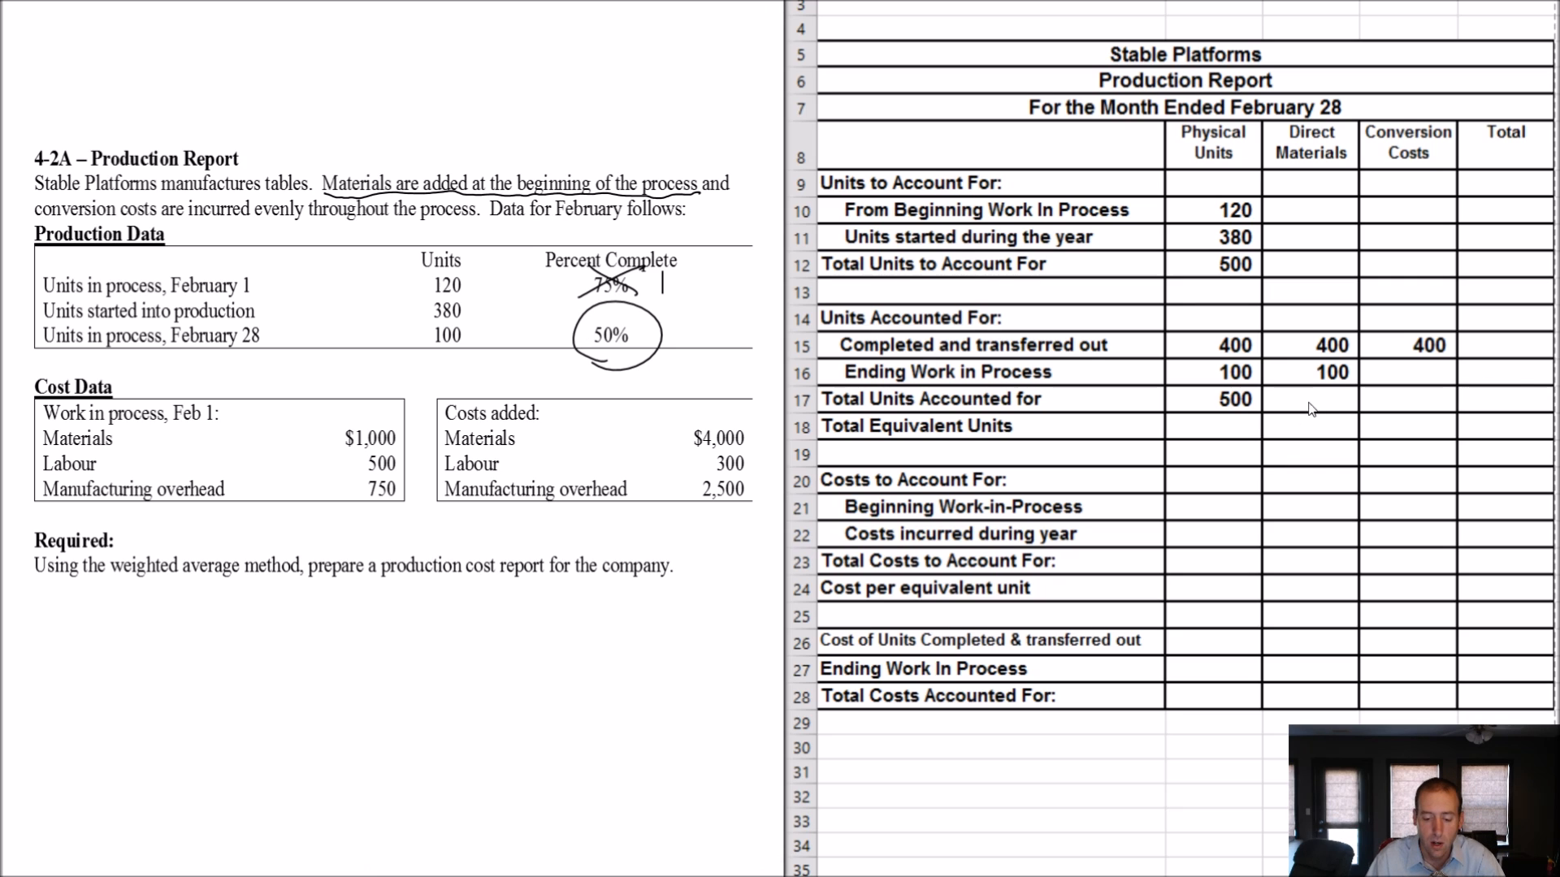
{"action": "left_click", "coordinate": [1406, 372]}
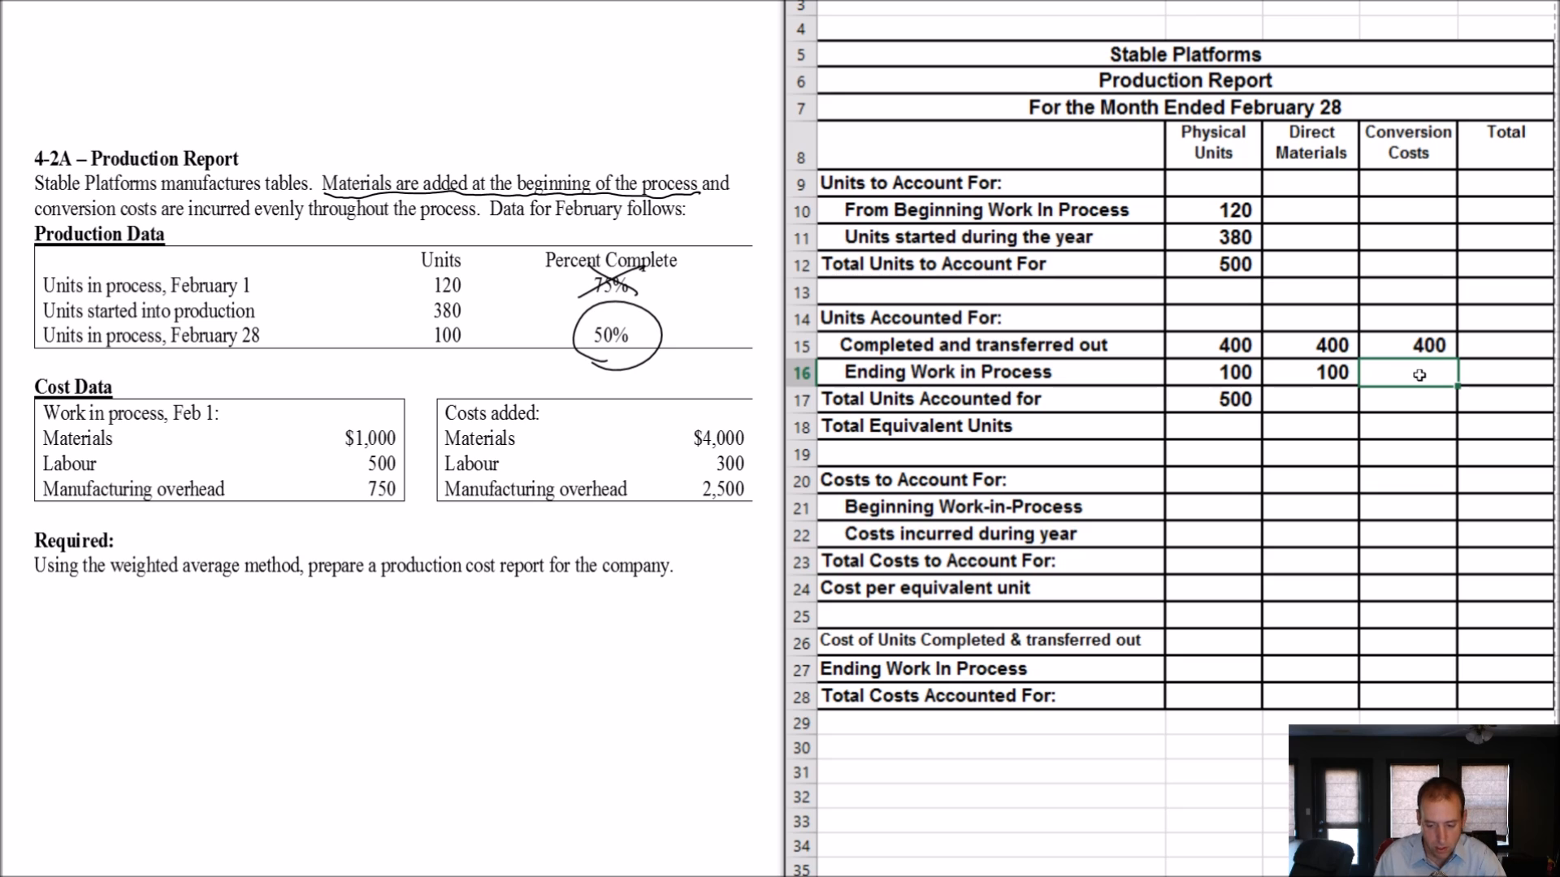
{"action": "type", "text": "50"}
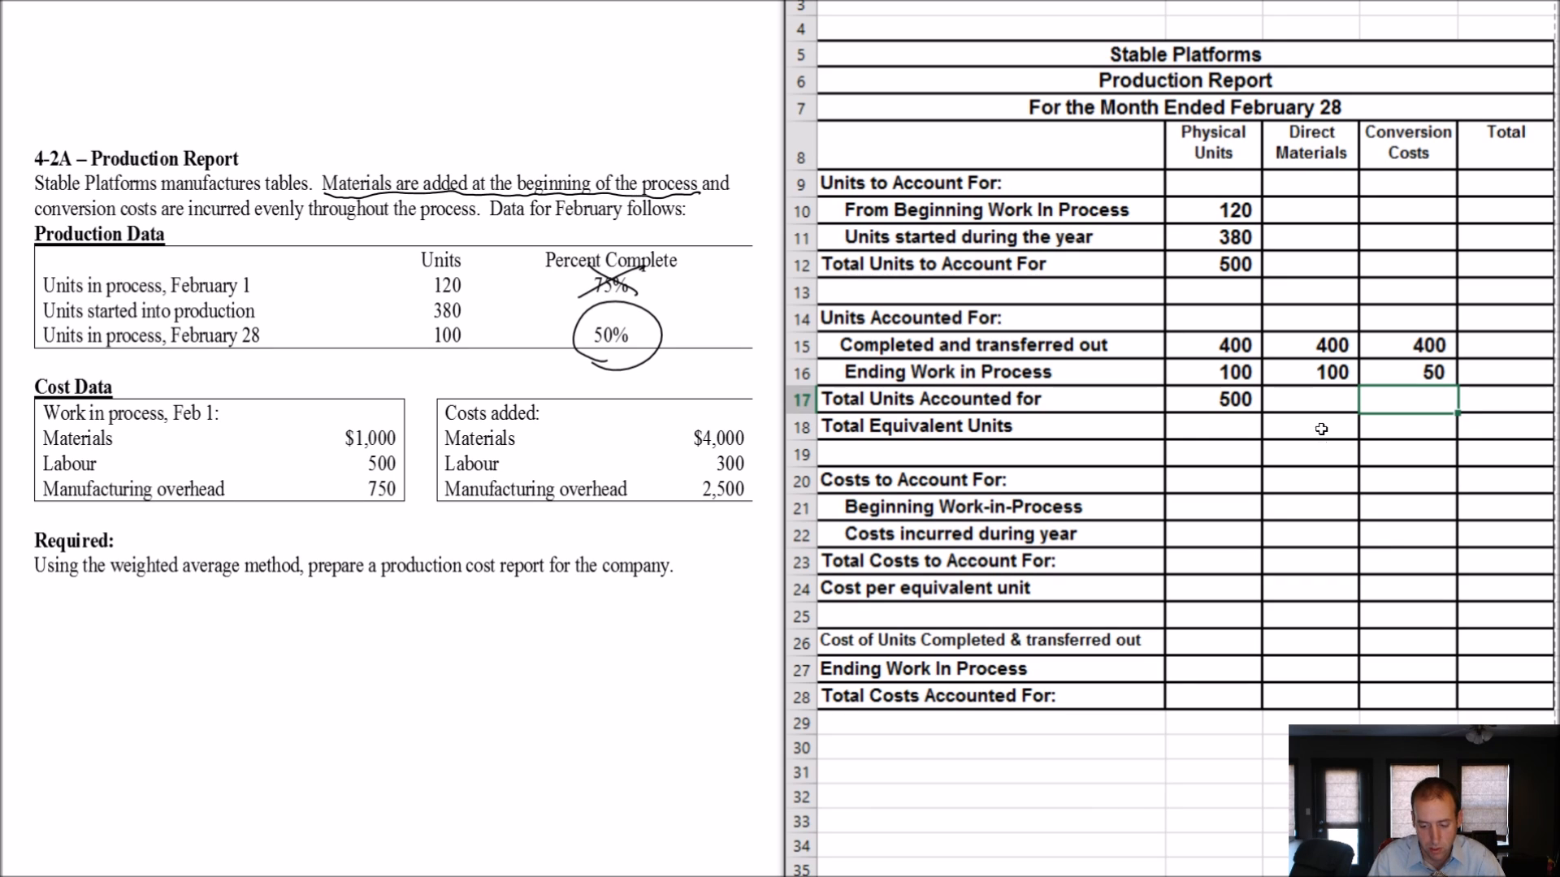
{"action": "type", "text": "=C15"}
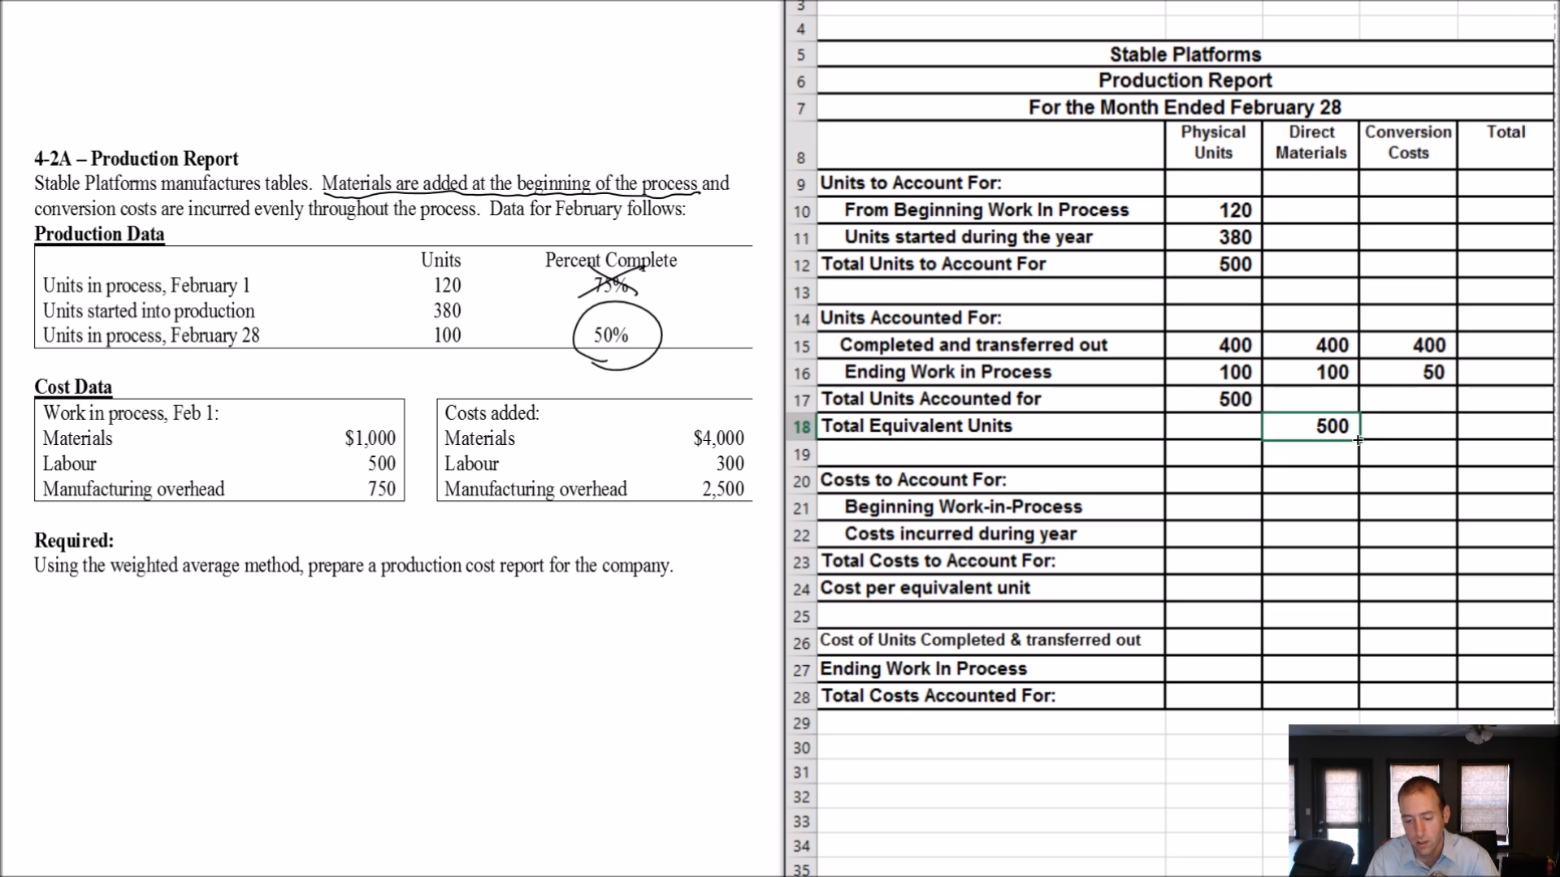
{"action": "type", "text": "450"}
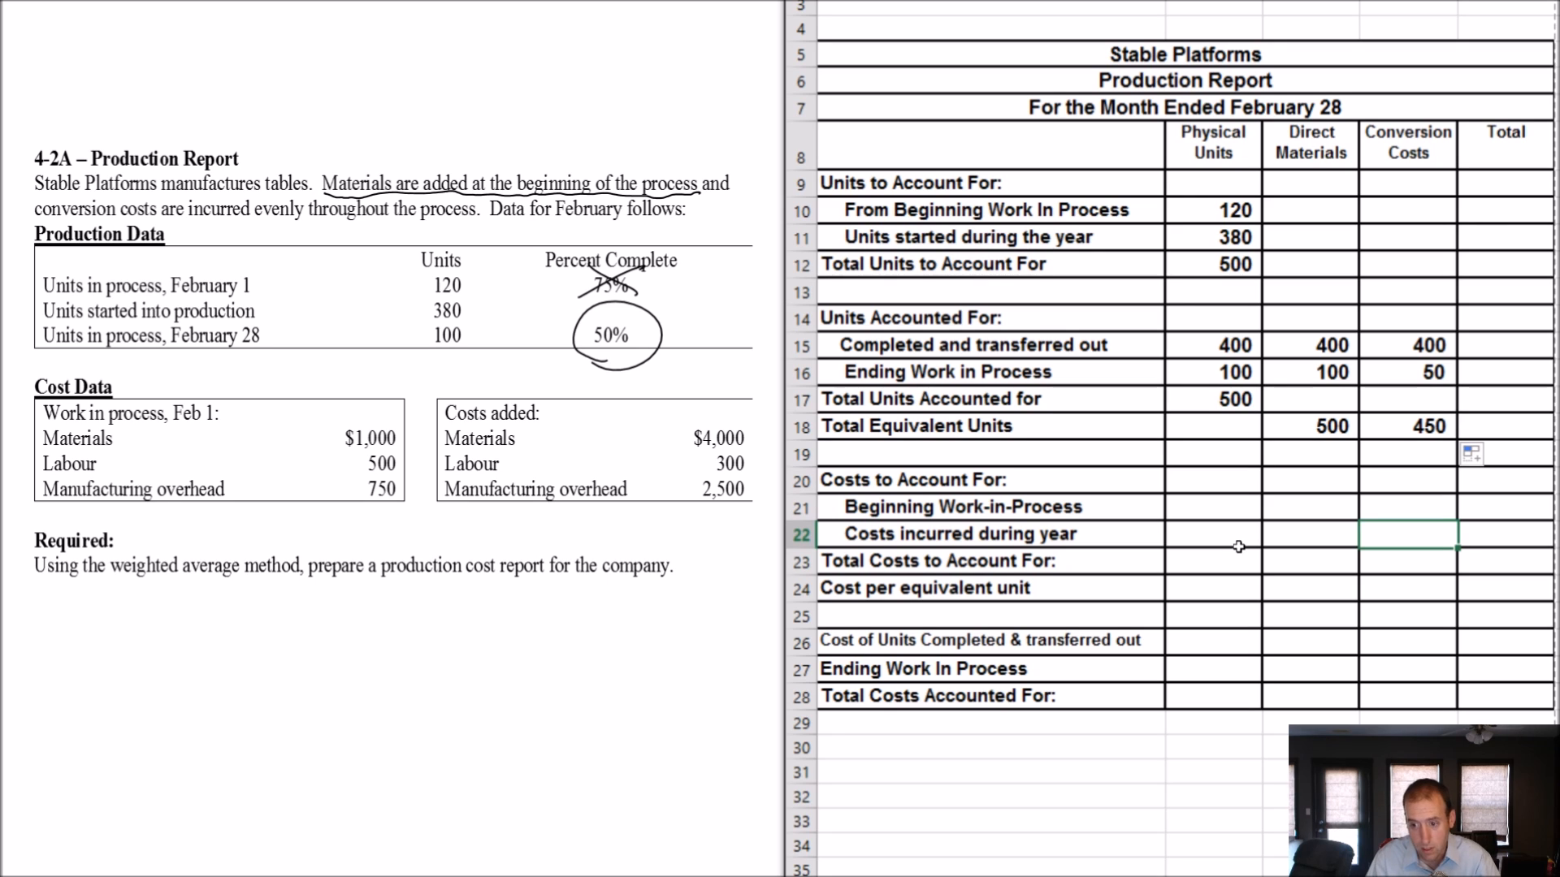
{"action": "mouse_move", "coordinate": [1249, 533]}
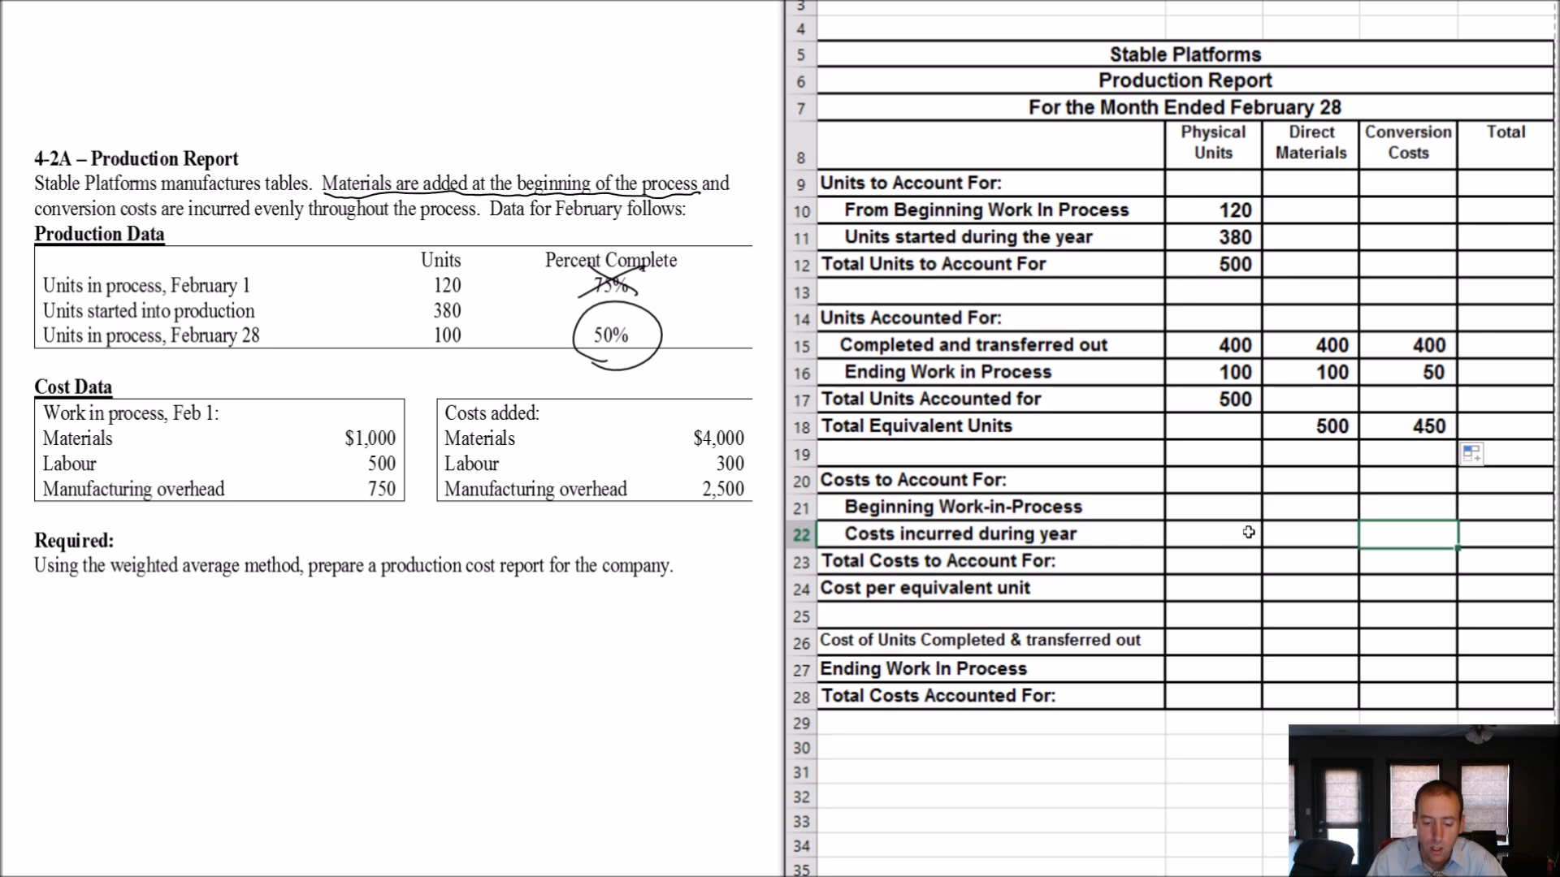
{"action": "mouse_move", "coordinate": [1224, 524]}
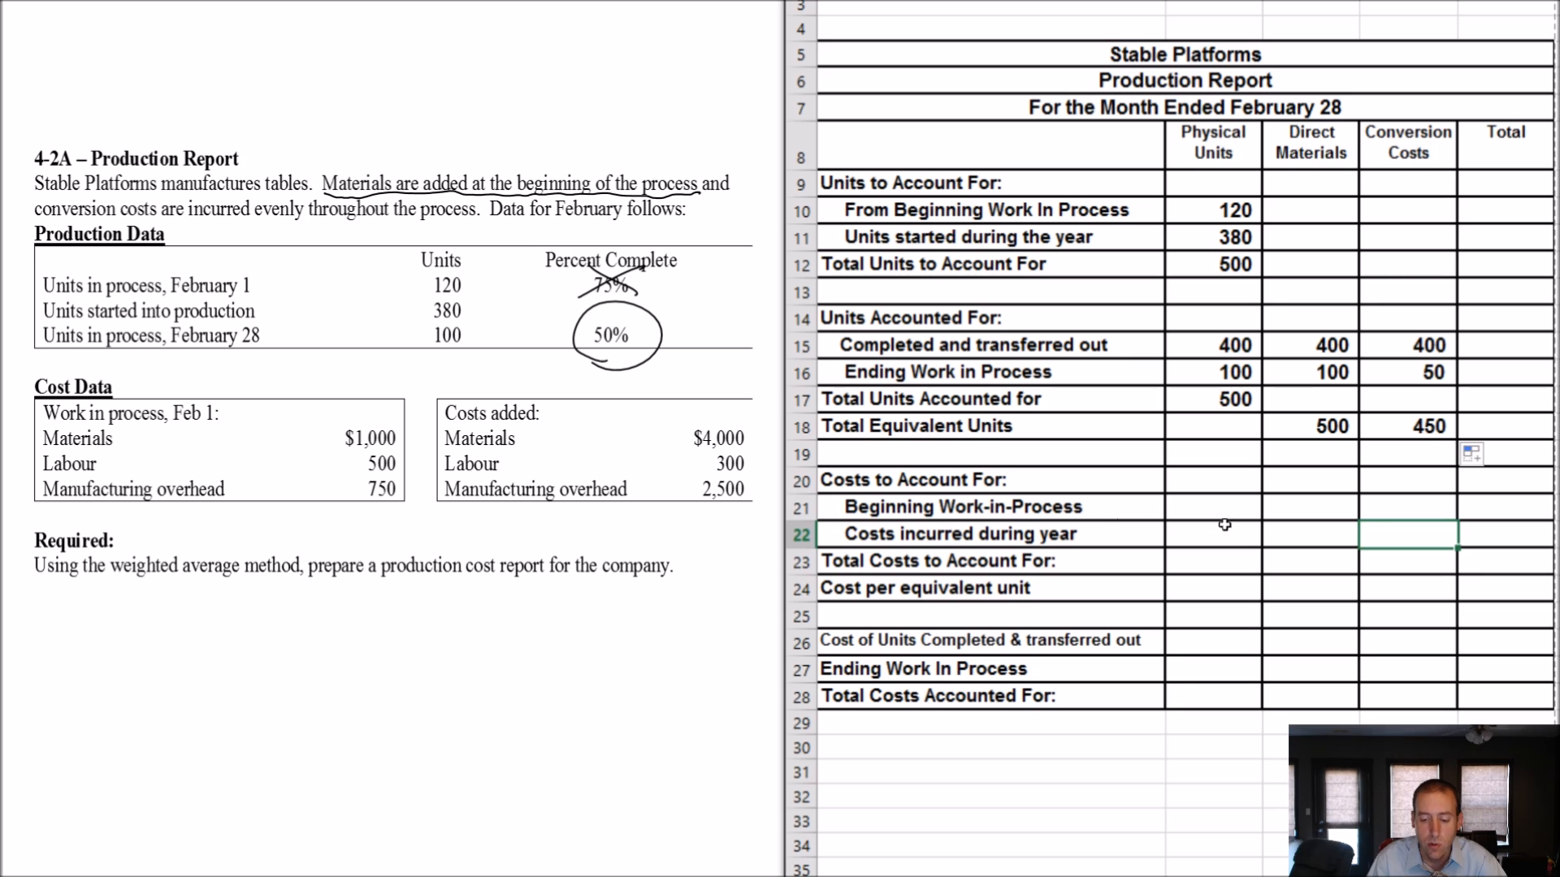
Step: Enter beginning costs 1,000 and 1,250 and costs added 4,000 and 2,800
{"action": "left_click", "coordinate": [1311, 507]}
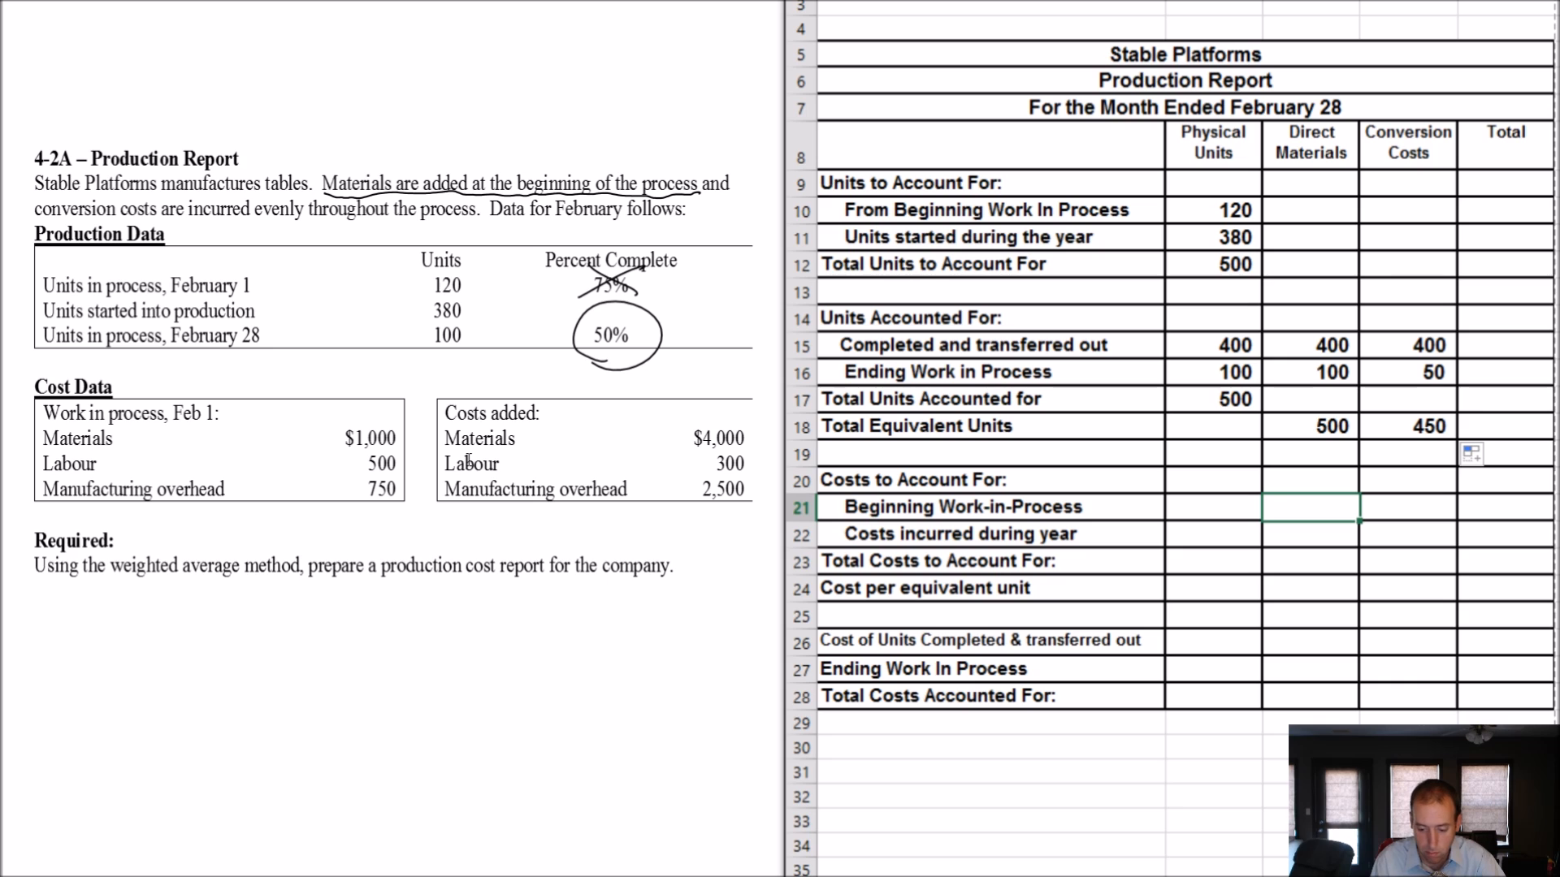
{"action": "type", "text": "1000"}
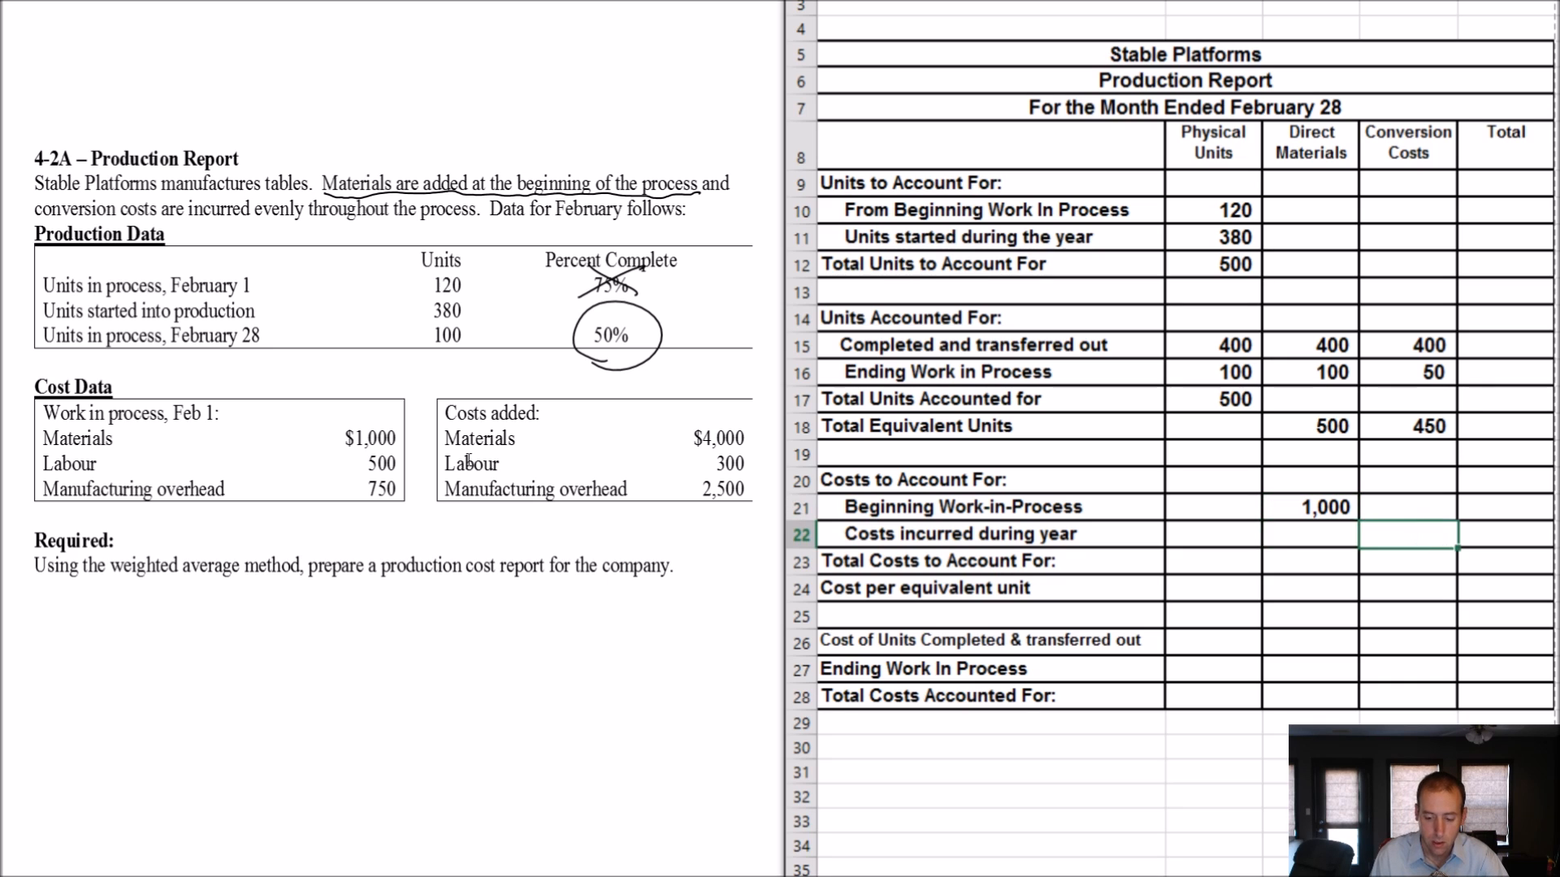
{"action": "left_click", "coordinate": [1406, 507]}
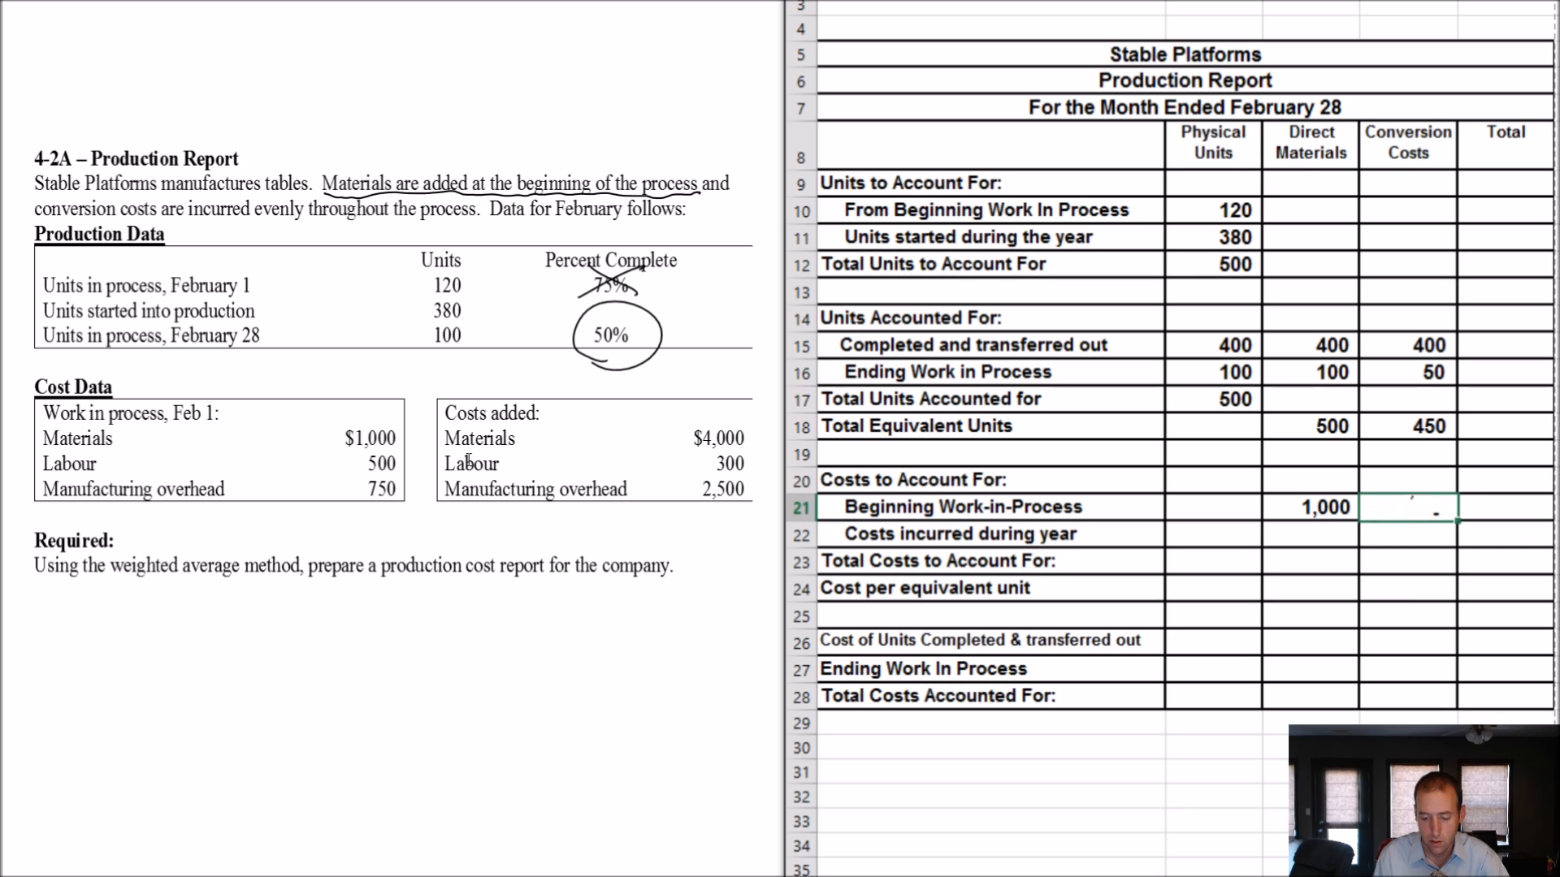
{"action": "type", "text": "1,250"}
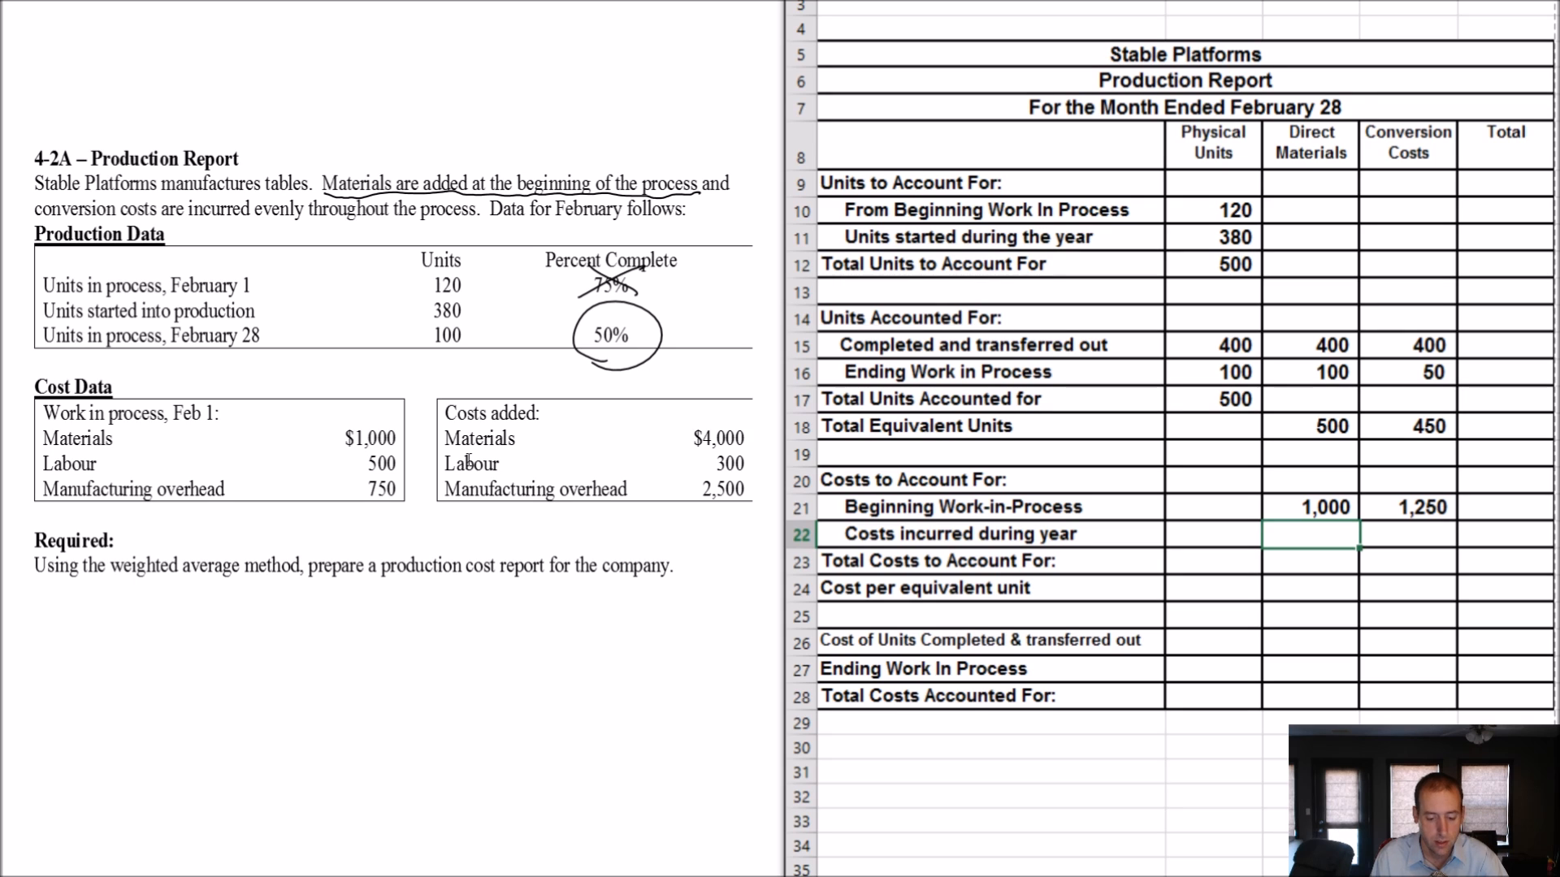
{"action": "type", "text": "4000"}
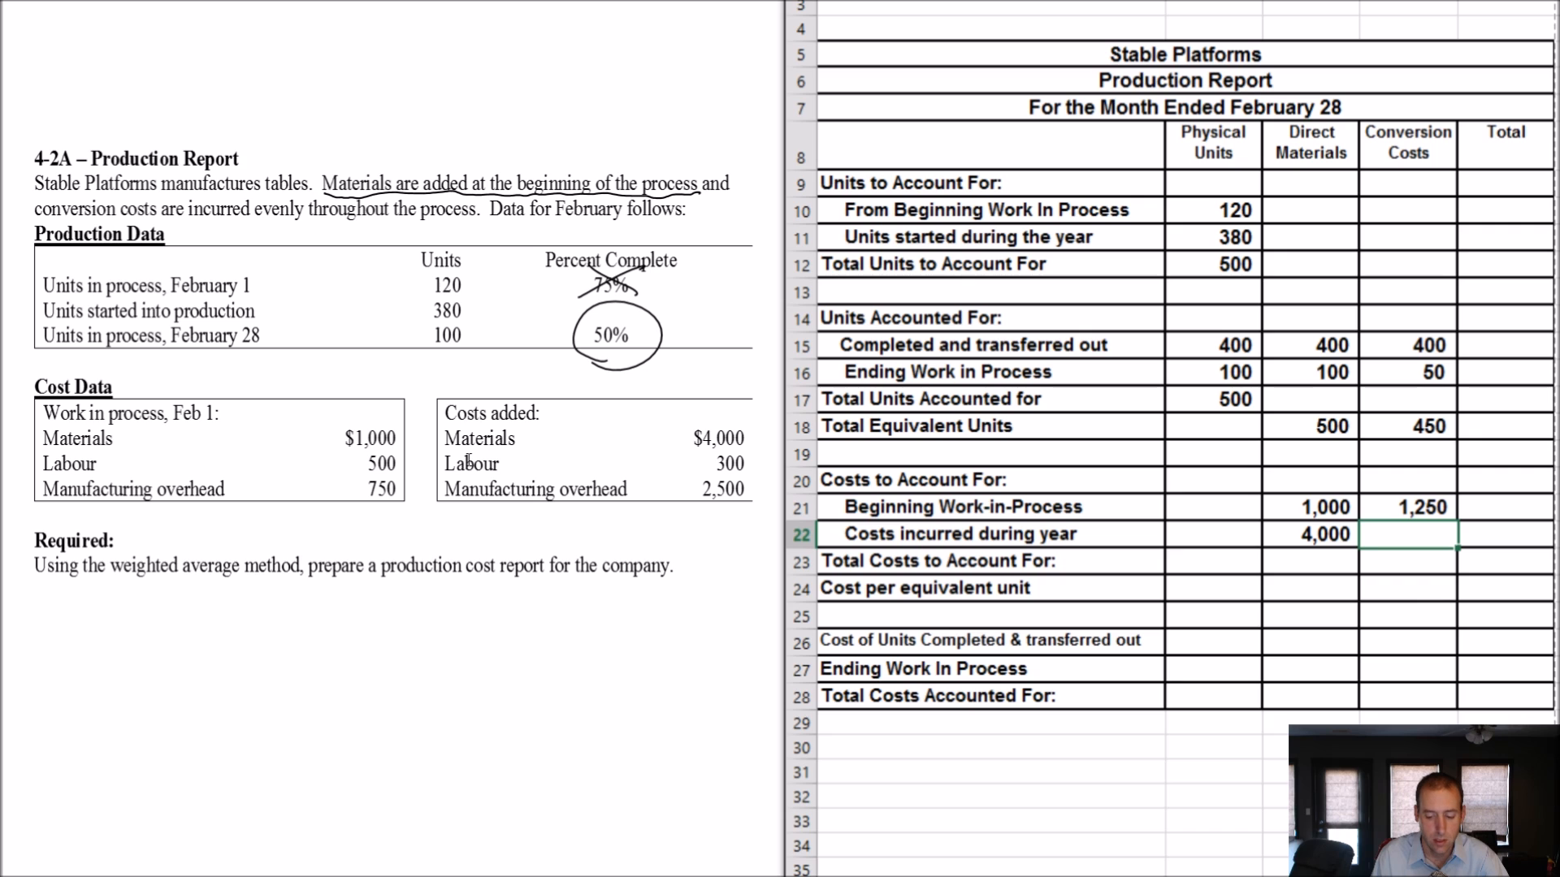
{"action": "type", "text": "2,800"}
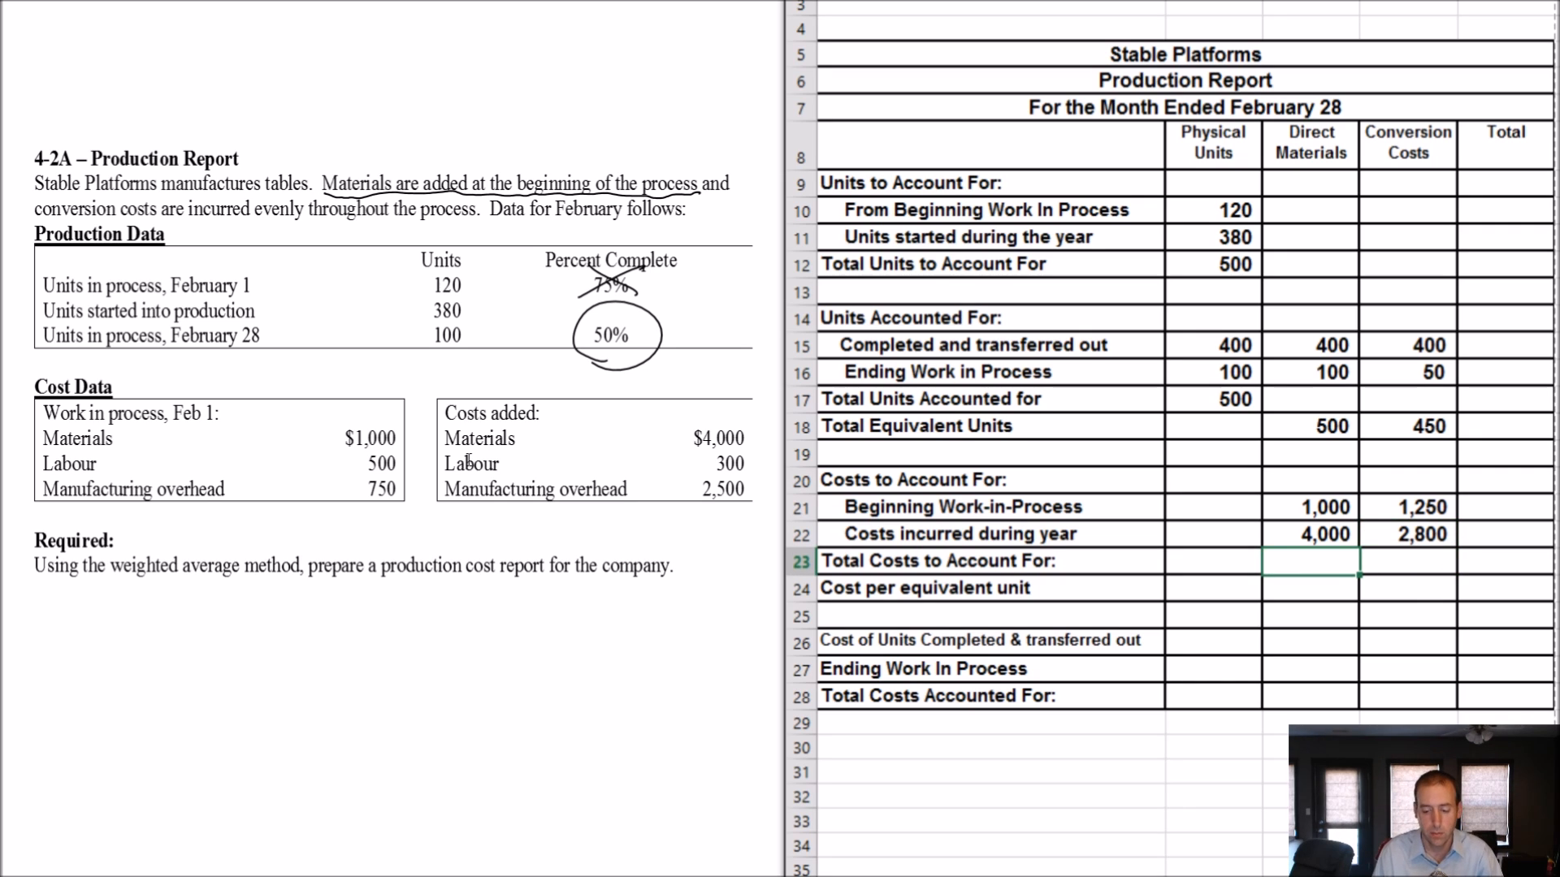
Step: Total the costs to account for: 5,000 materials, 4,050 conversion, 9,050 overall
{"action": "type", "text": "5000"}
{"action": "left_click", "coordinate": [1409, 561]}
{"action": "type", "text": "+"}
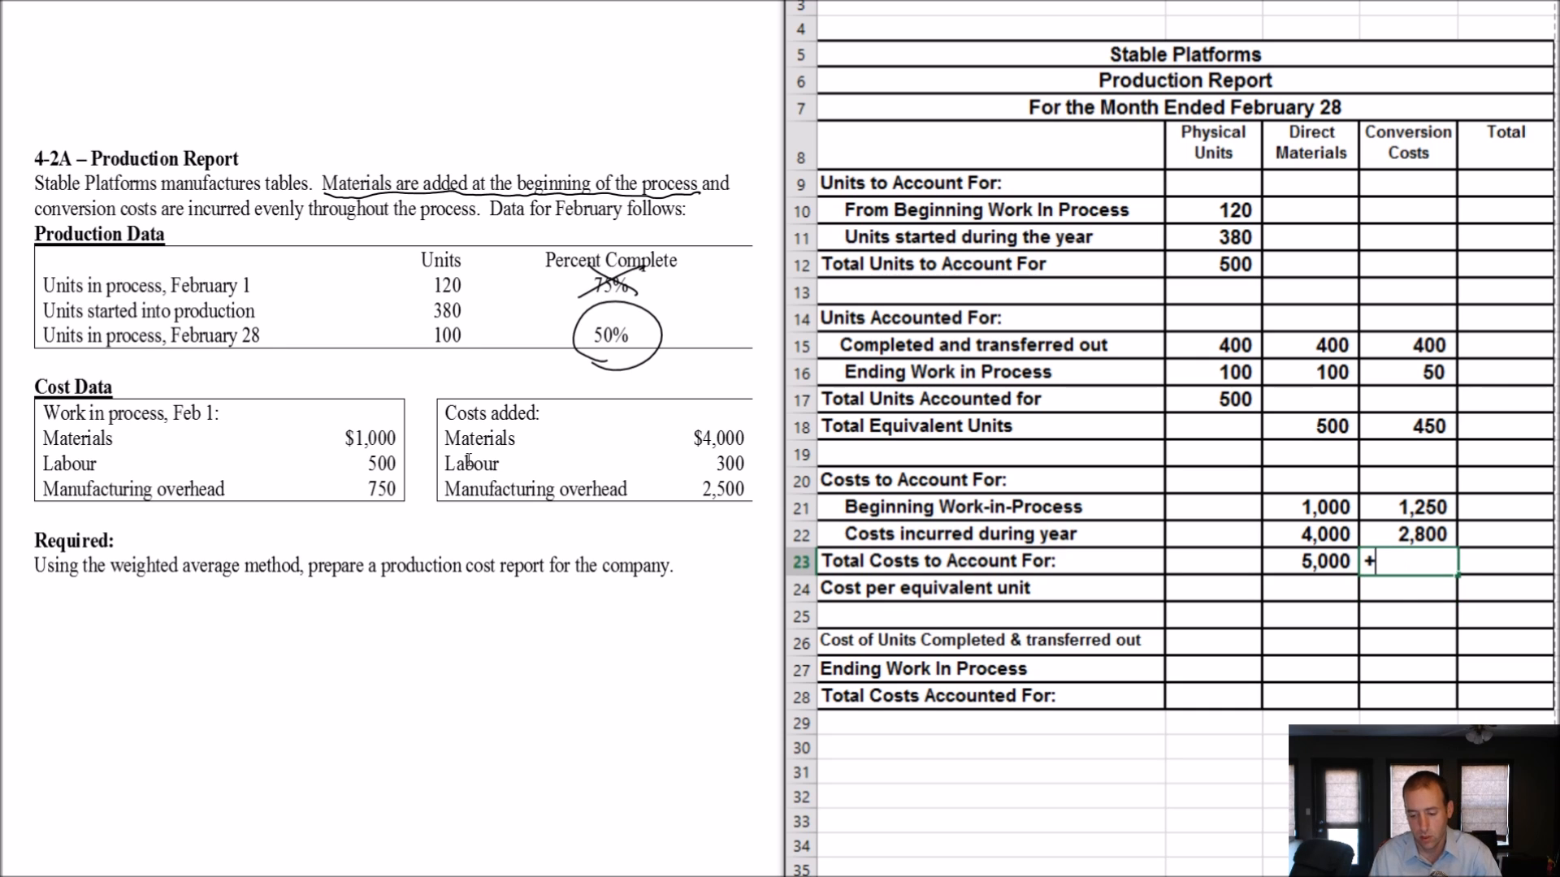
{"action": "left_click", "coordinate": [1406, 507]}
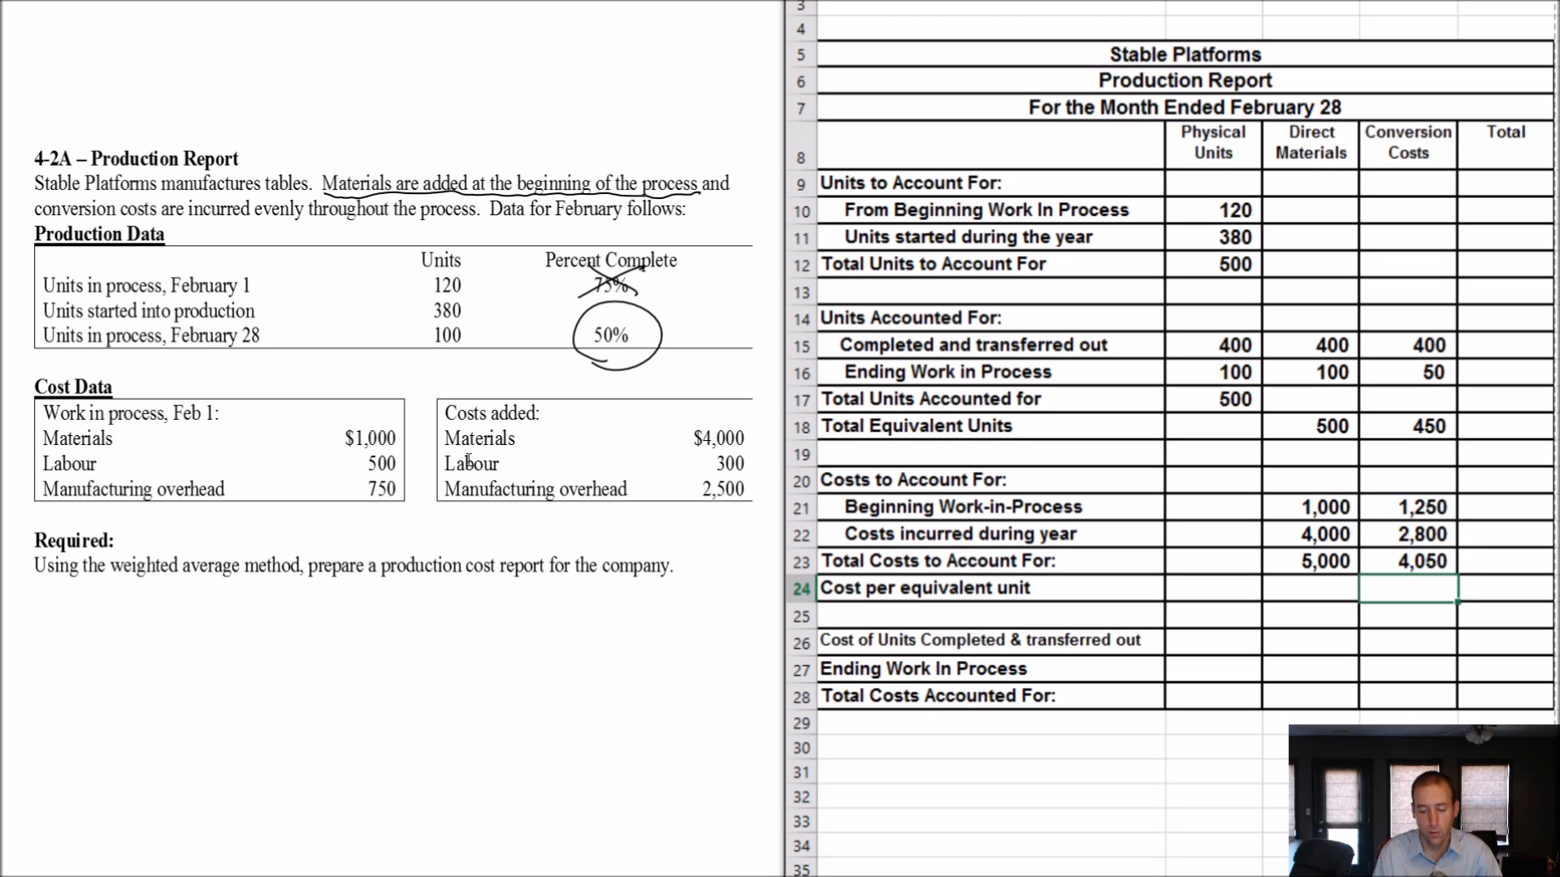
{"action": "left_click", "coordinate": [1310, 588]}
{"action": "type", "text": "=C21+D21"}
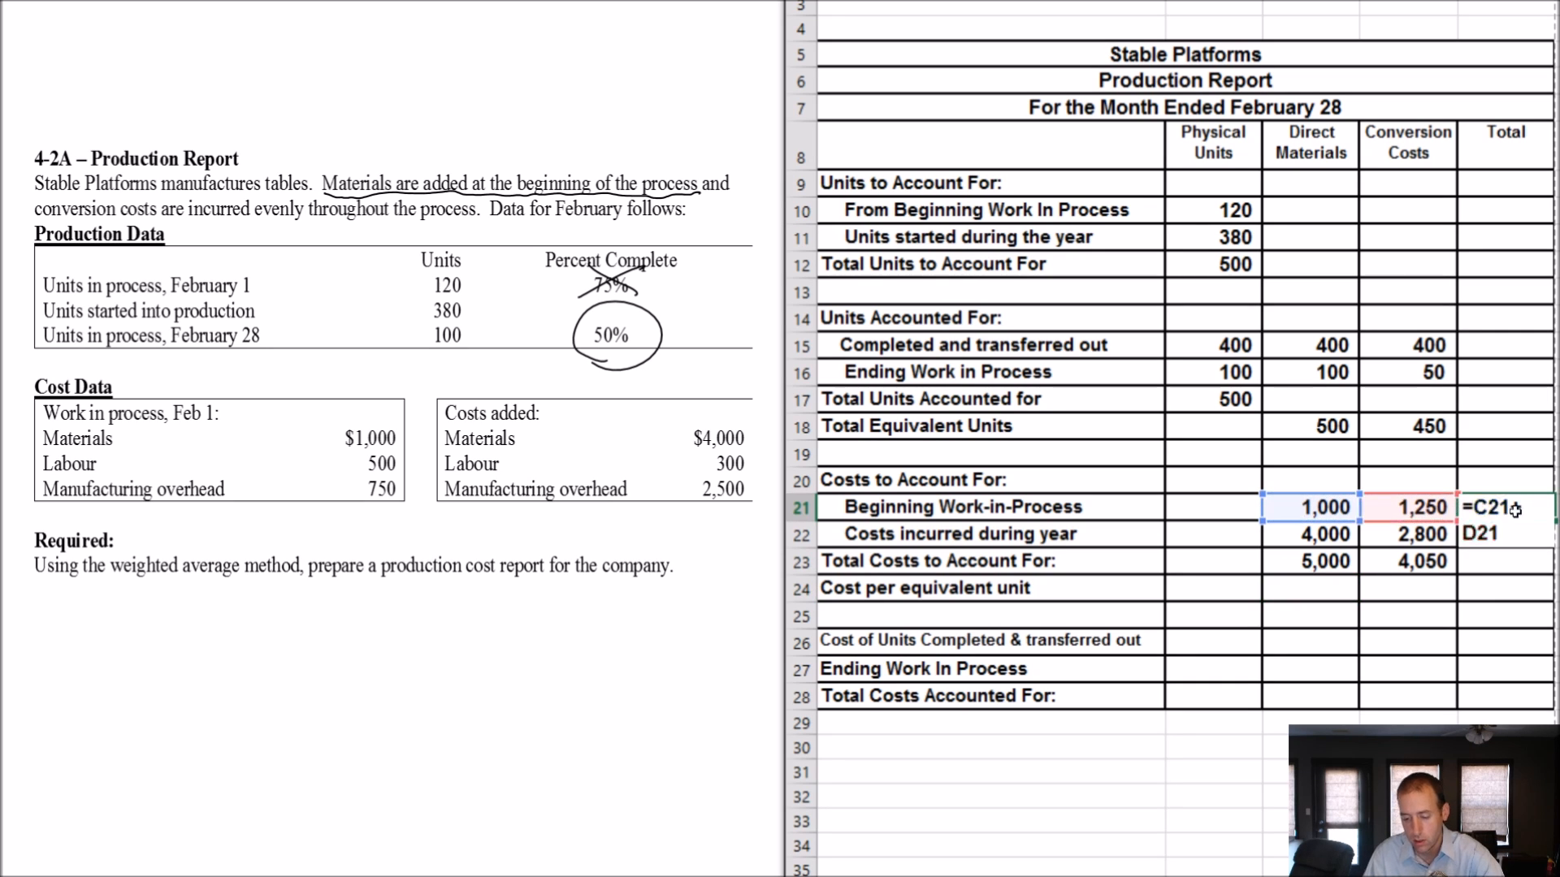
{"action": "key", "text": "Enter"}
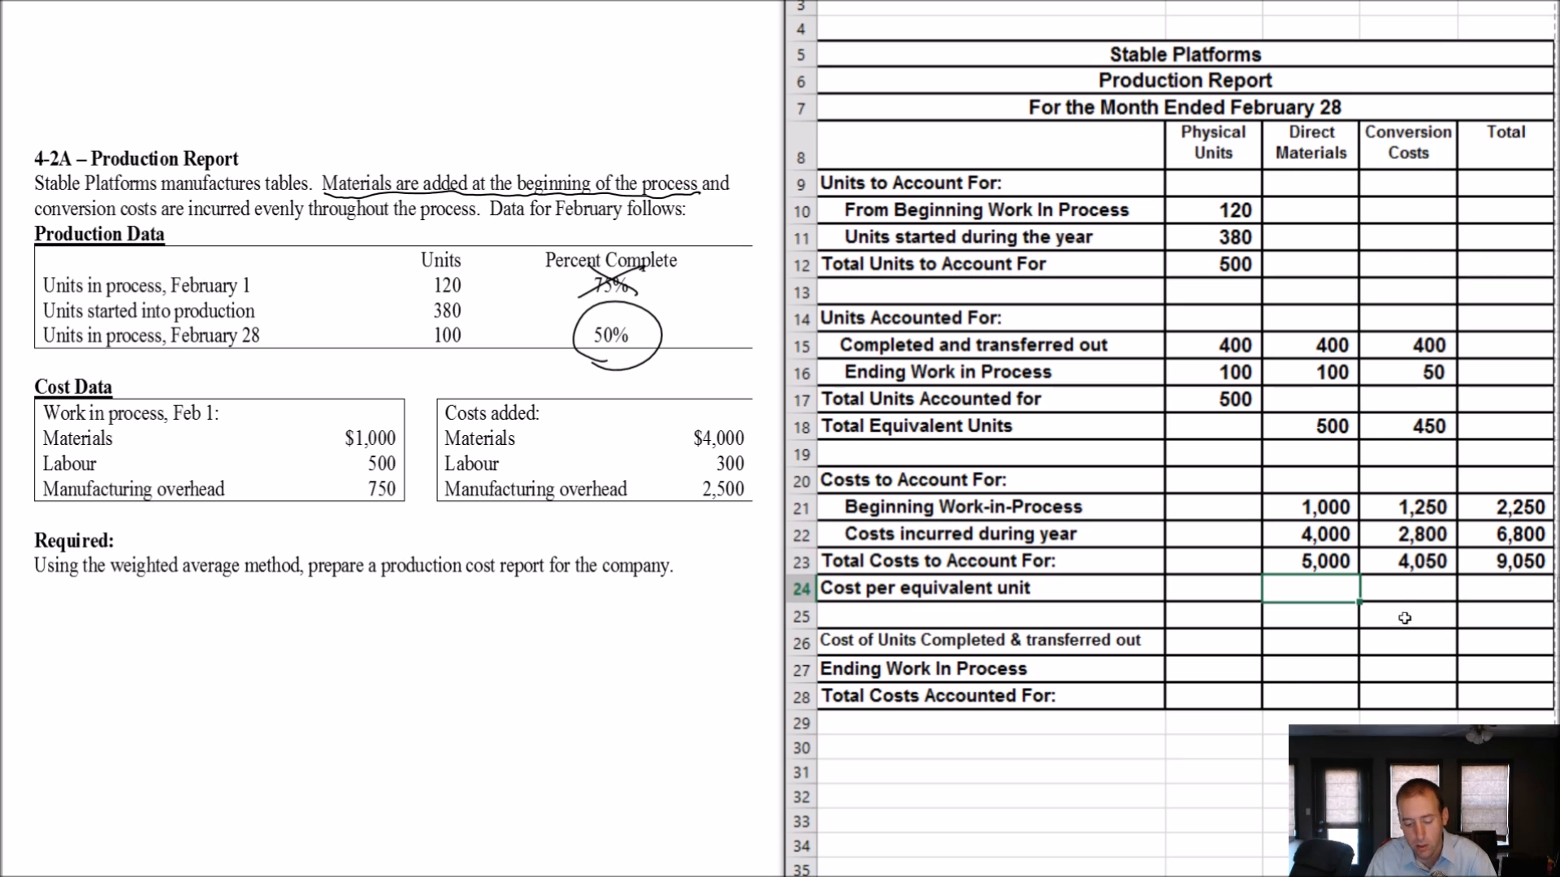
Step: Divide total costs by equivalent units to get 10.0000 materials, 9.000 conversion and 19.0000 total
{"action": "type", "text": "=C23"}
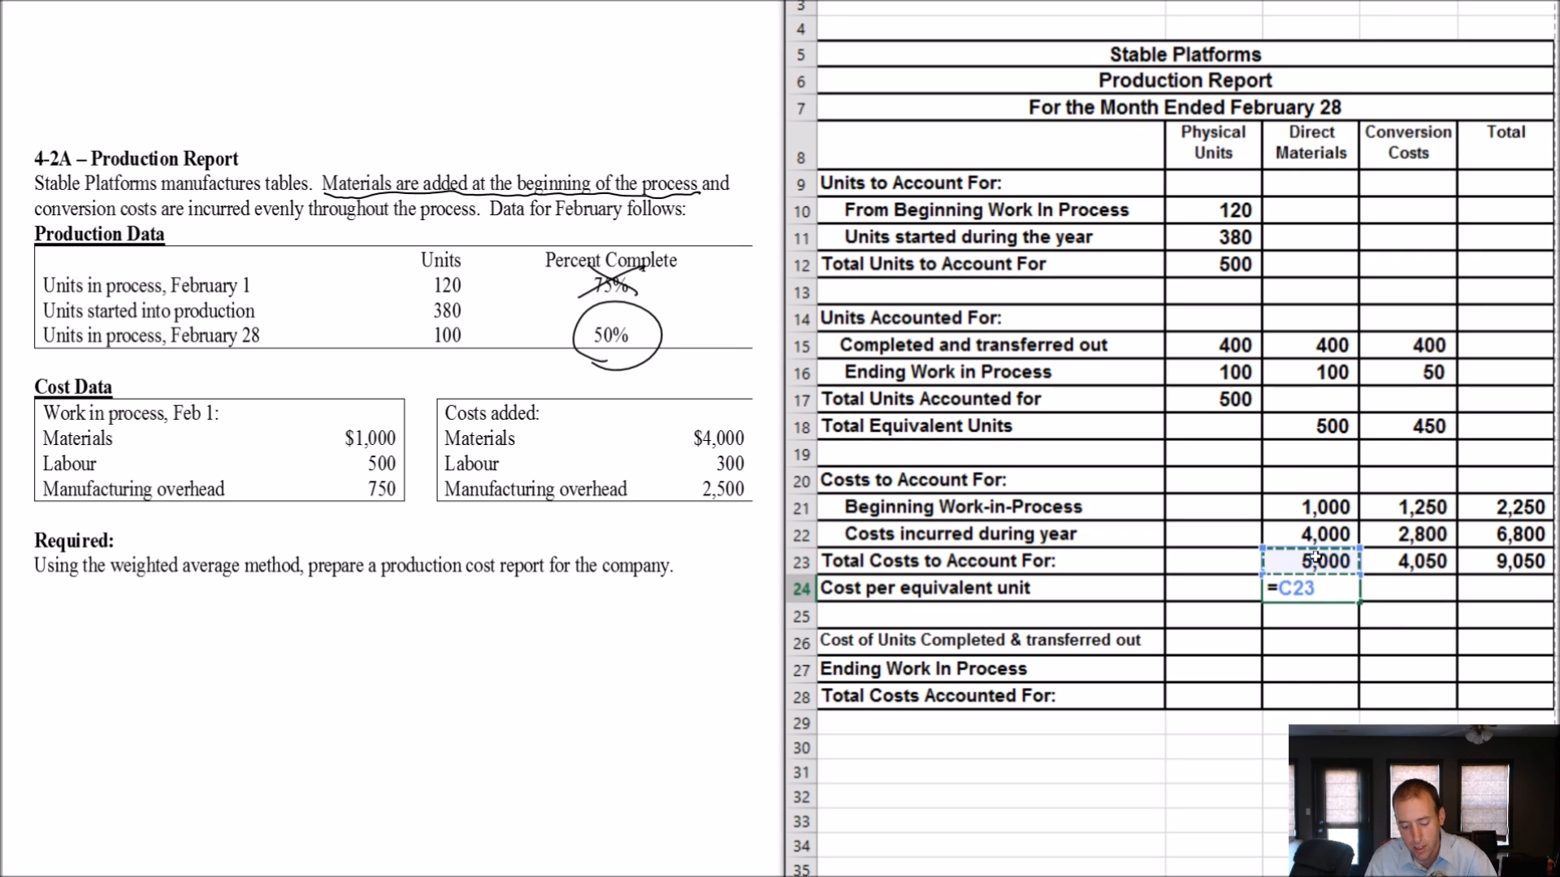
{"action": "left_click", "coordinate": [1311, 425]}
{"action": "type", "text": "="}
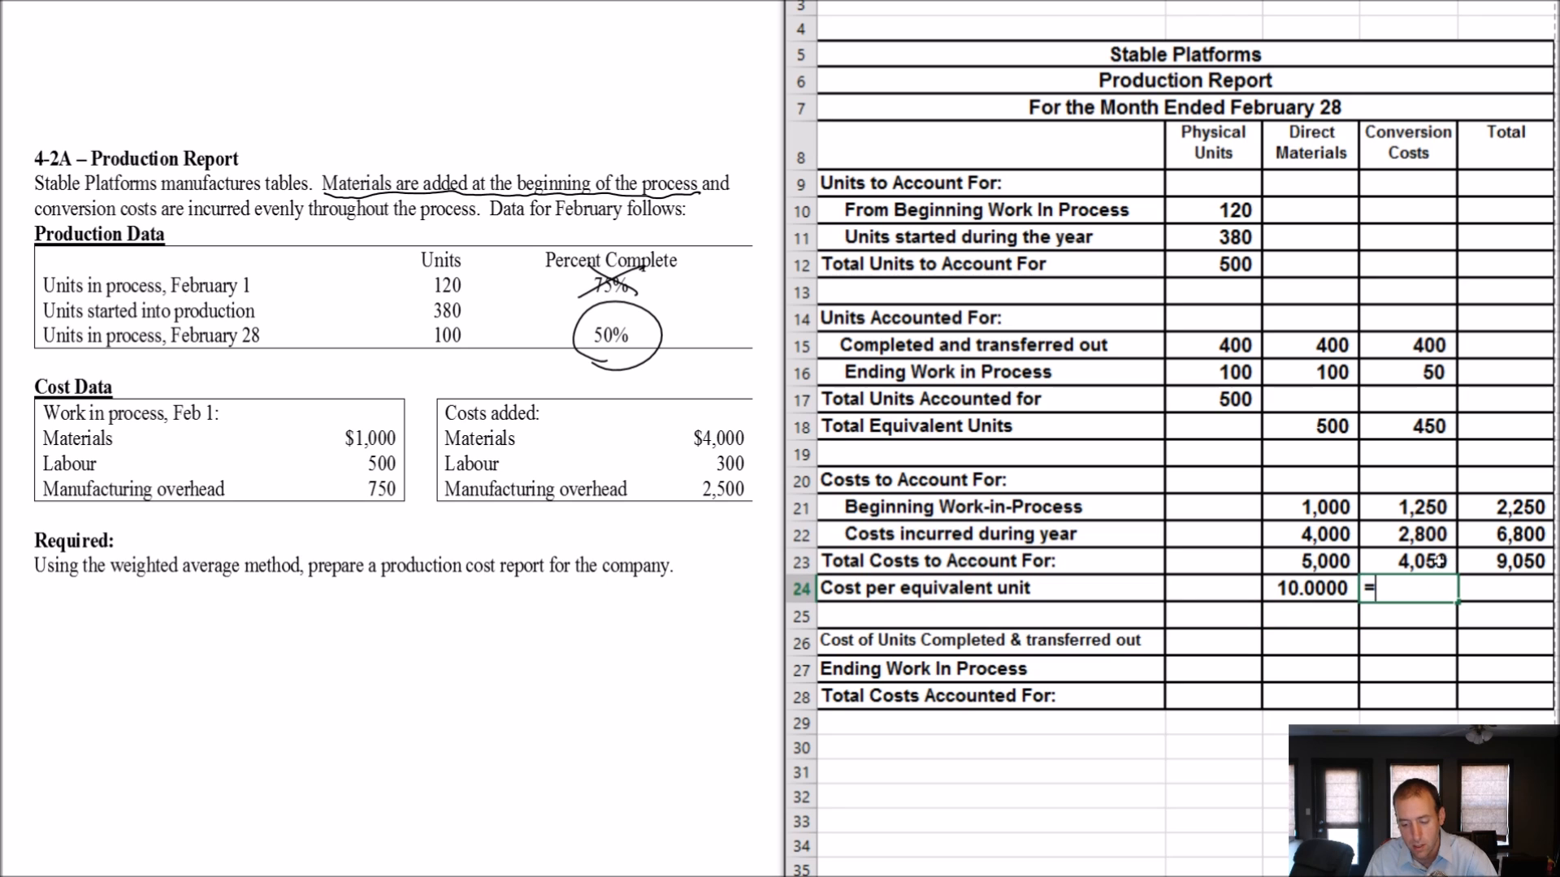
{"action": "left_click", "coordinate": [1421, 561]}
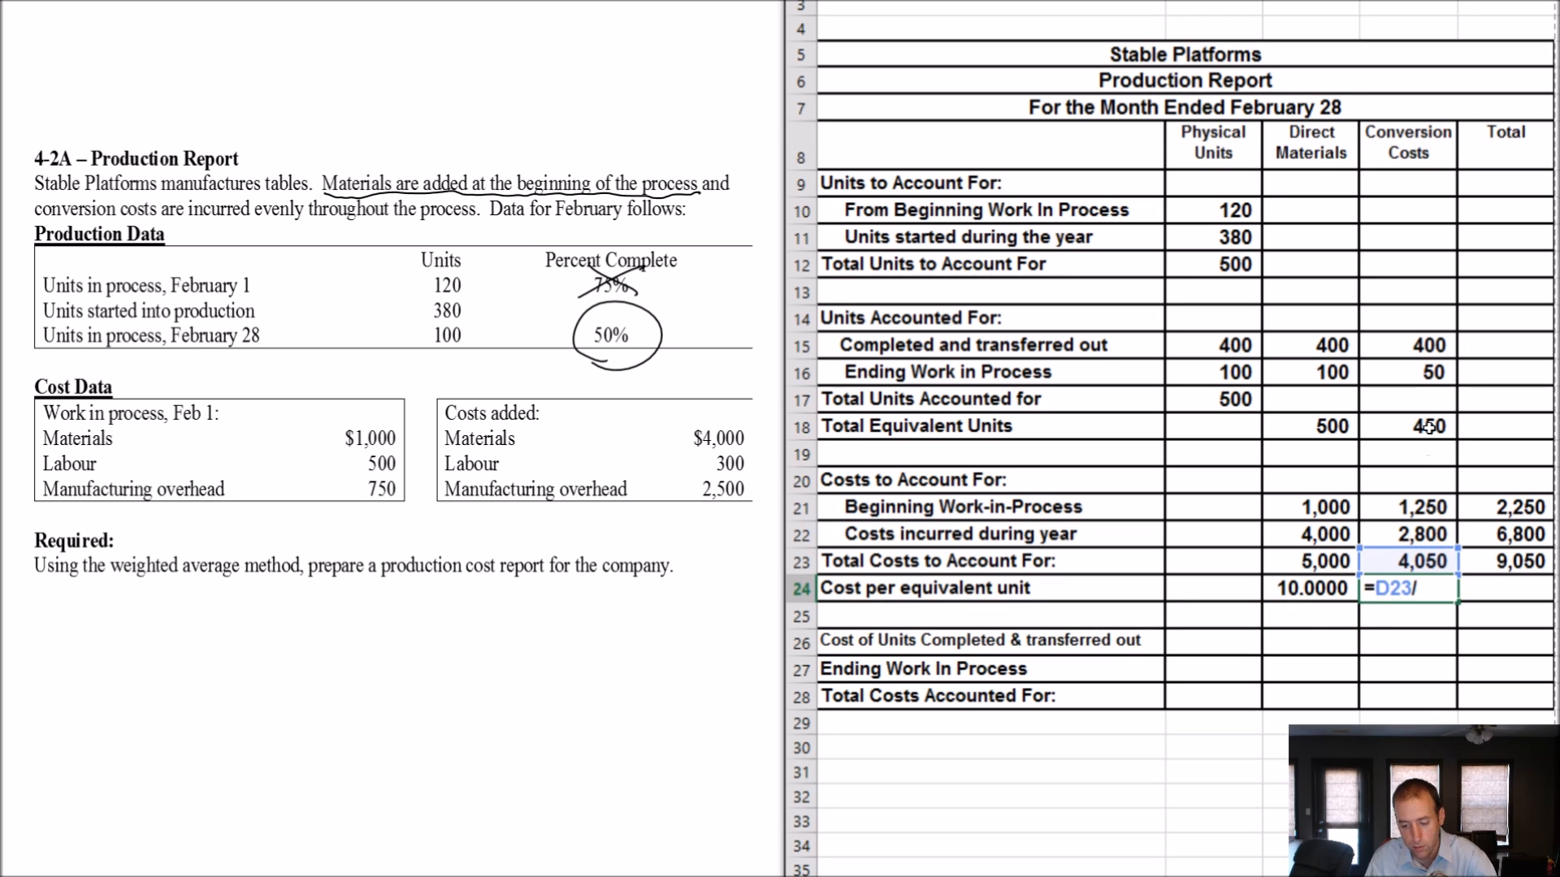
{"action": "key", "text": "Enter"}
{"action": "type", "text": "="}
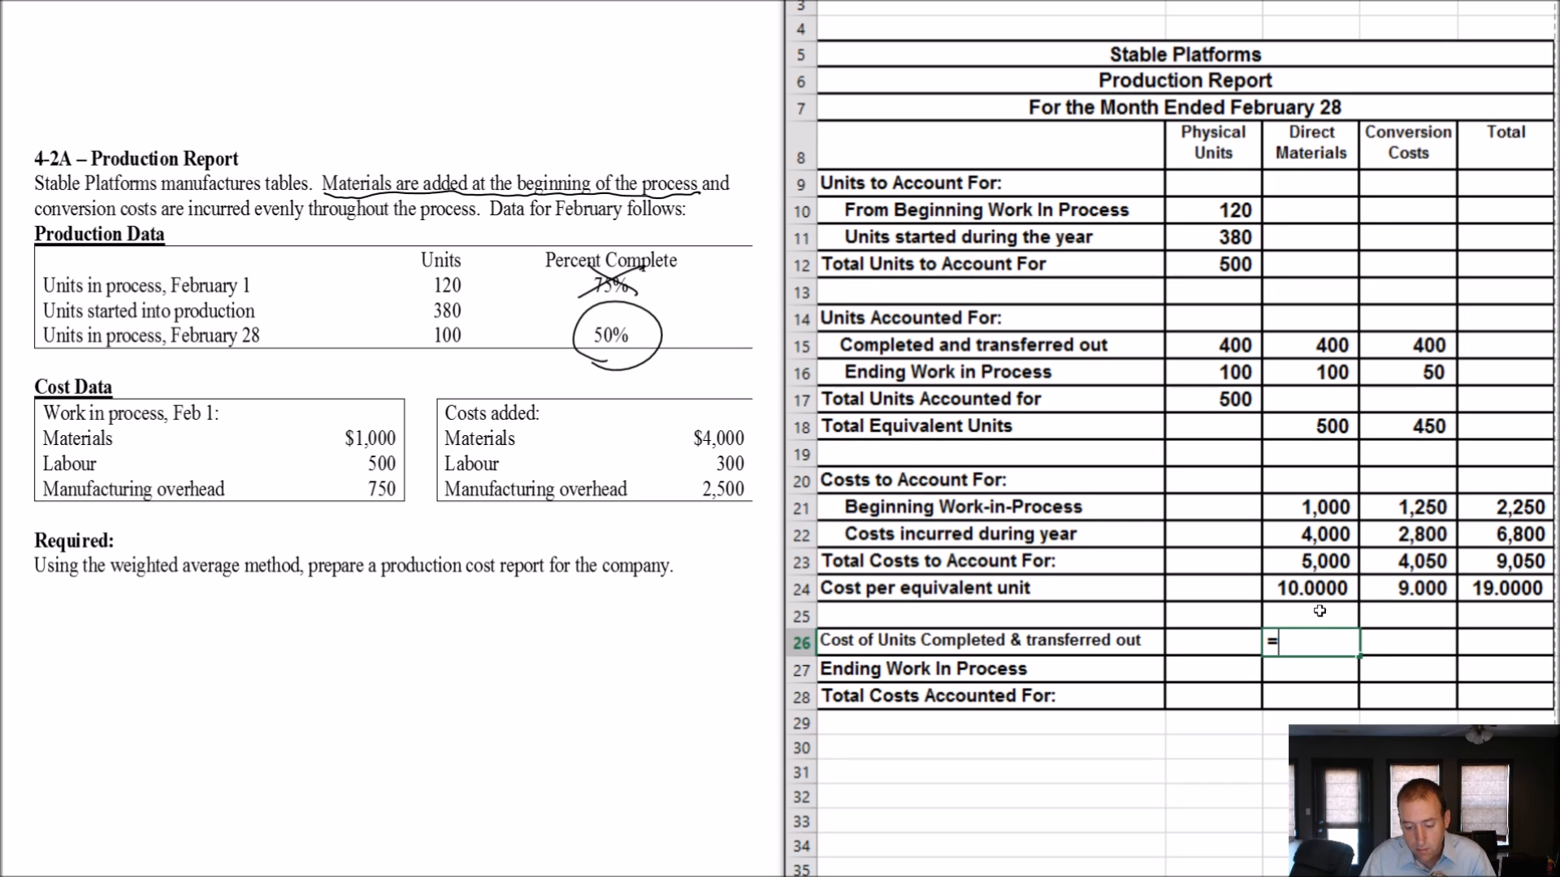
Step: Multiply unit costs by units to assign 7,600 transferred out, 1,450 ending WIP, totalling 9,050
{"action": "left_click", "coordinate": [1311, 586]}
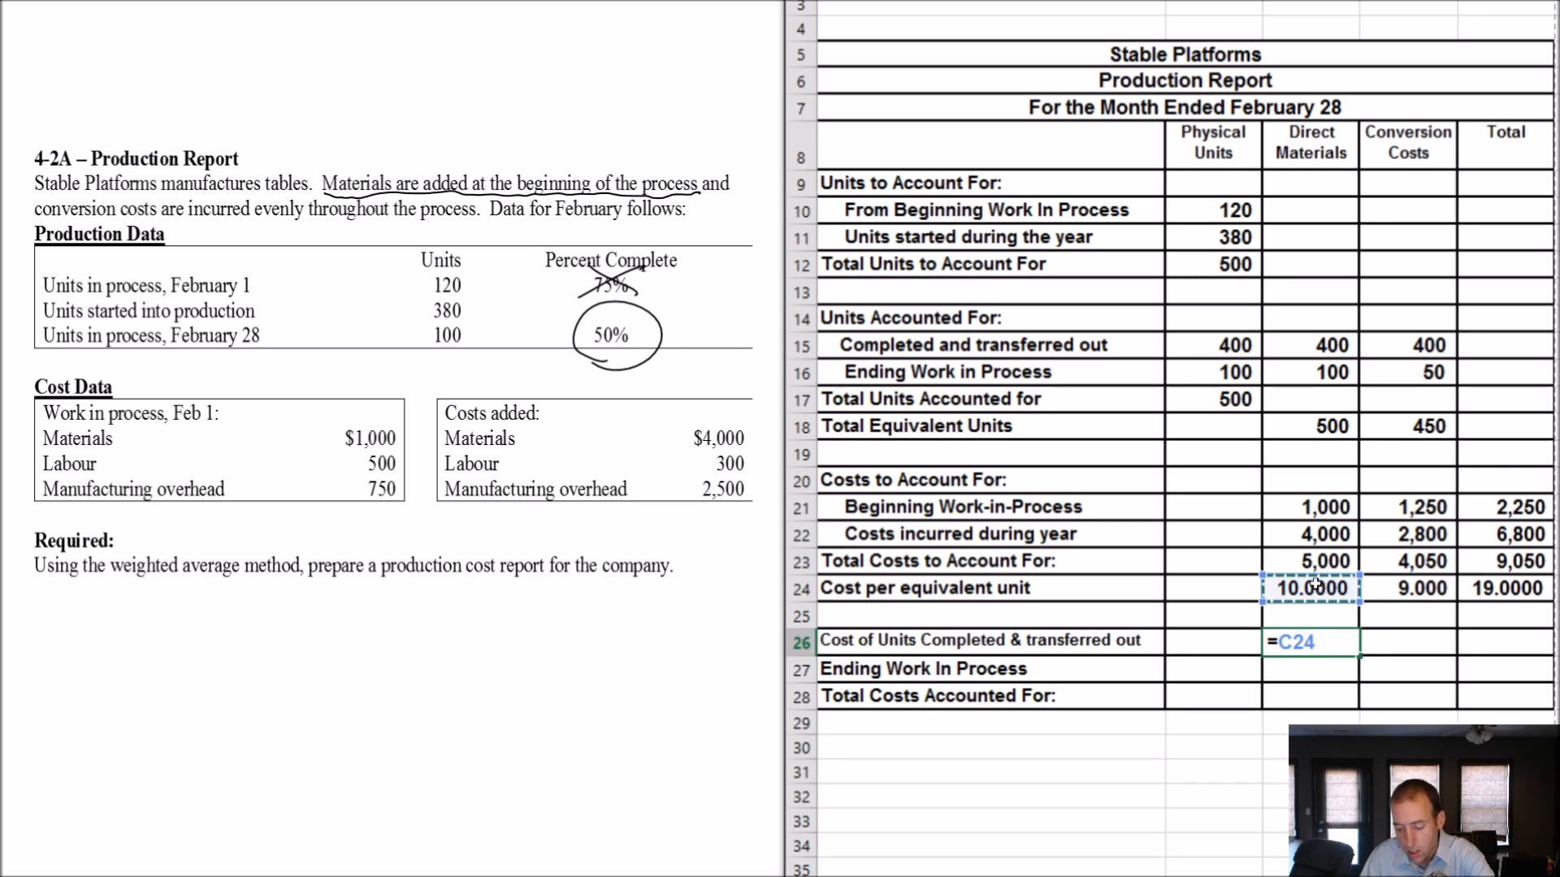
{"action": "left_click", "coordinate": [1332, 346]}
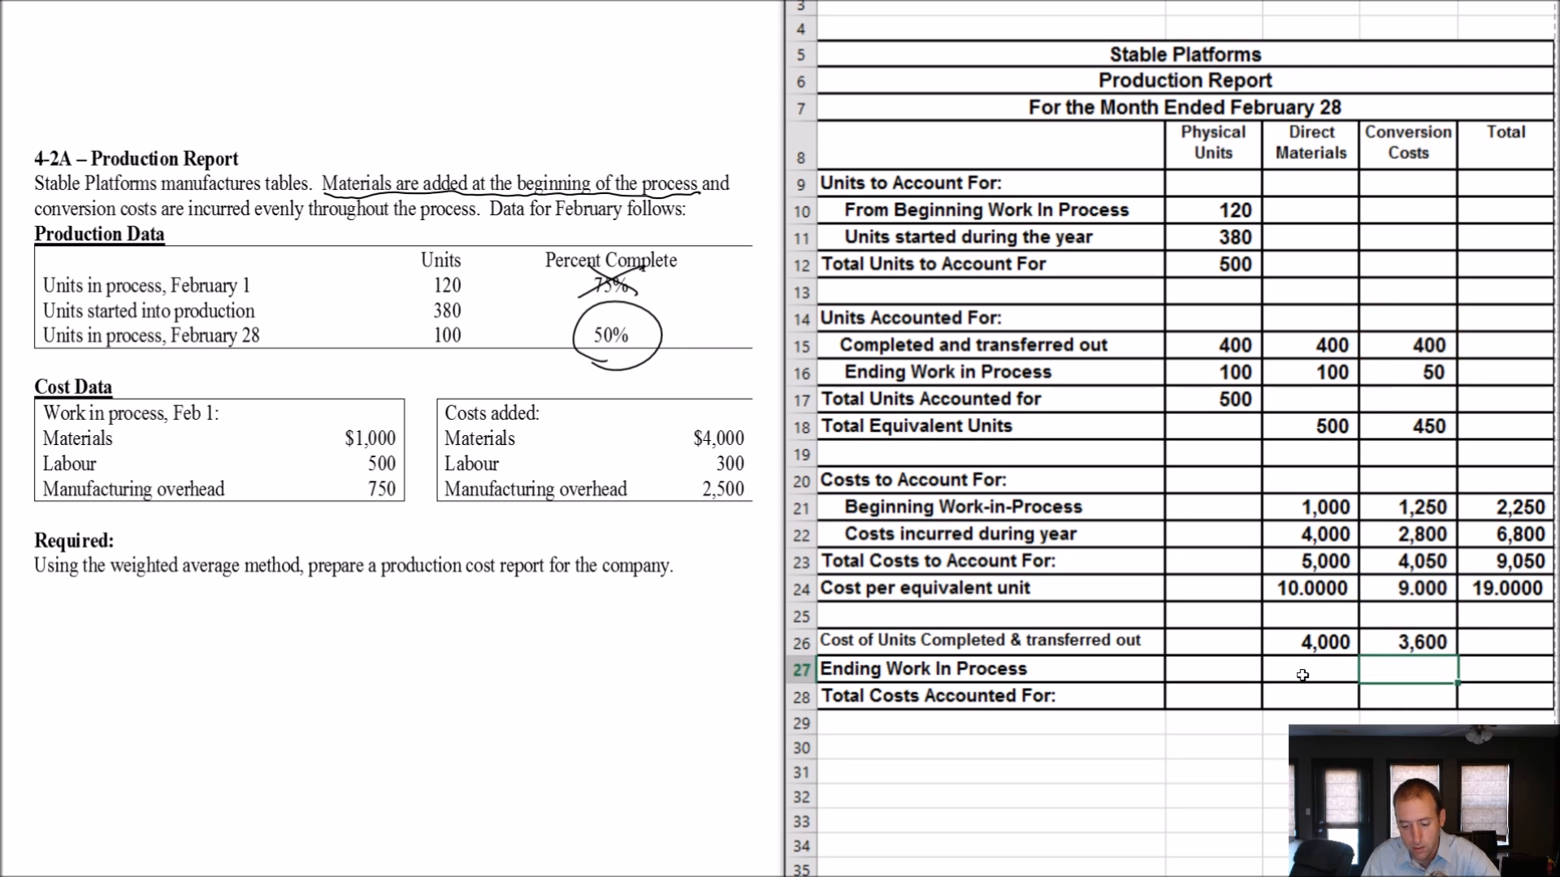
{"action": "type", "text": "="}
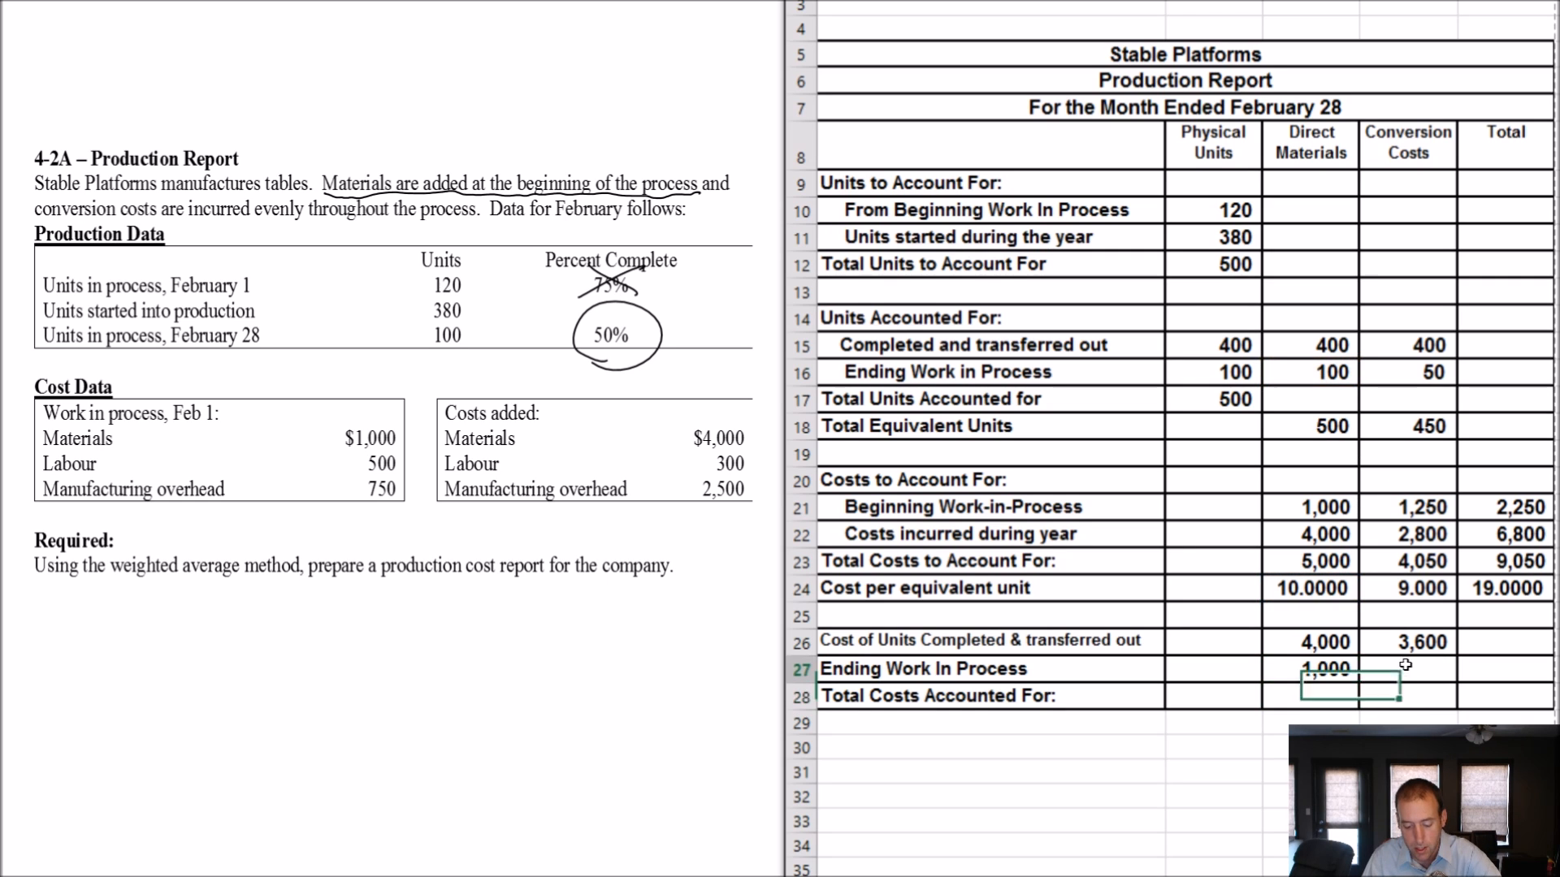
{"action": "type", "text": "=D24"}
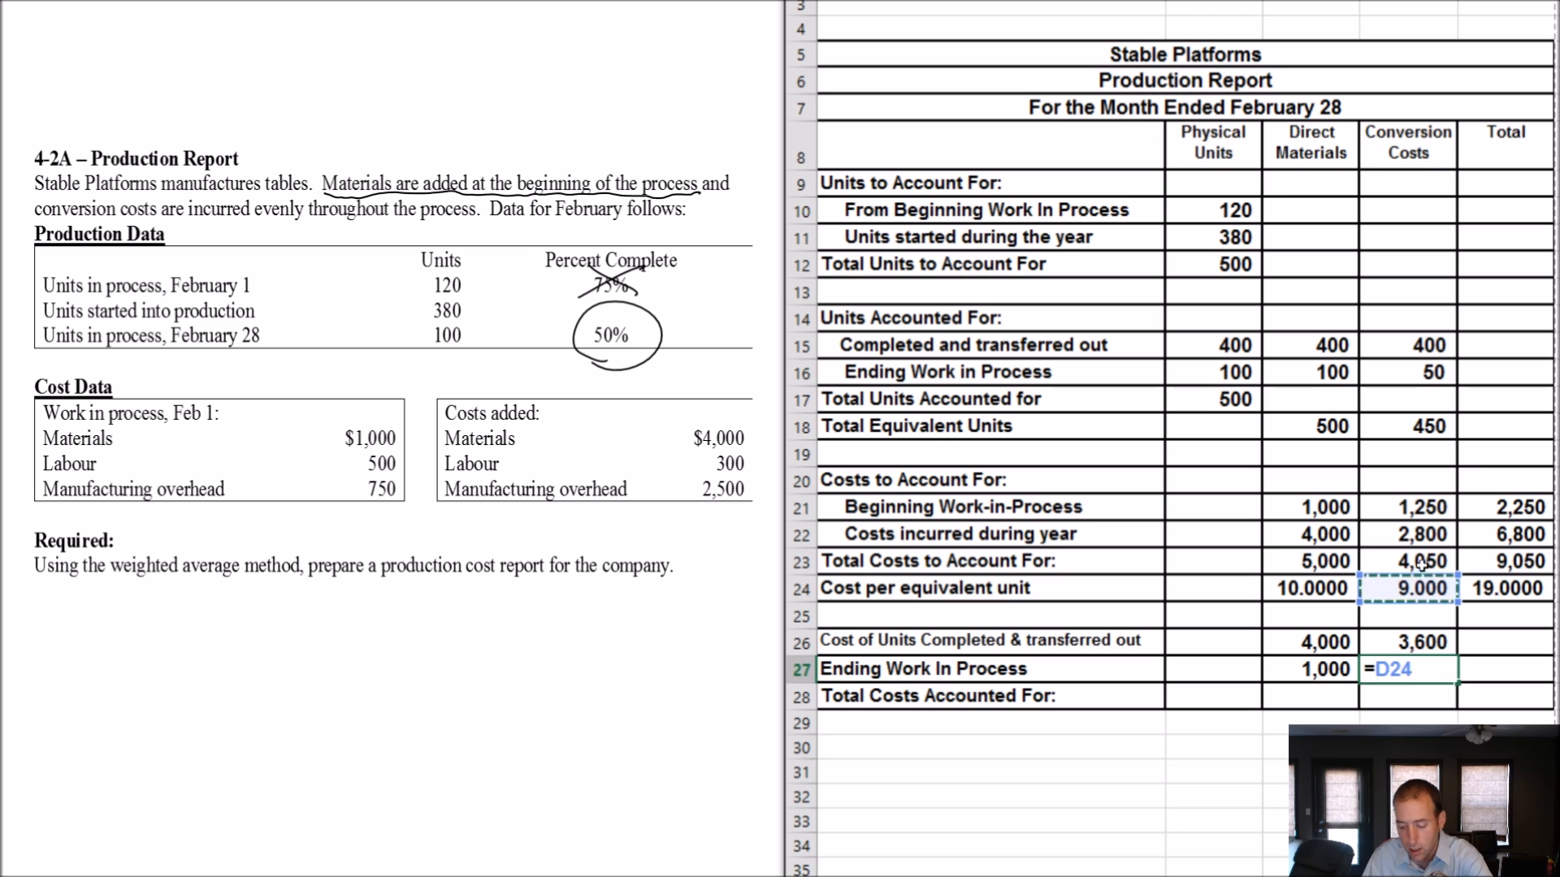
{"action": "key", "text": "Enter"}
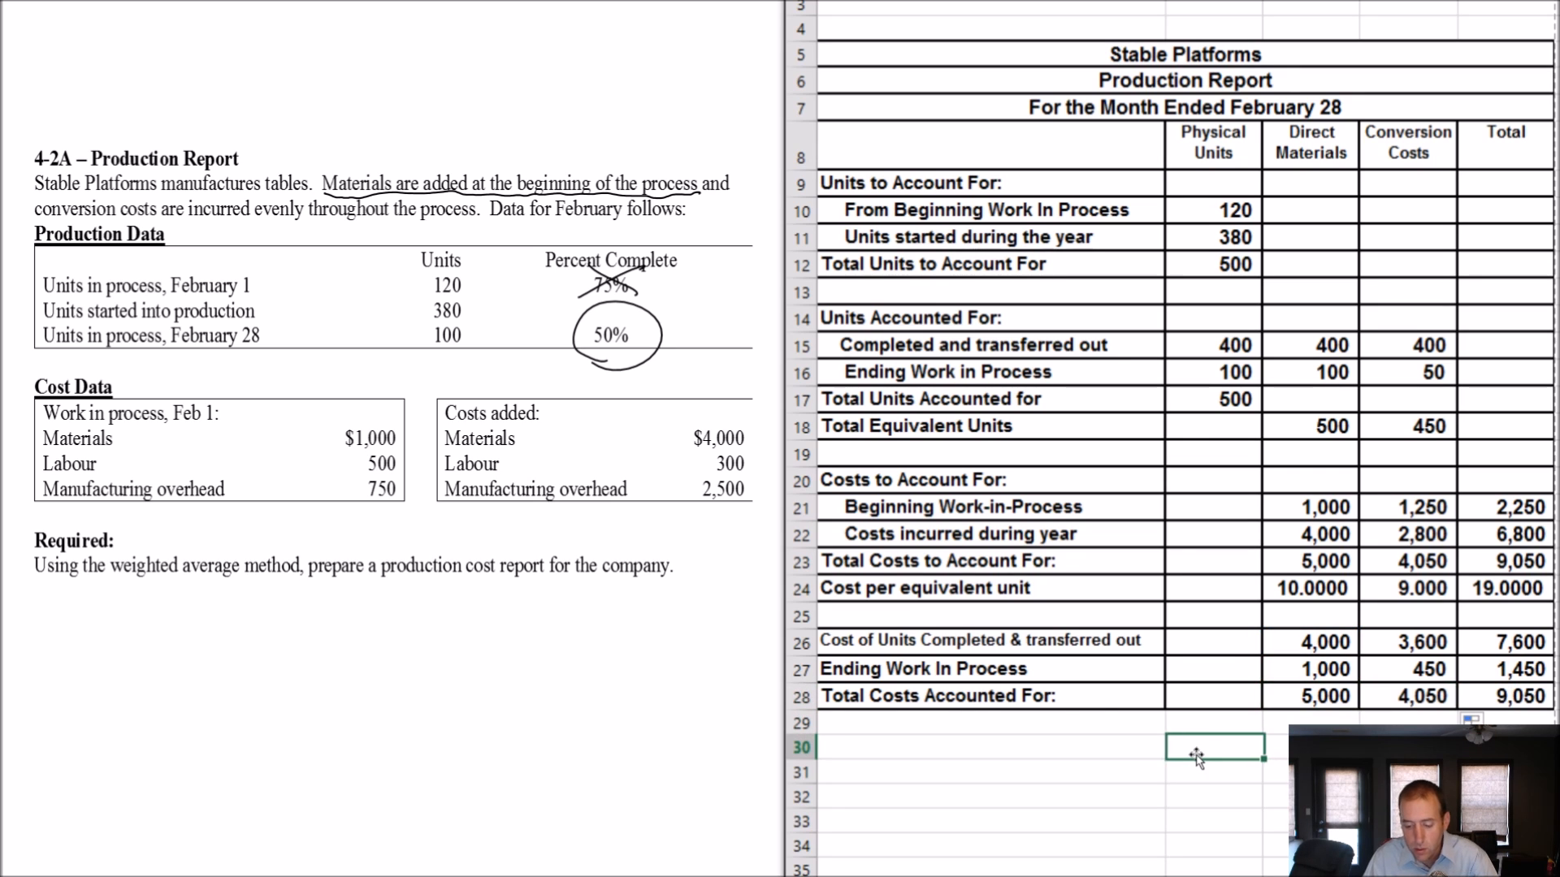
Step: Bring up formatting options to highlight the 500 units total and the final cost totals
{"action": "left_click", "coordinate": [1214, 263]}
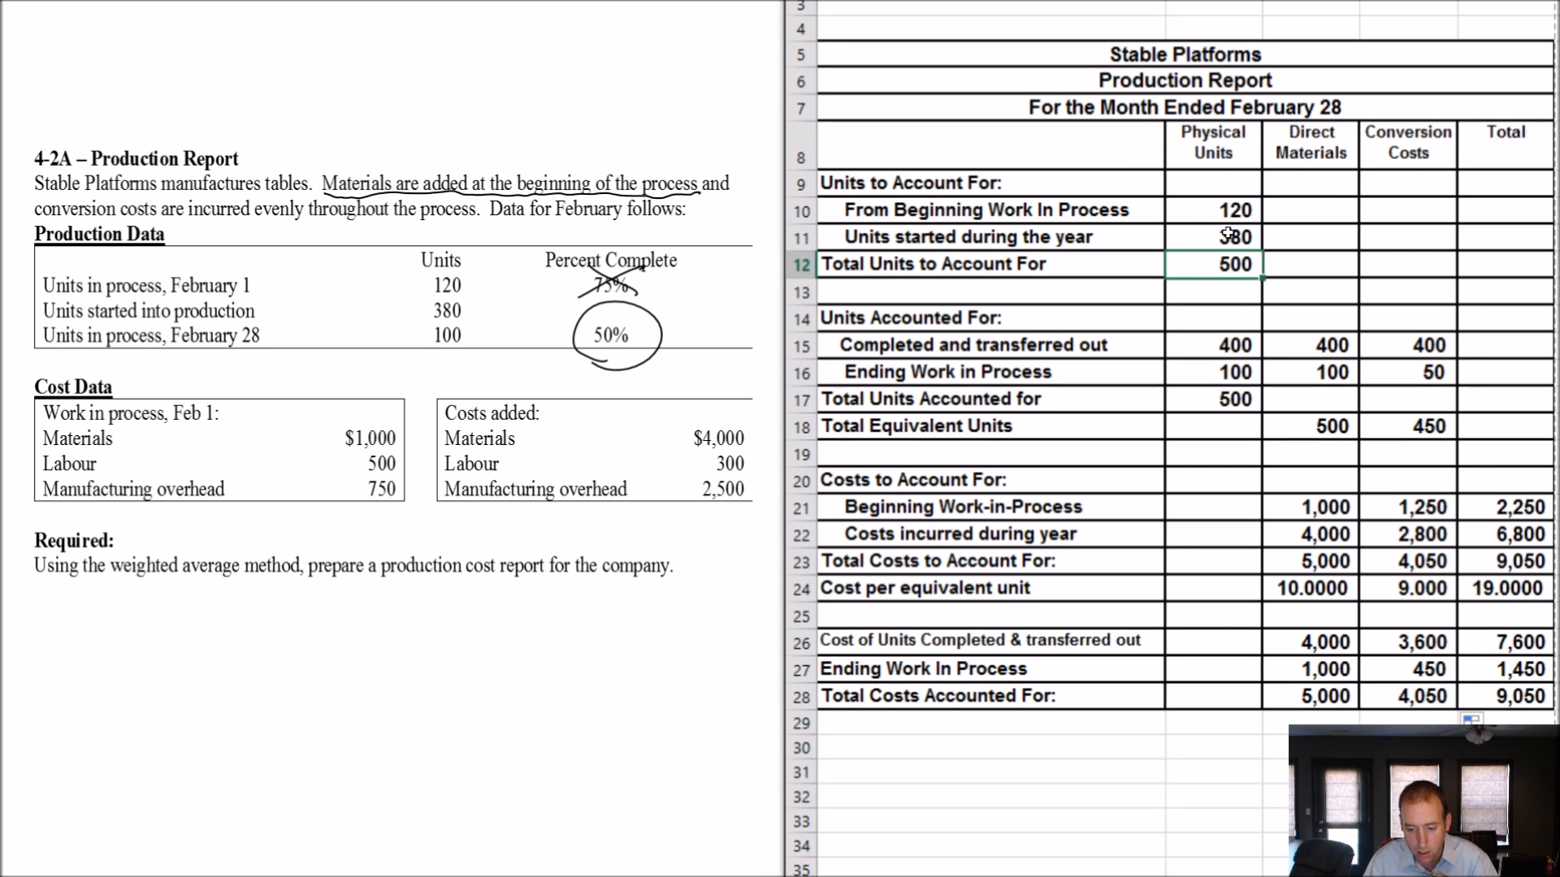
{"action": "right_click", "coordinate": [1233, 264]}
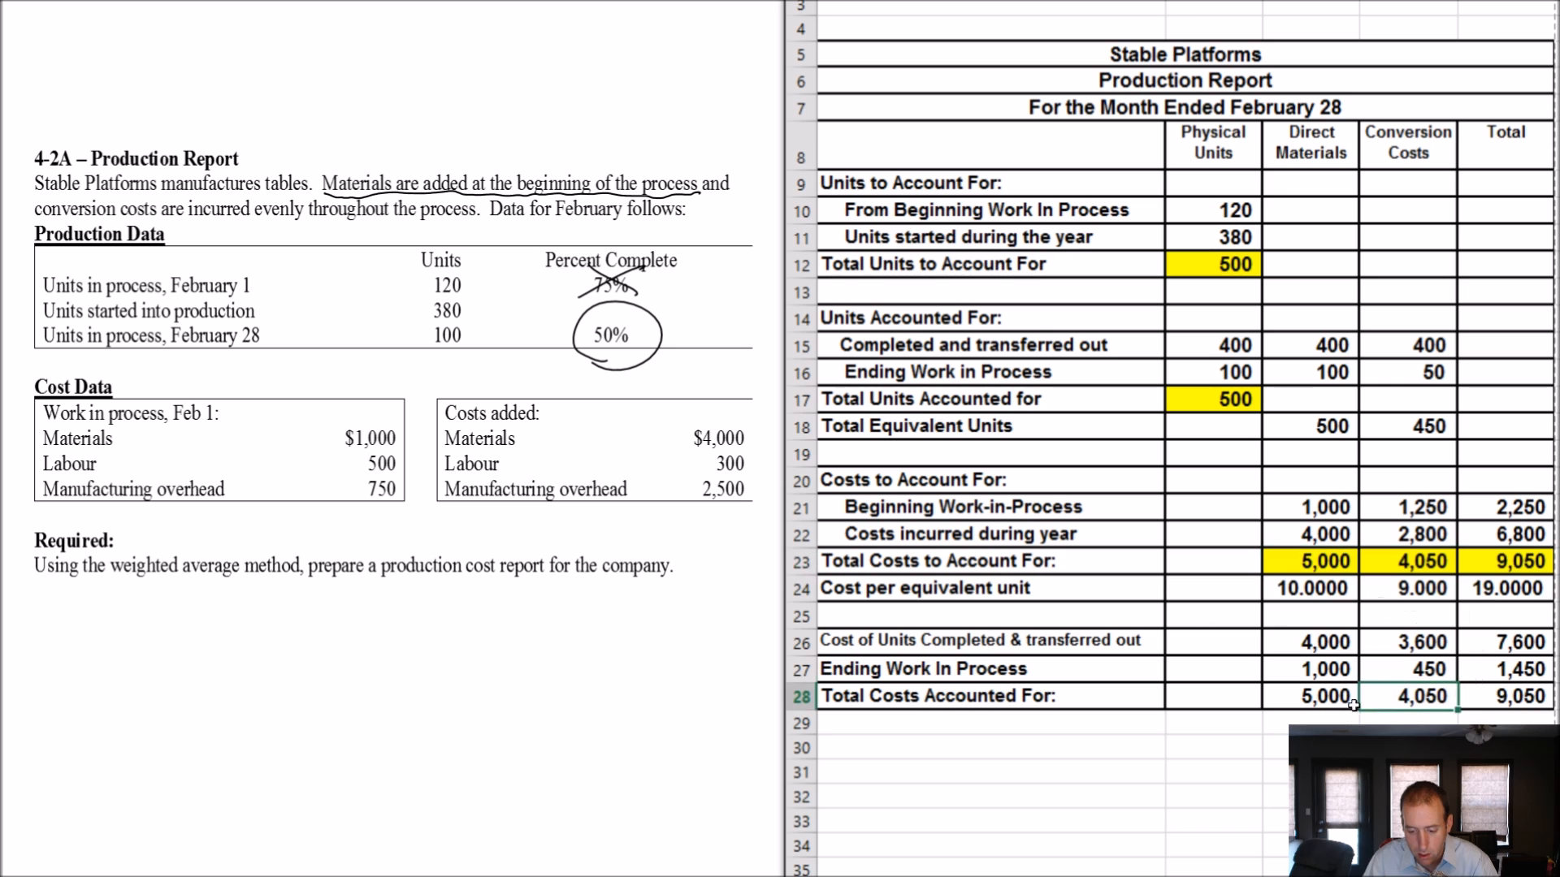
{"action": "right_click", "coordinate": [1352, 696]}
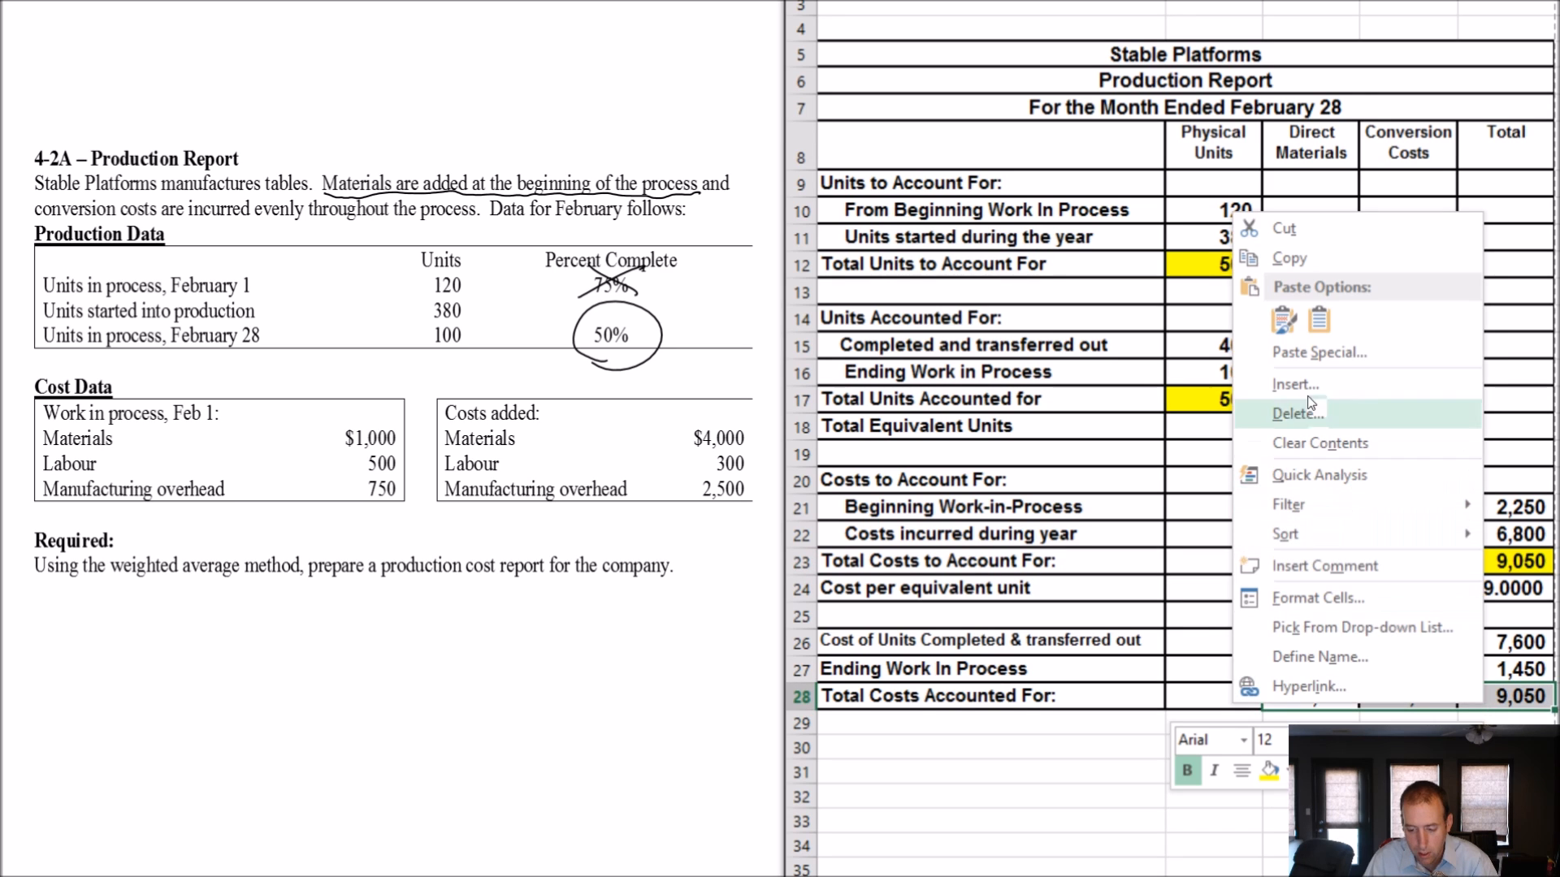